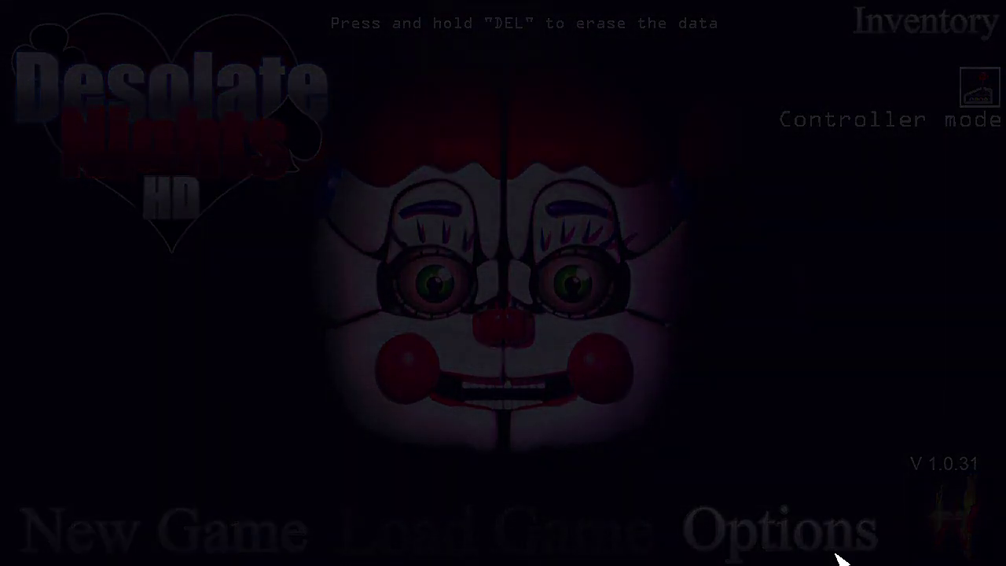
Glance at the settings, return to the title menu, and start a New Game.
left_click(778, 527)
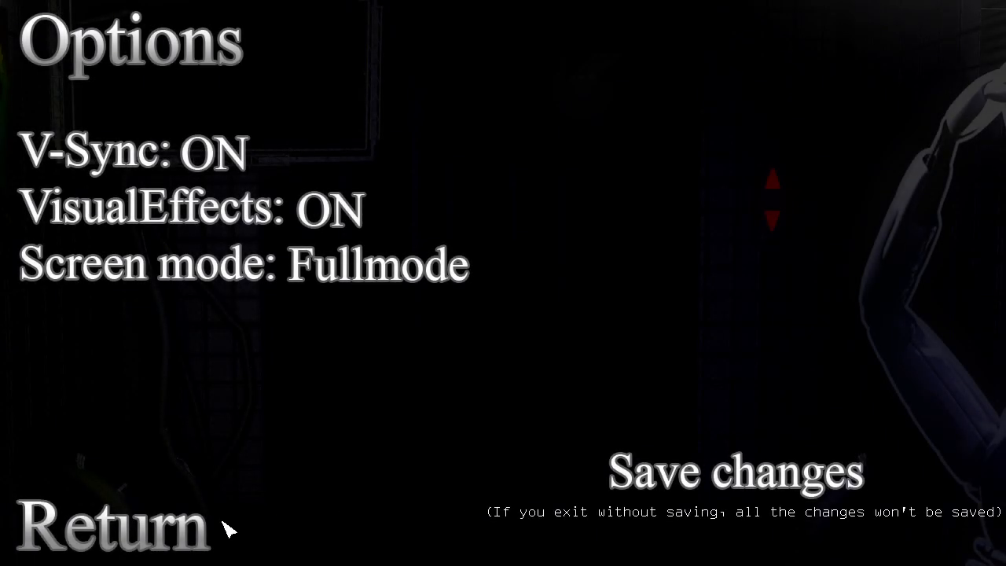
left_click(110, 527)
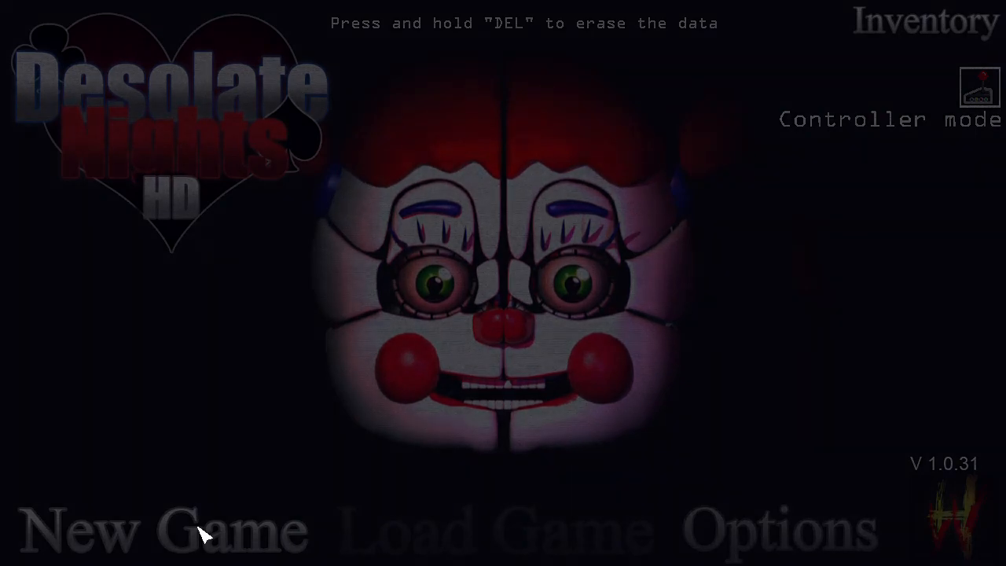
left_click(165, 526)
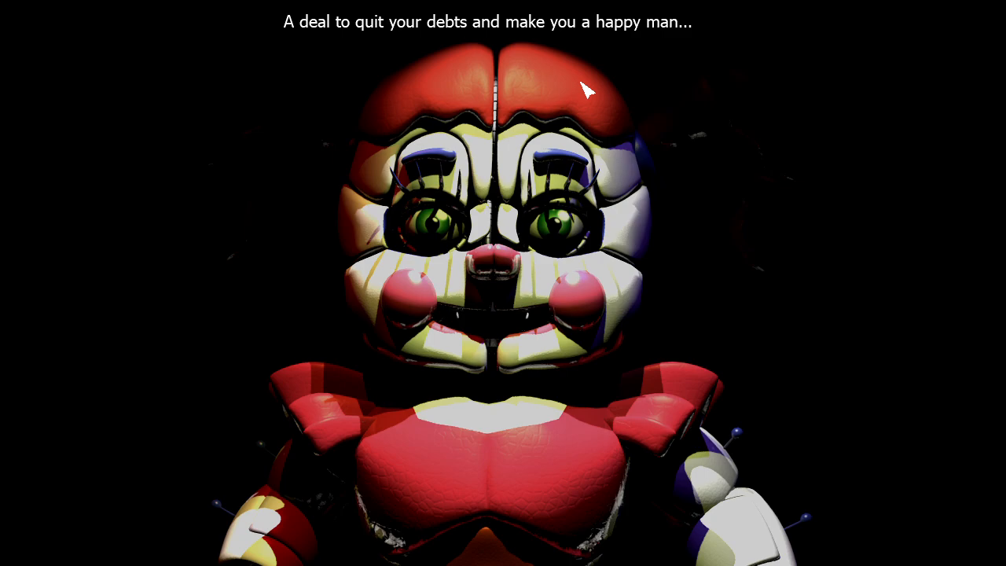
mouse_move(580, 8)
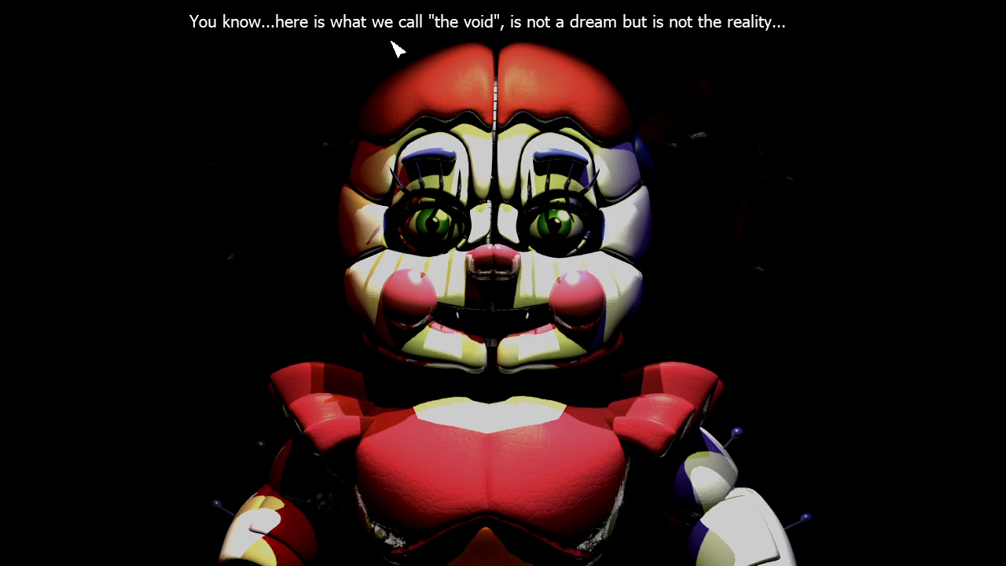
mouse_move(425, 56)
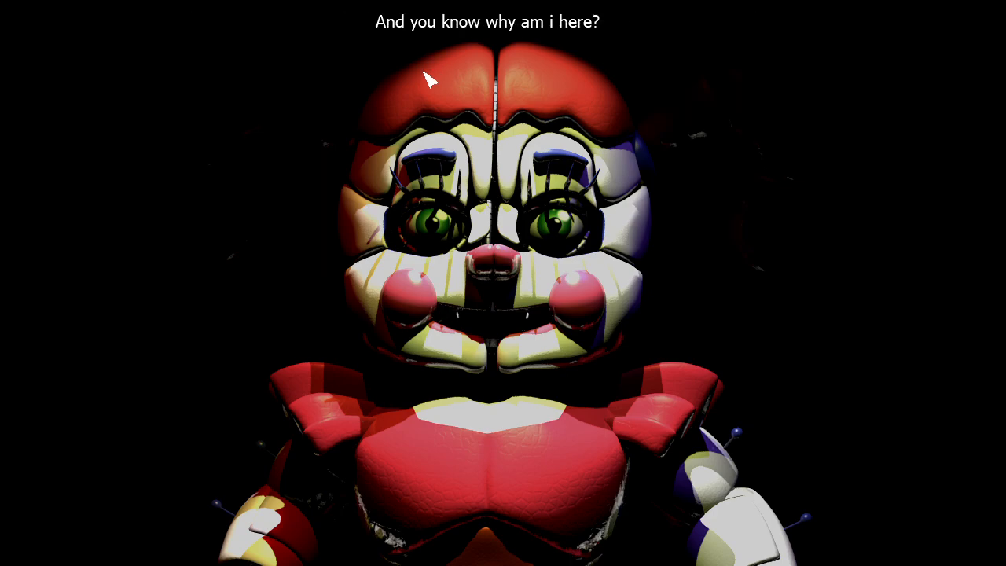
mouse_move(425, 107)
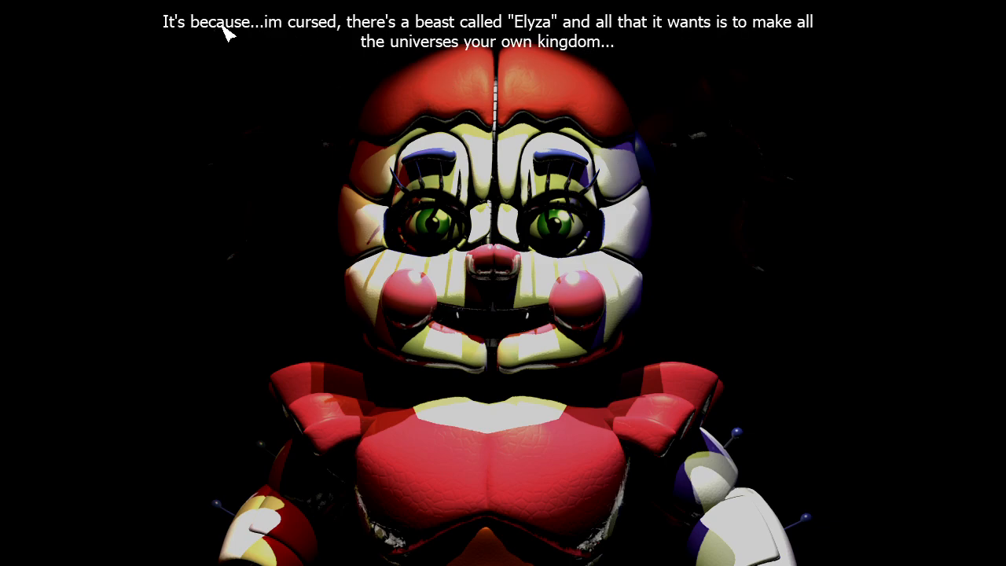
mouse_move(507, 27)
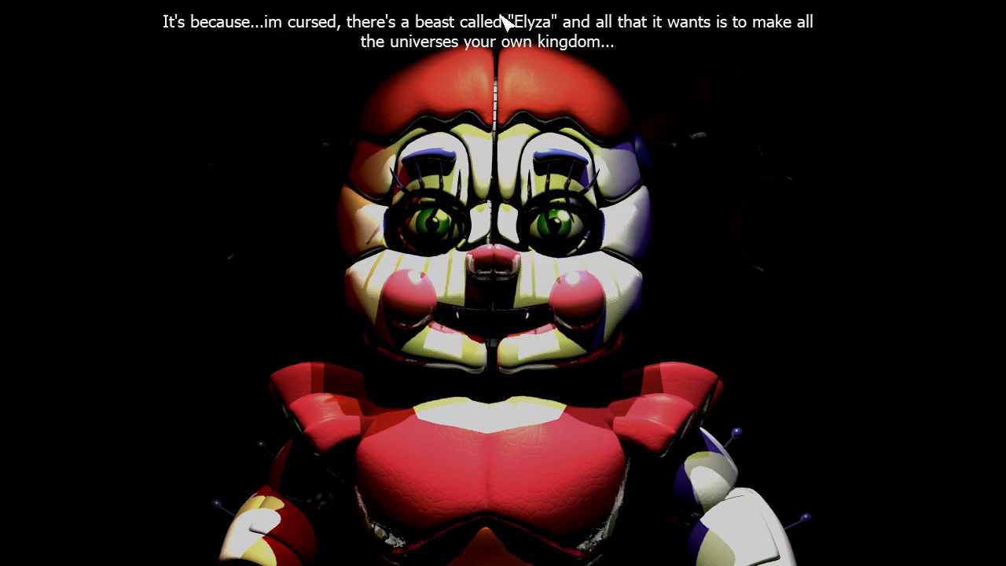
mouse_move(680, 27)
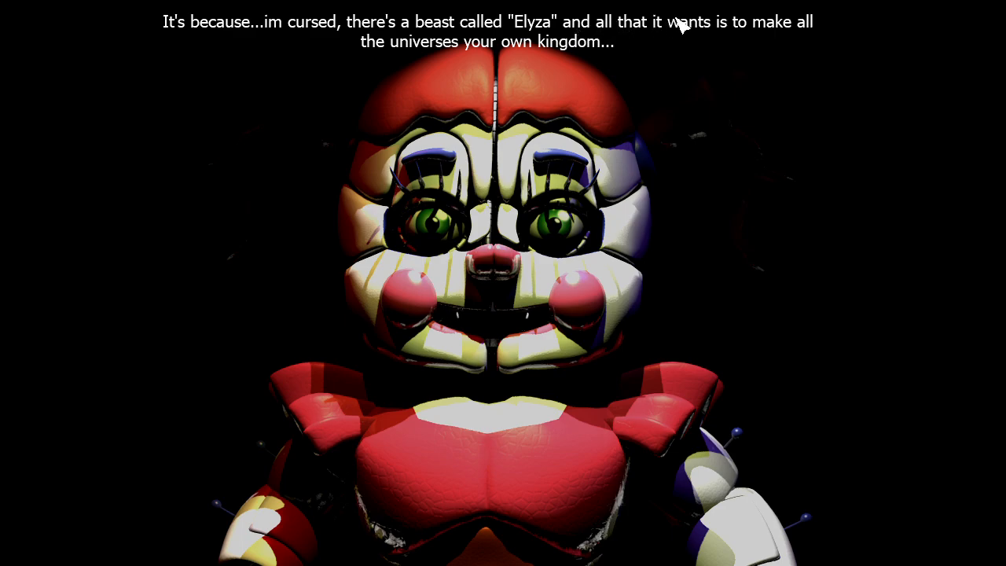
mouse_move(476, 53)
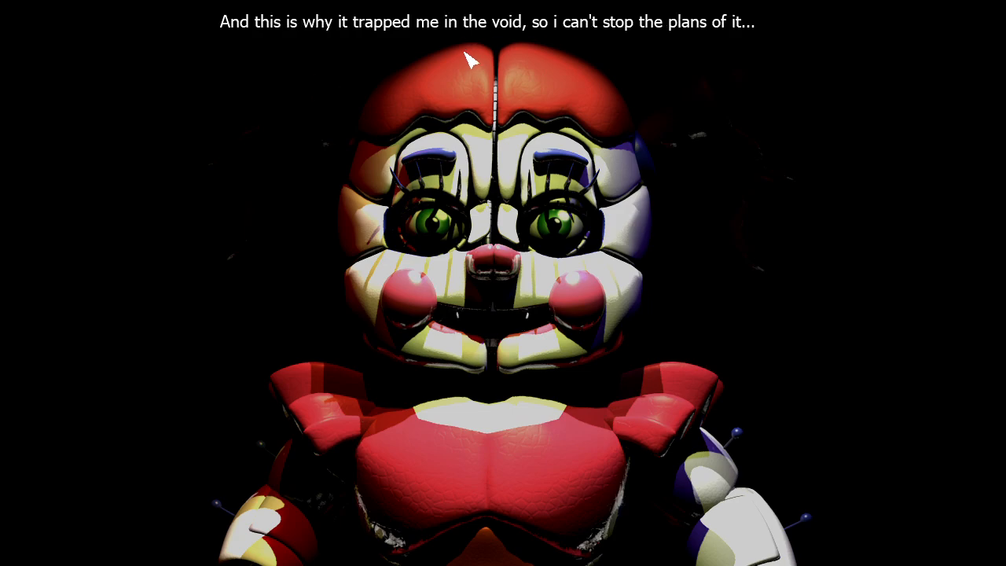
mouse_move(659, 33)
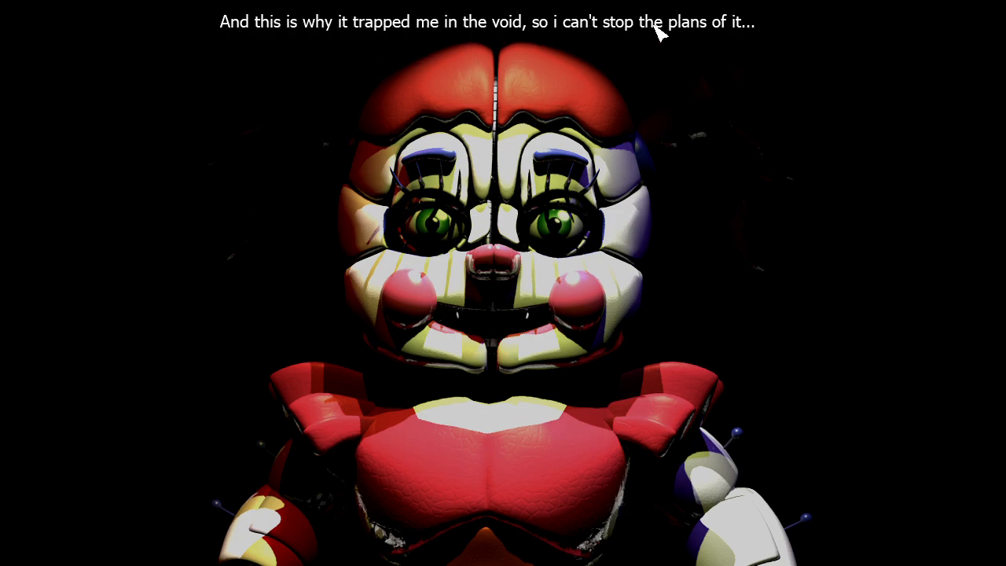
mouse_move(397, 118)
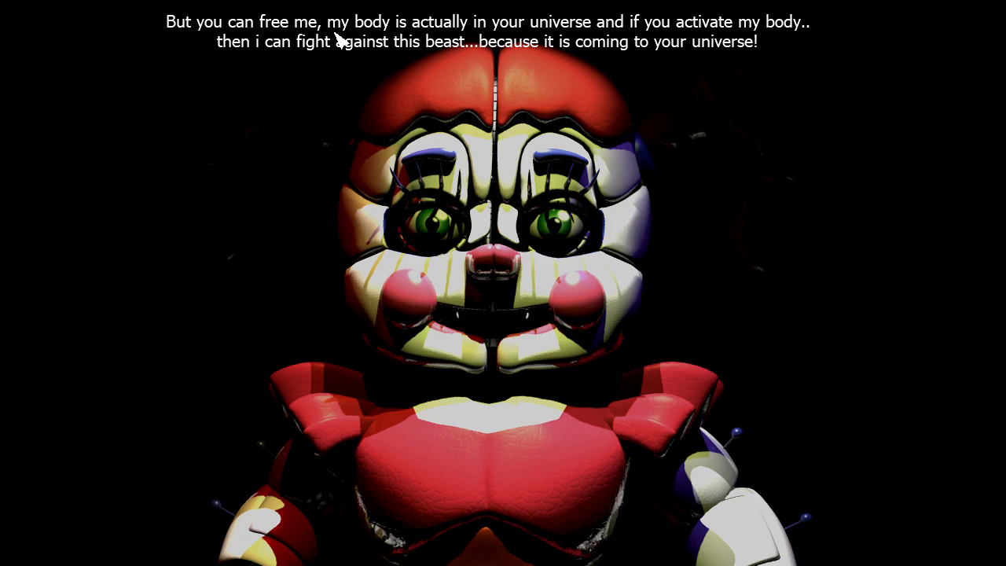
mouse_move(691, 34)
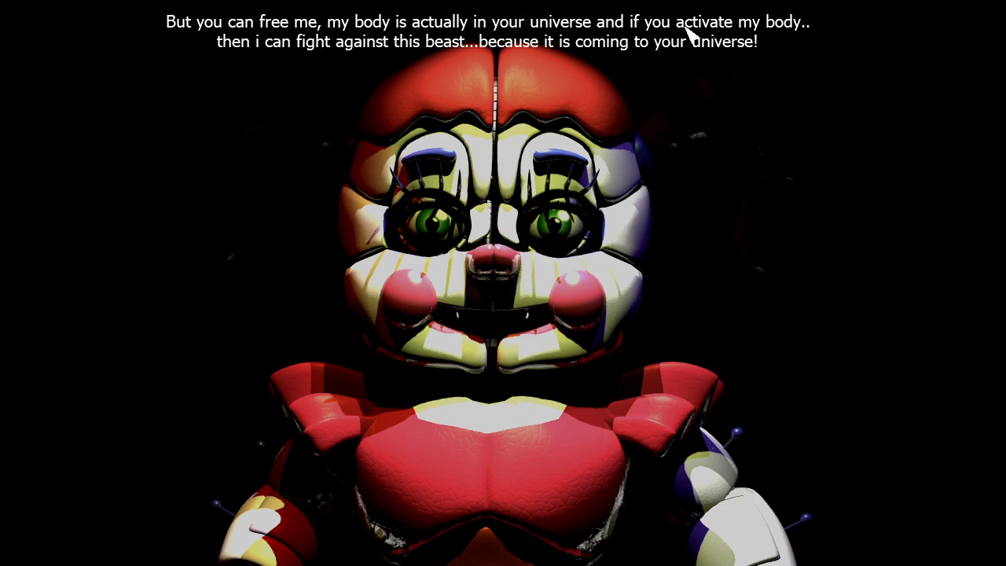
mouse_move(262, 76)
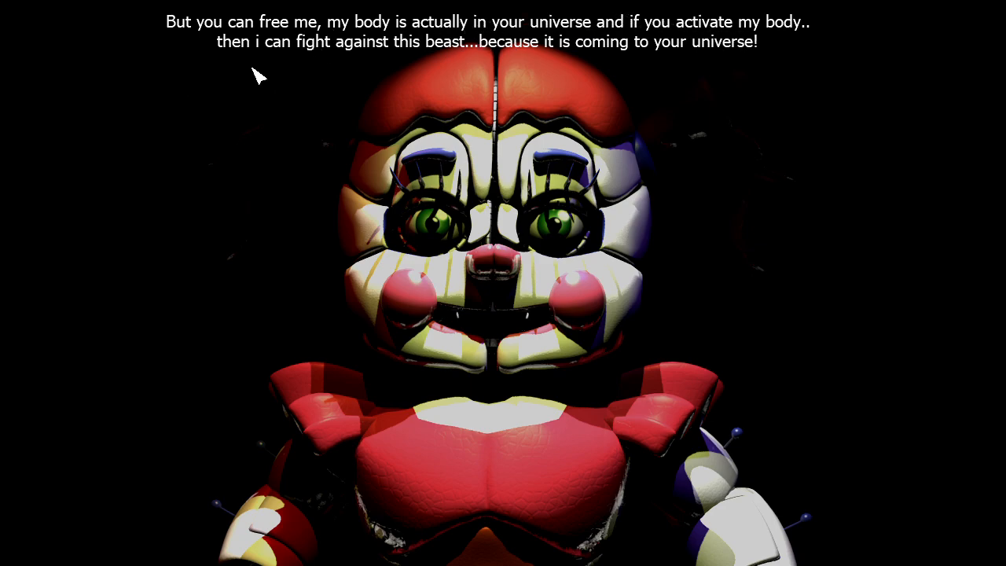
mouse_move(670, 61)
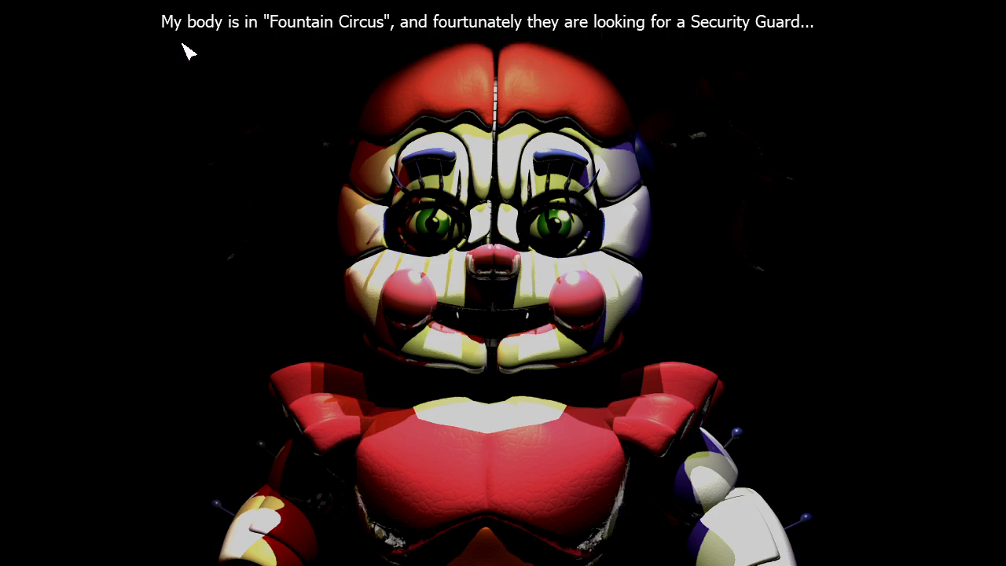
mouse_move(545, 43)
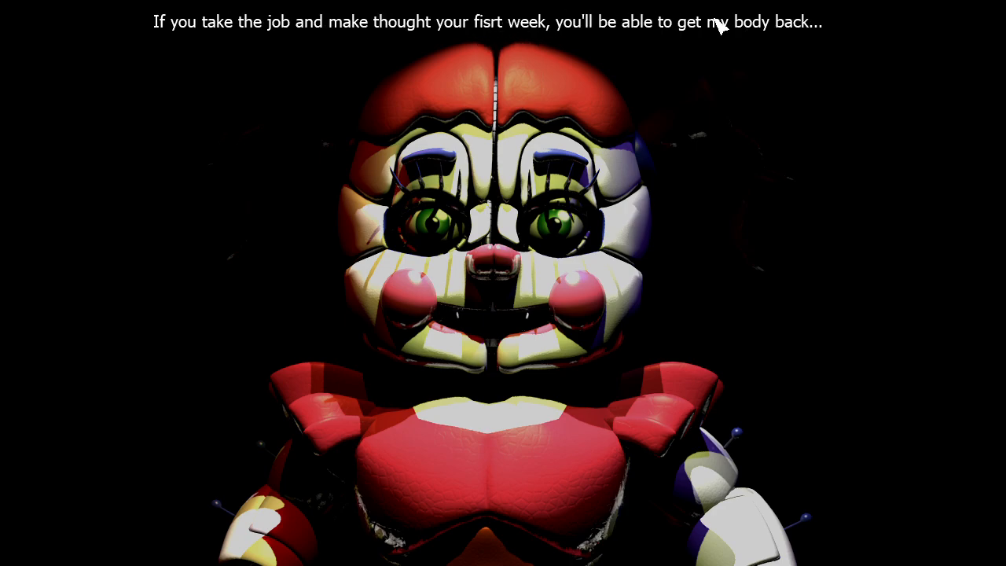
mouse_move(291, 30)
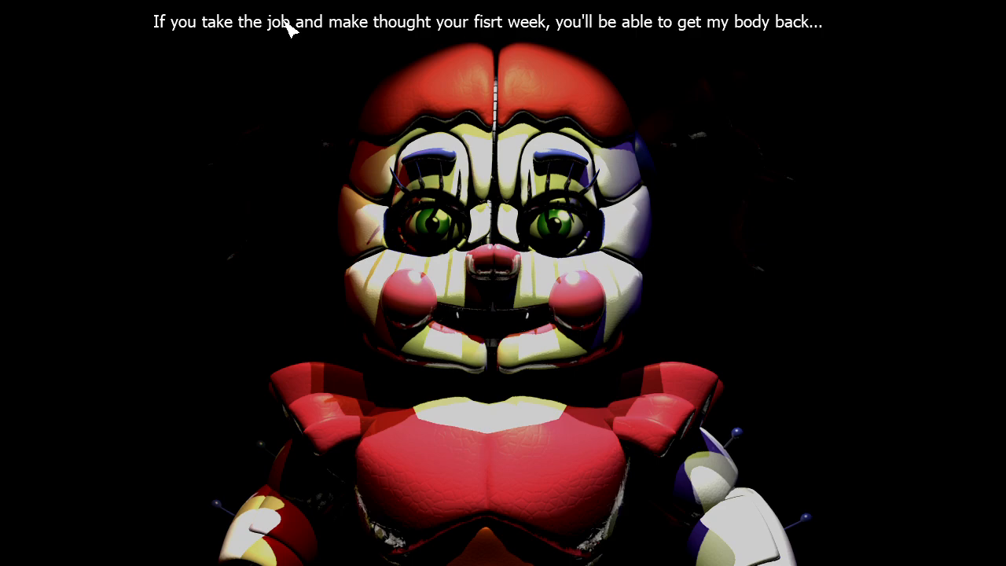
mouse_move(425, 44)
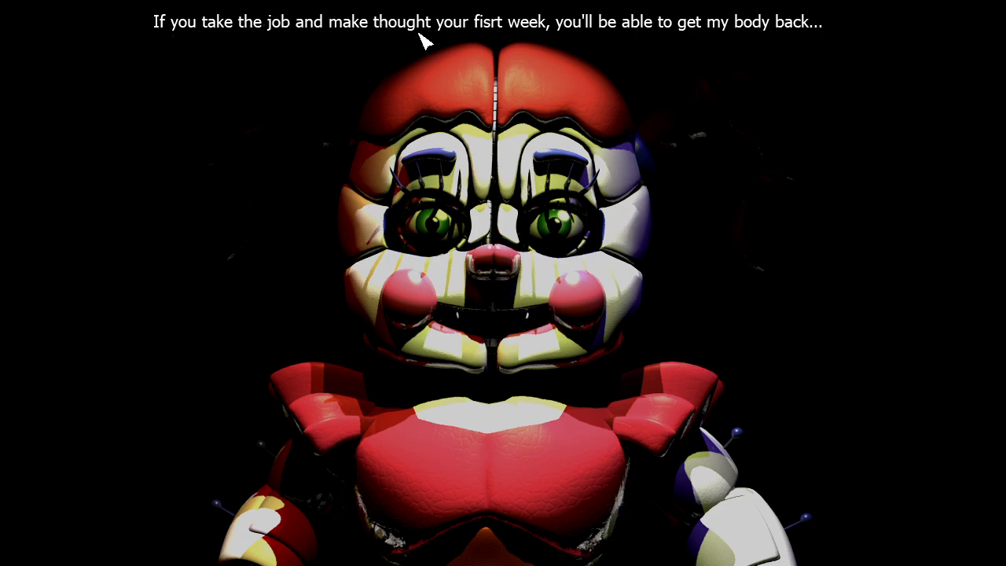
mouse_move(551, 39)
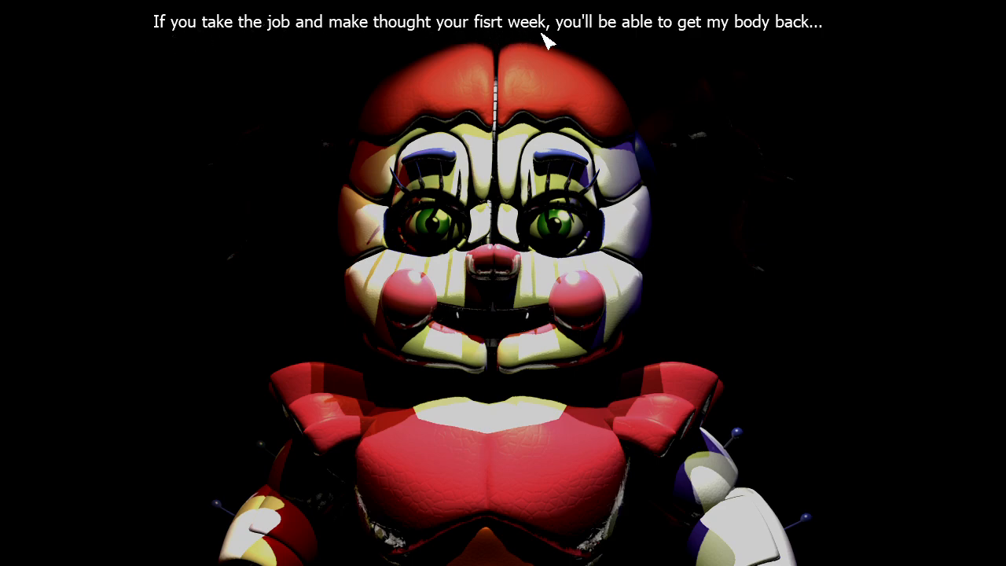
mouse_move(767, 35)
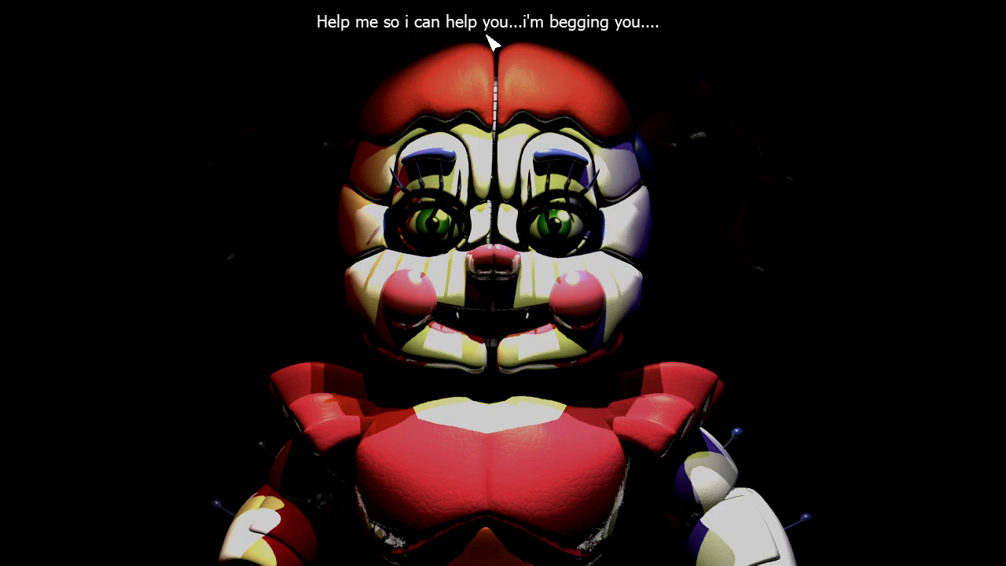
mouse_move(558, 45)
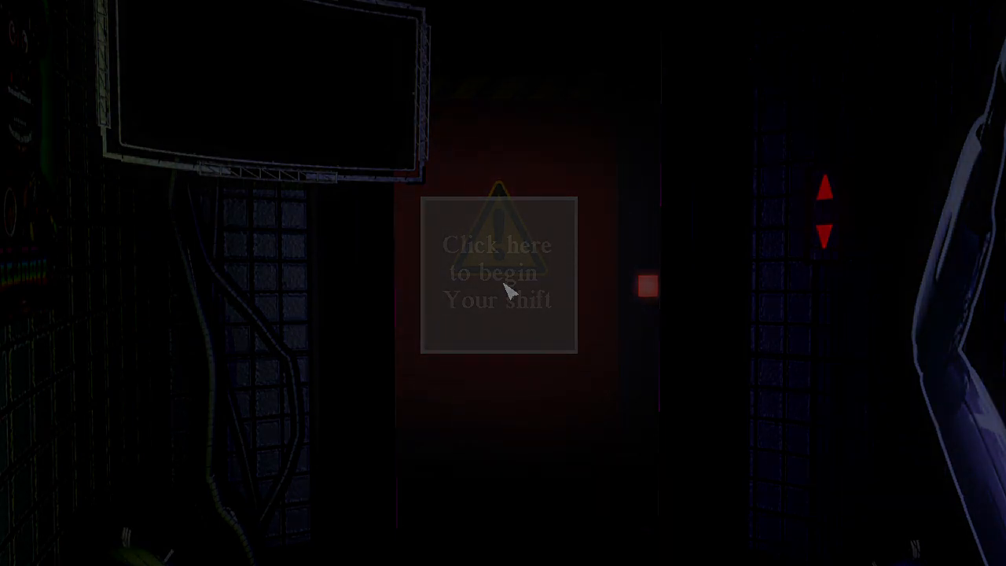
Begin the 12 AM shift, collect the office Mini Alta, and raise the Main Stage feed.
left_click(499, 272)
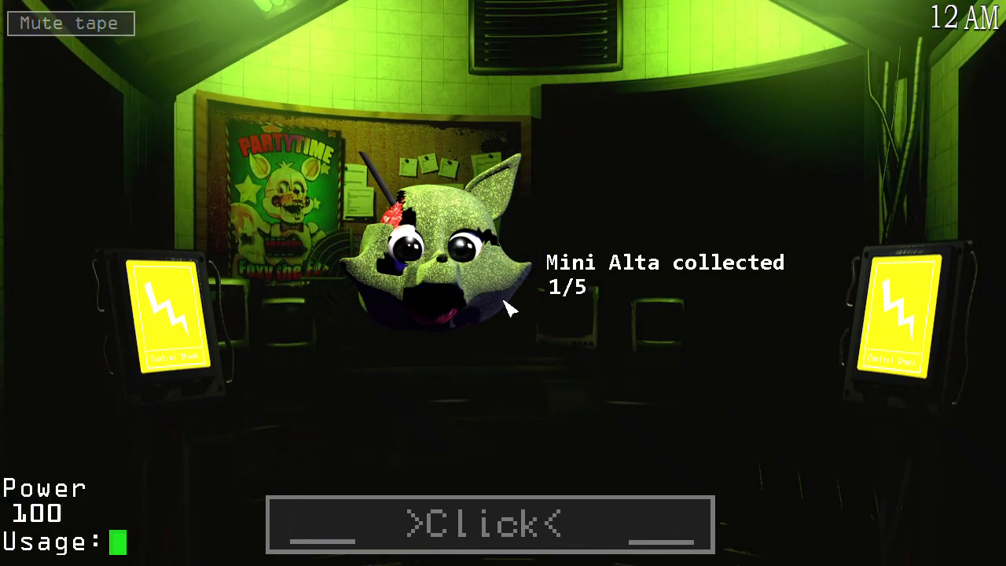
left_click(440, 275)
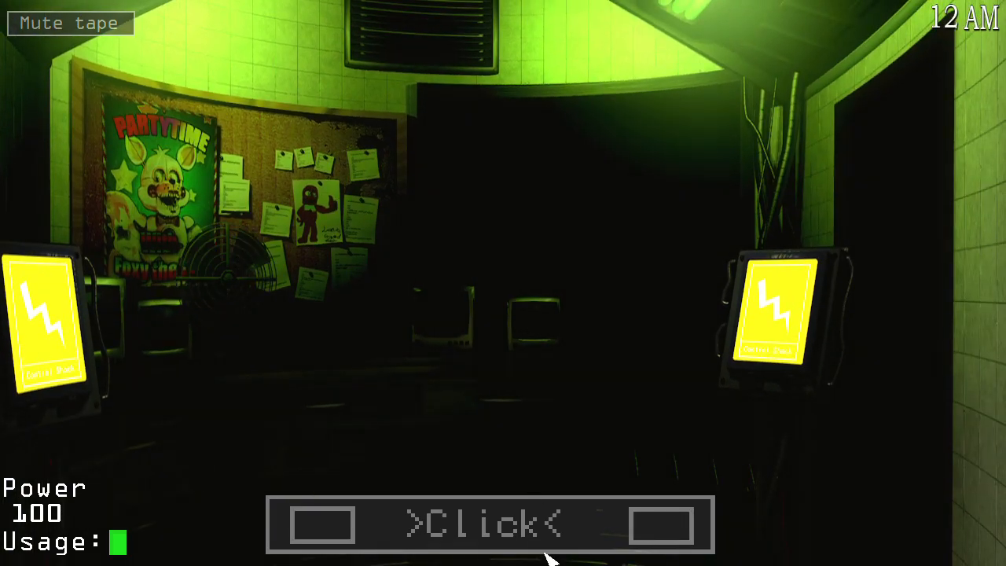
left_click(487, 525)
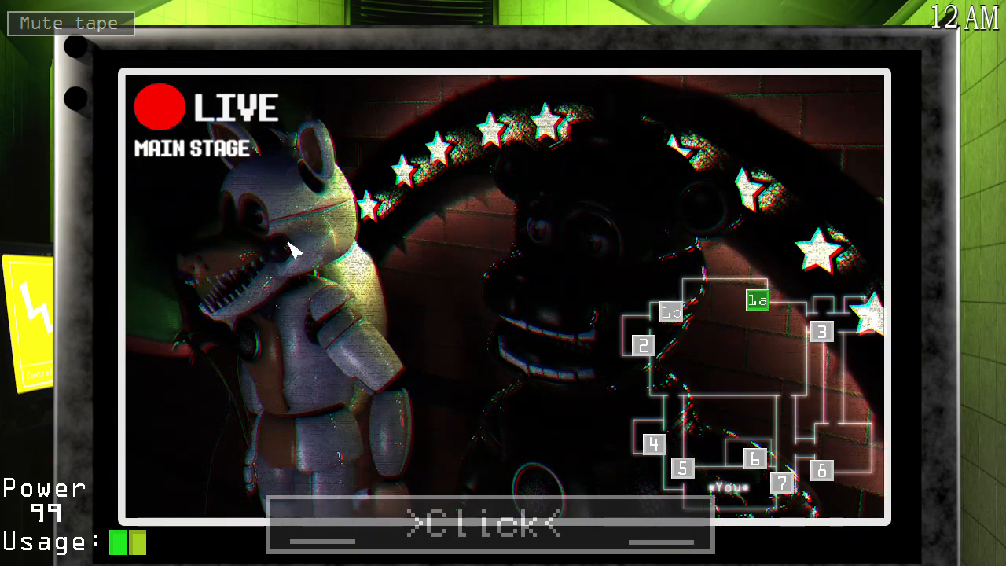
Sweep the Entrance, Courtyard, Battery Room, both corridors, Ballora Room, Parts and Service, and Main Stage feeds.
left_click(822, 331)
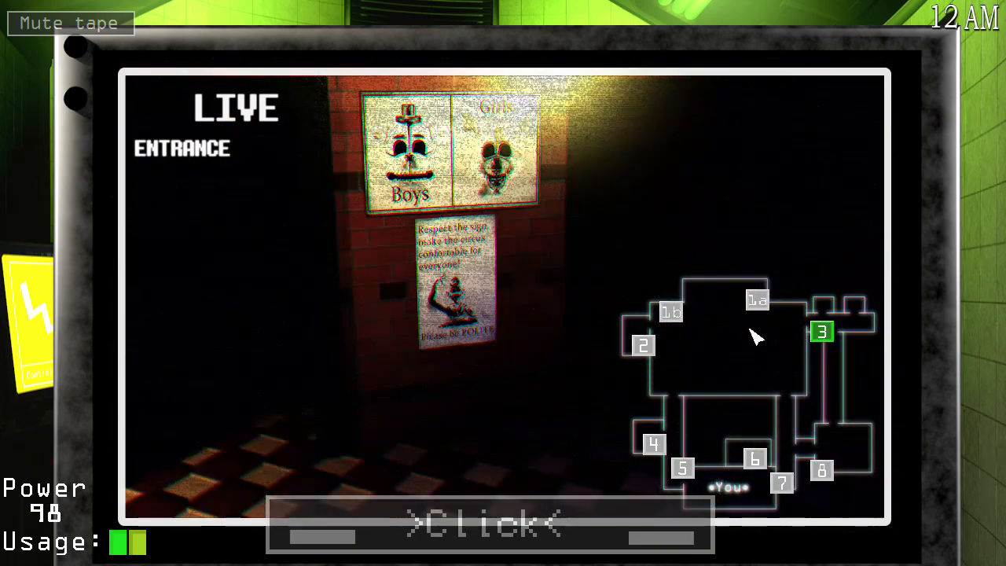
mouse_move(495, 181)
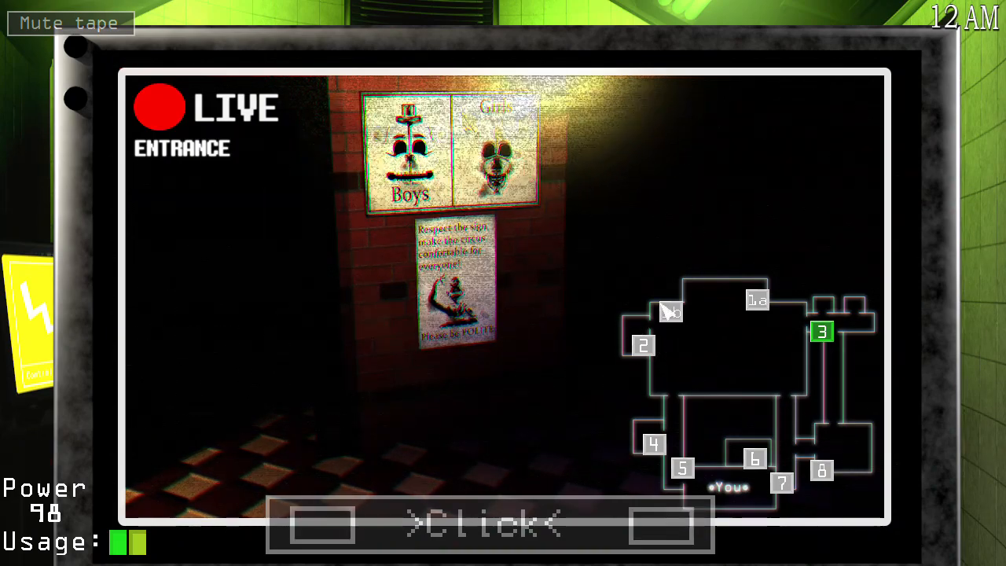
left_click(670, 312)
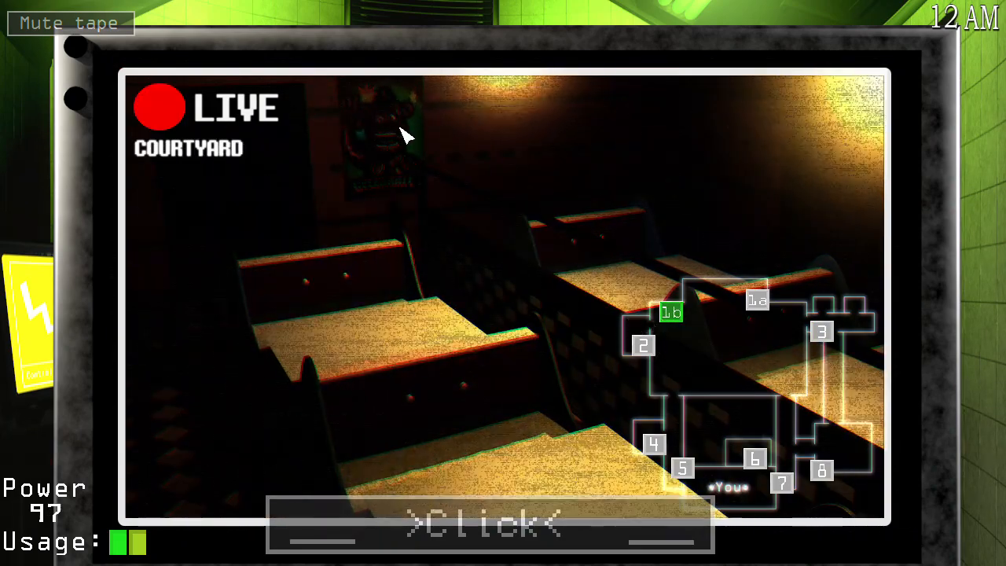
mouse_move(456, 433)
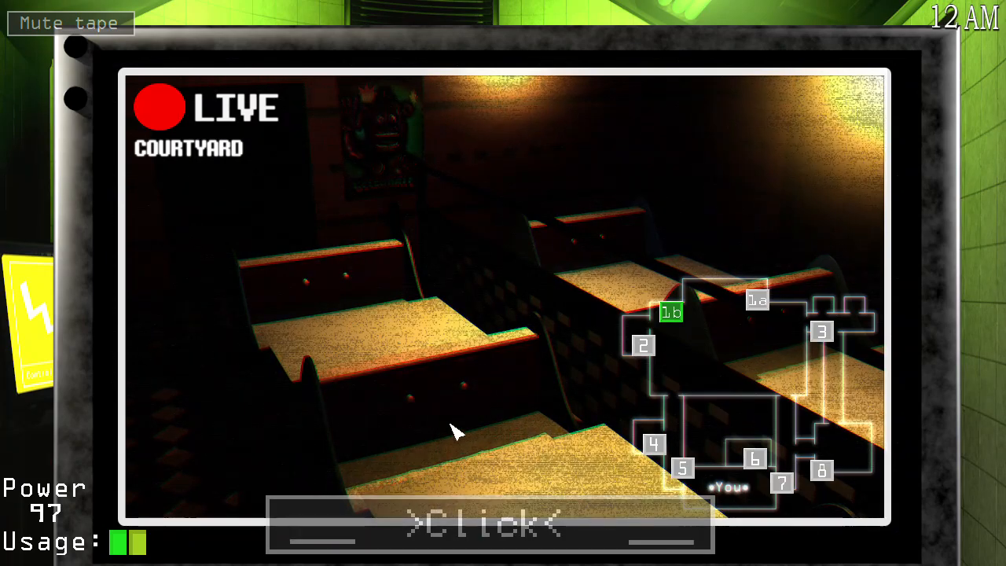
left_click(643, 345)
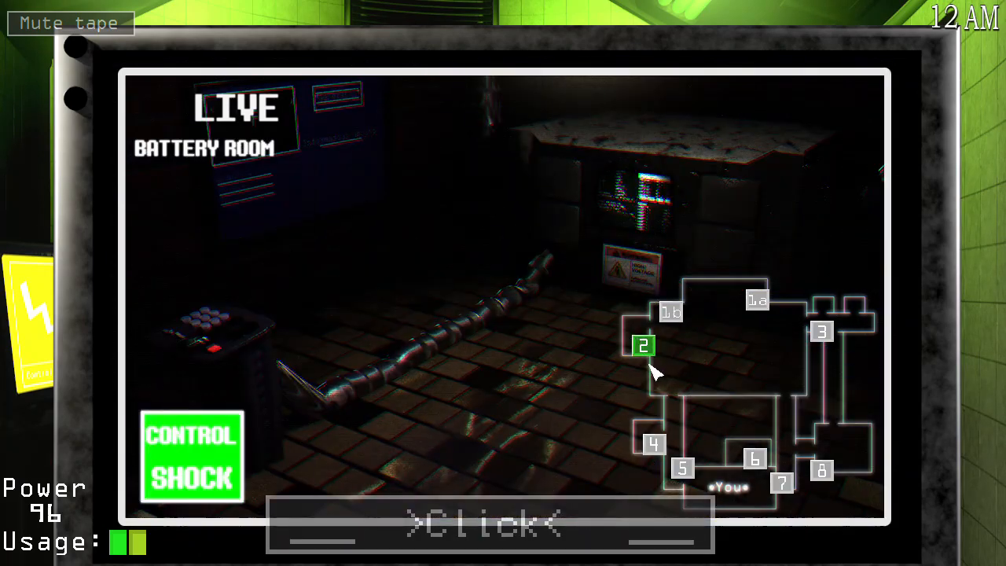
left_click(655, 444)
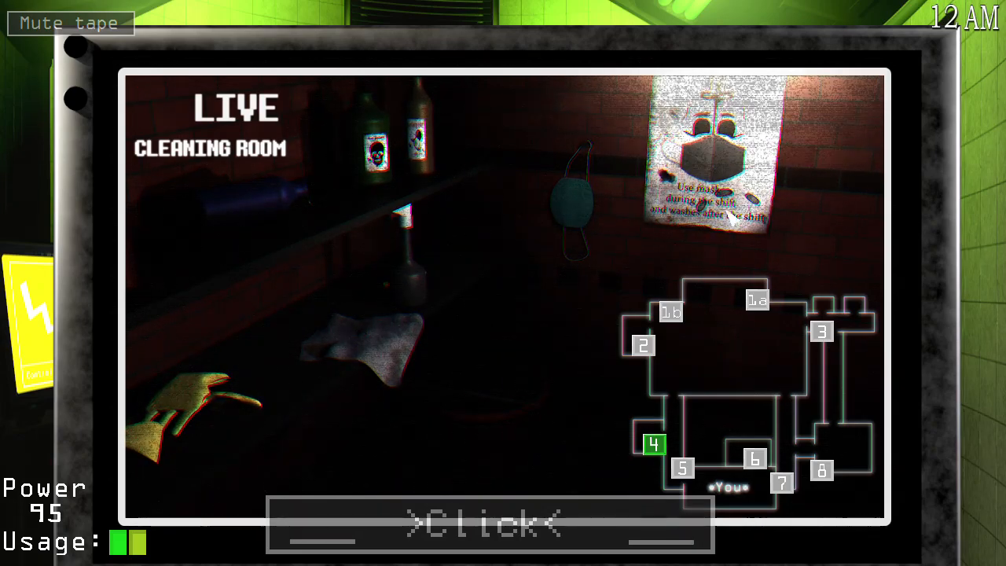
left_click(683, 469)
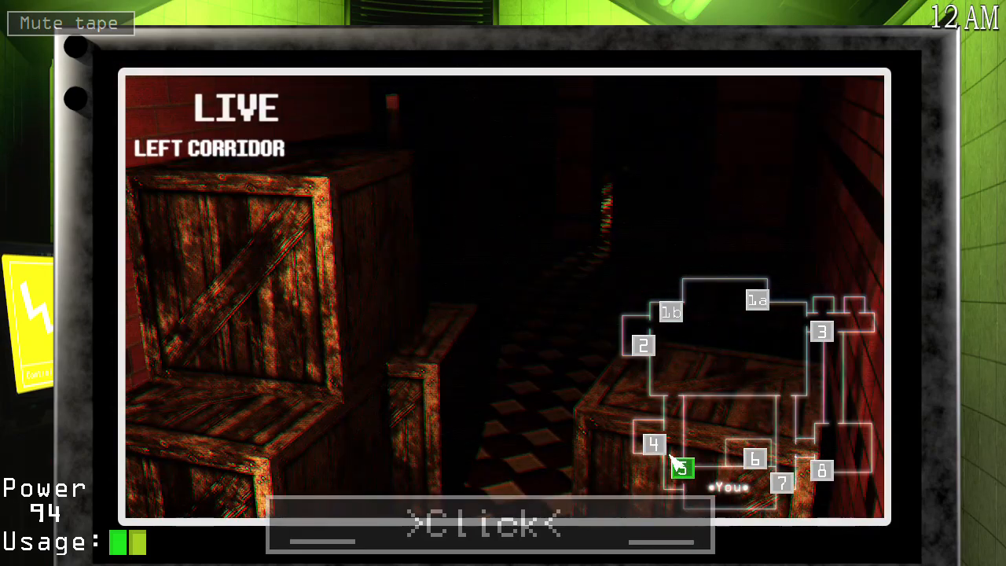
left_click(755, 459)
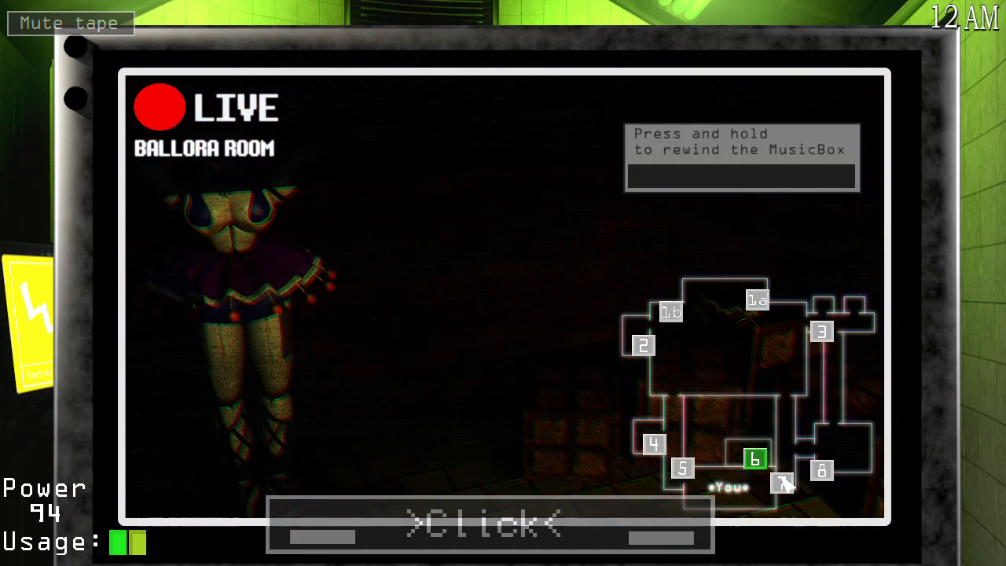
mouse_move(605, 228)
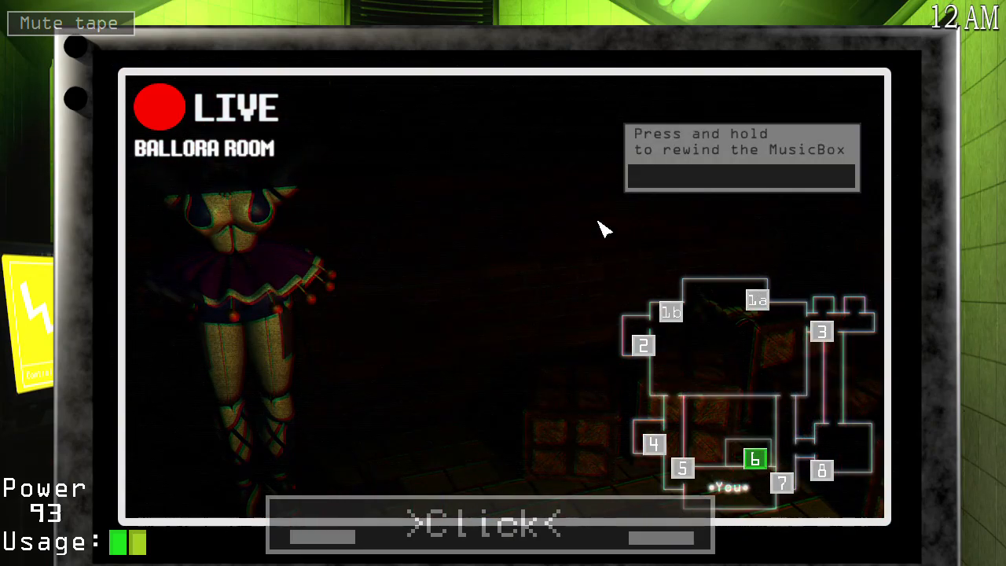
left_click(782, 483)
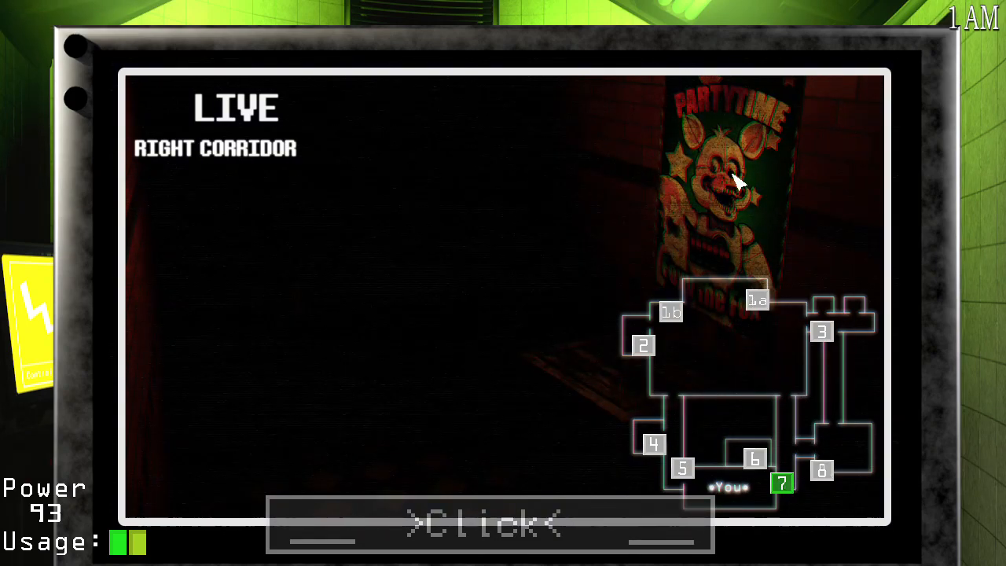
left_click(822, 471)
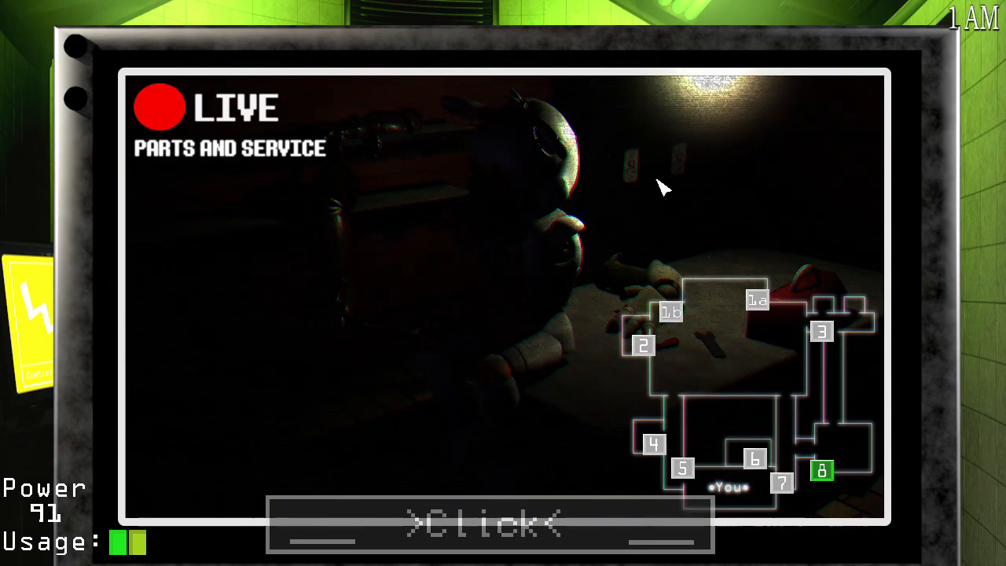
mouse_move(527, 275)
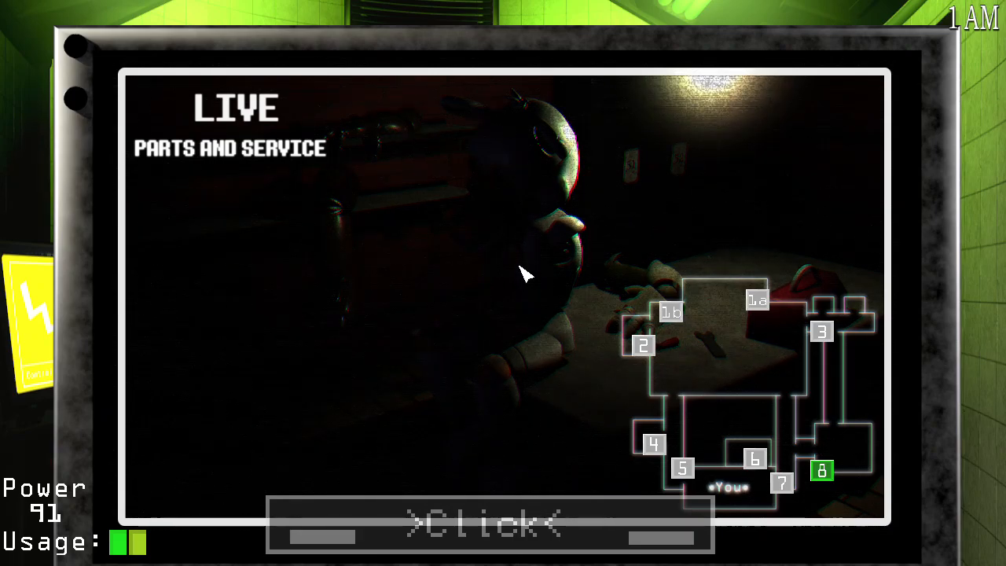
mouse_move(535, 251)
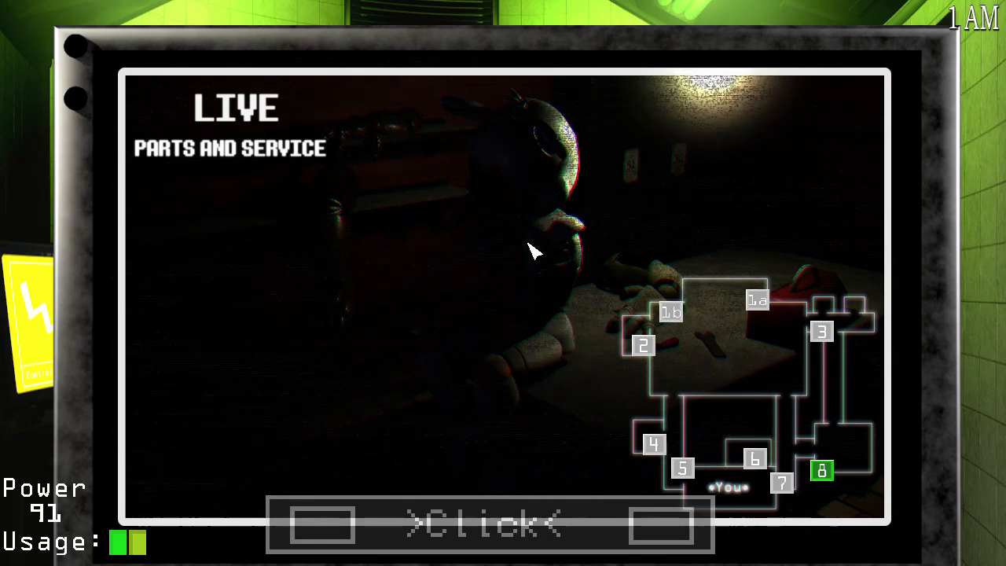
mouse_move(885, 374)
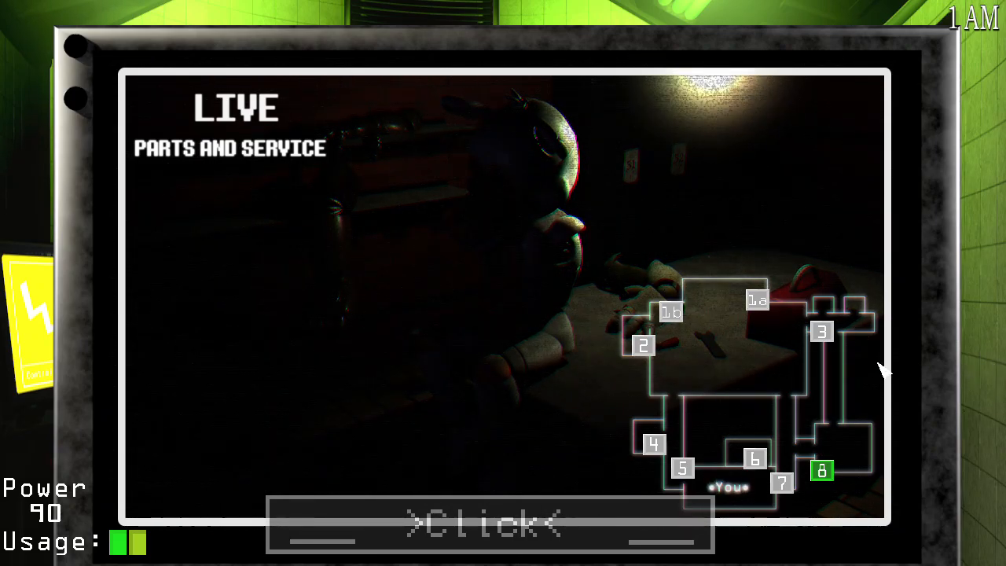
left_click(822, 331)
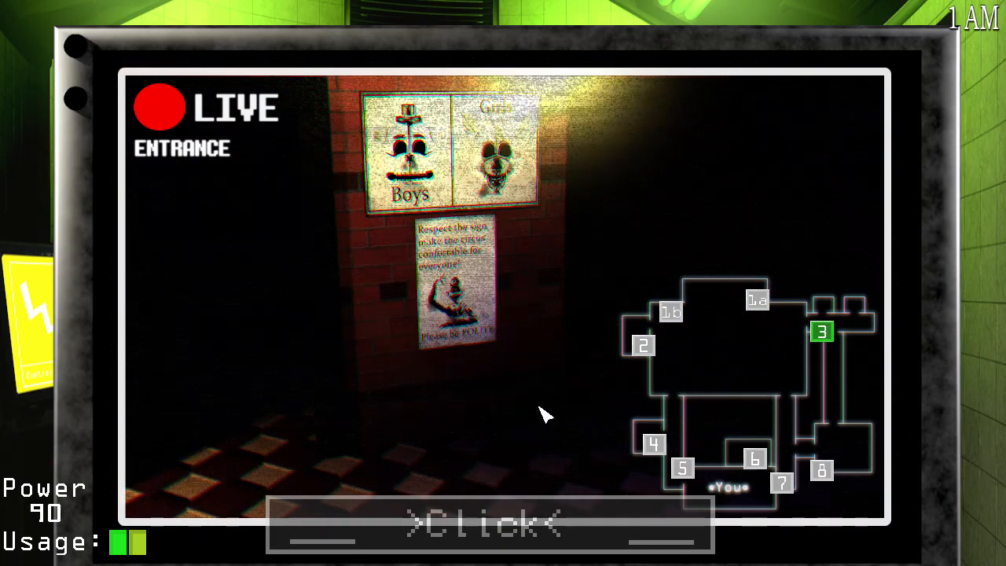
left_click(757, 300)
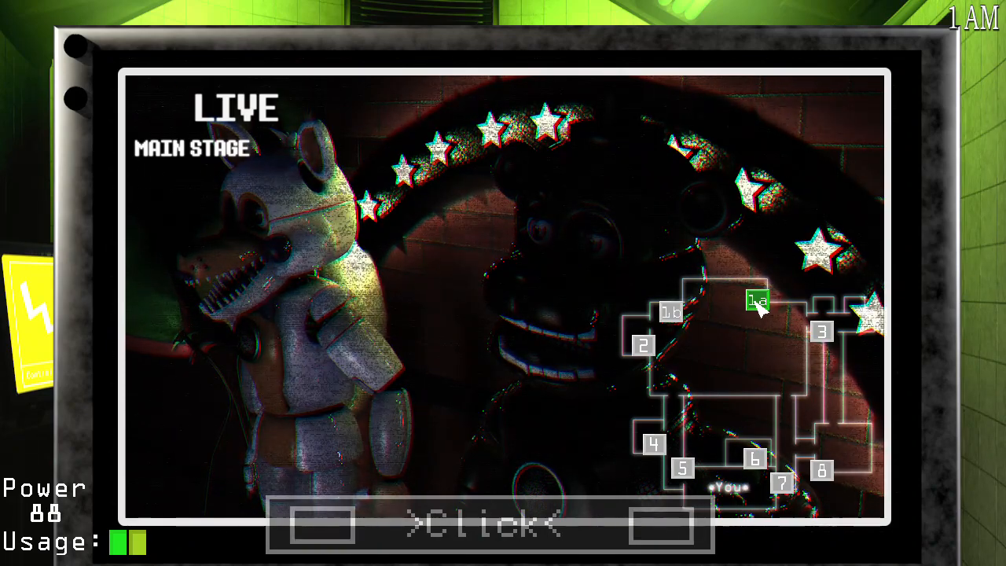
Lower the monitor, then recheck Battery Room, Courtyard and Main Stage before closing cameras.
left_click(487, 526)
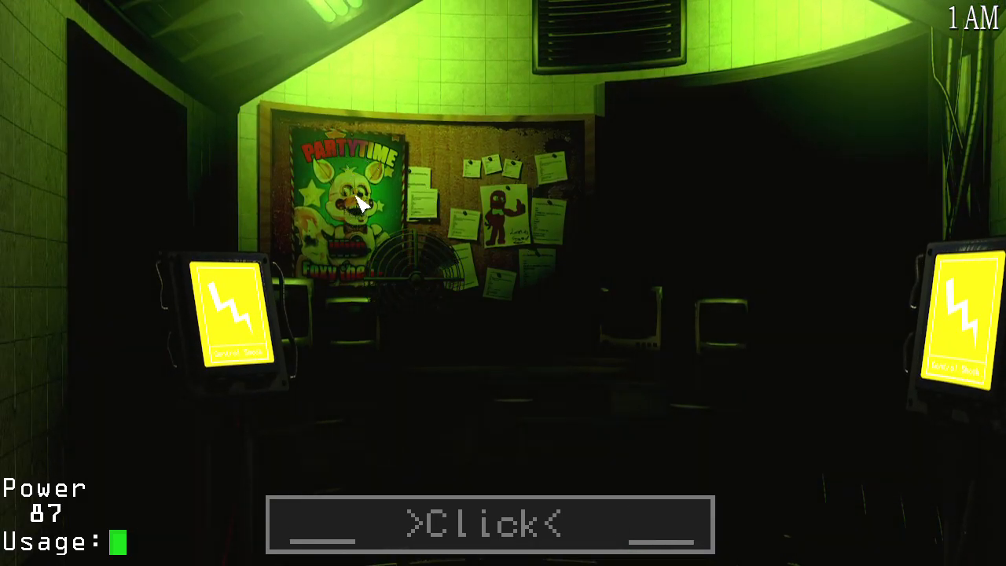
left_click(487, 526)
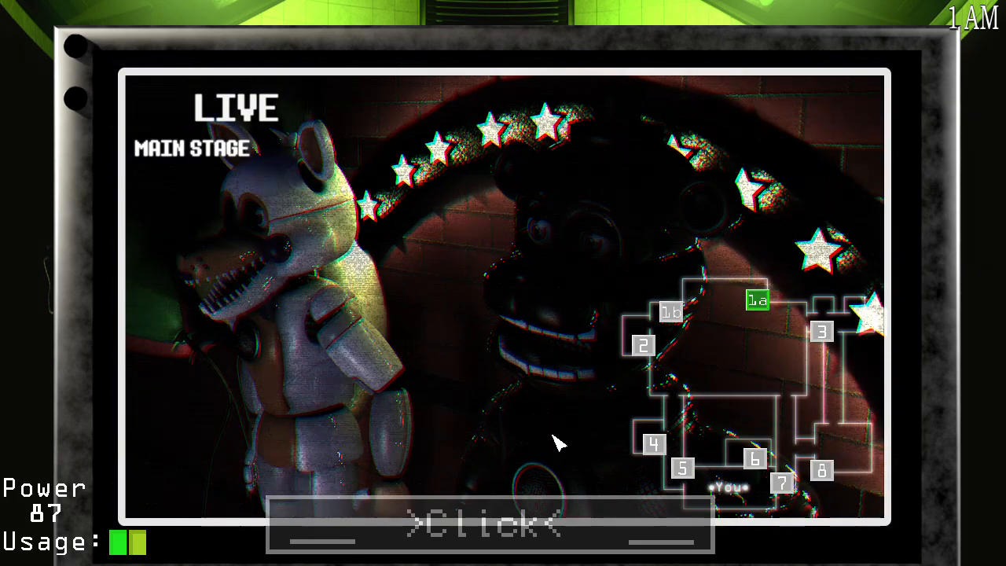
mouse_move(692, 326)
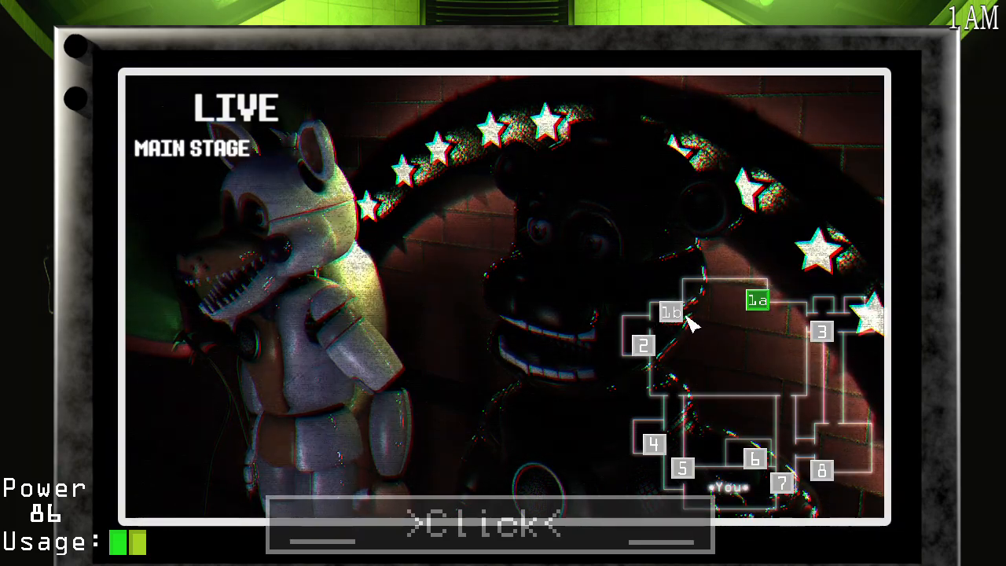
left_click(643, 346)
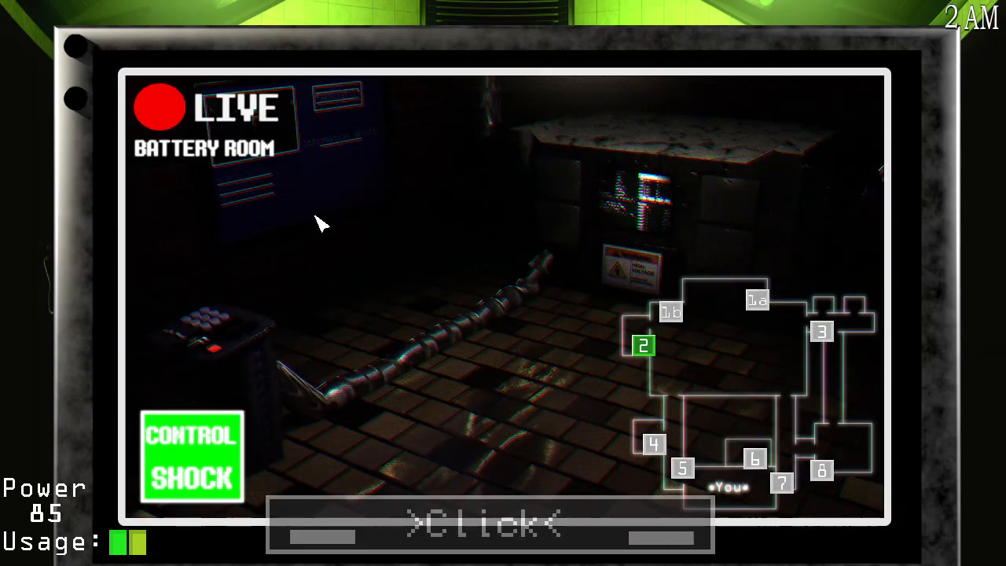
left_click(672, 312)
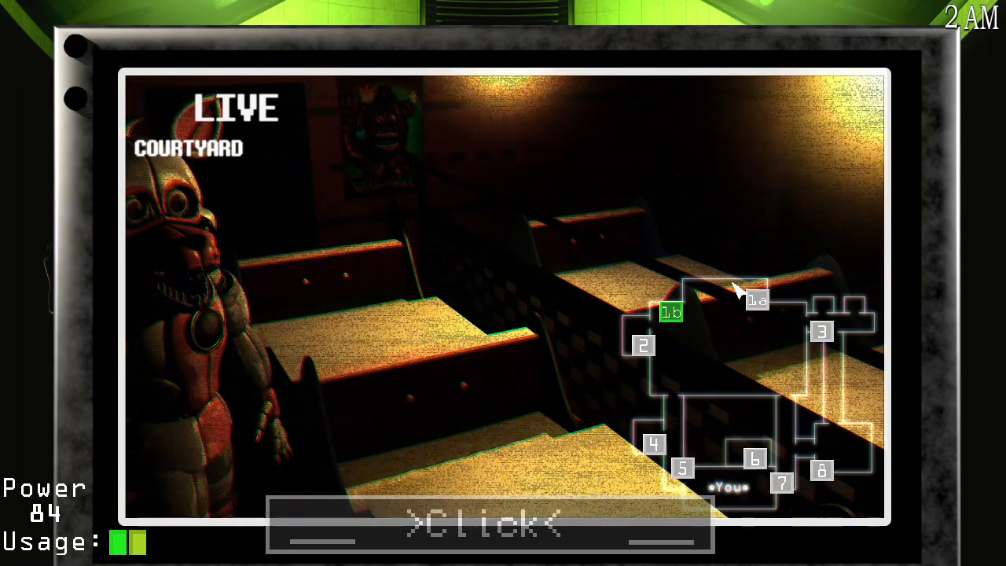
left_click(756, 300)
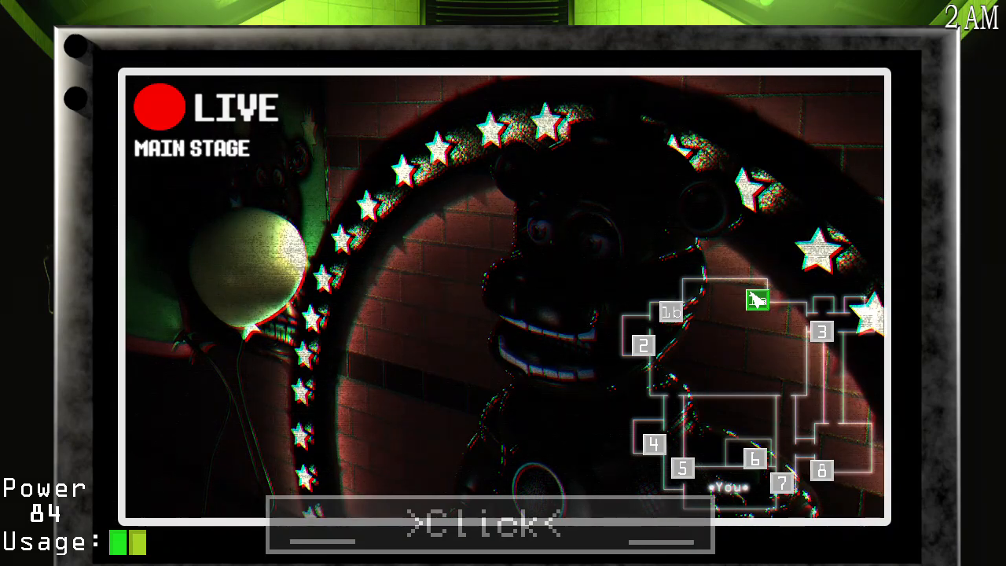
left_click(821, 331)
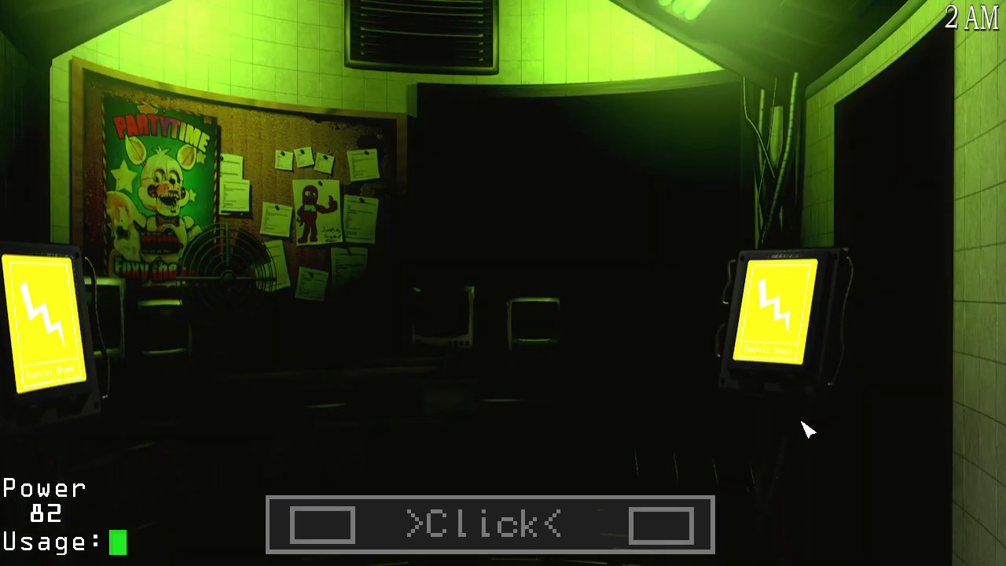
mouse_move(747, 411)
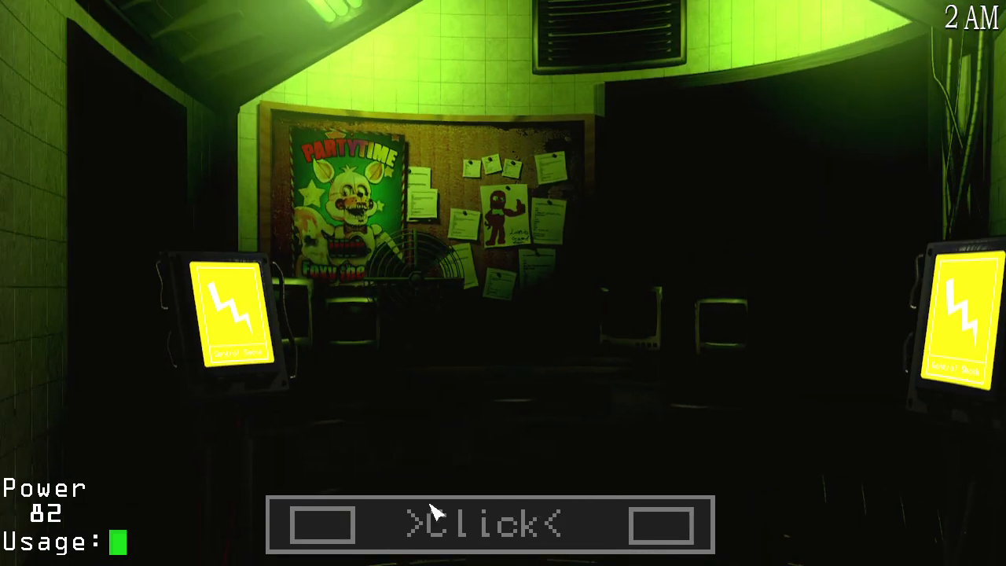
Check the Left Corridor, Right Corridor and Cleaning Room feeds, then lower the monitor.
left_click(489, 525)
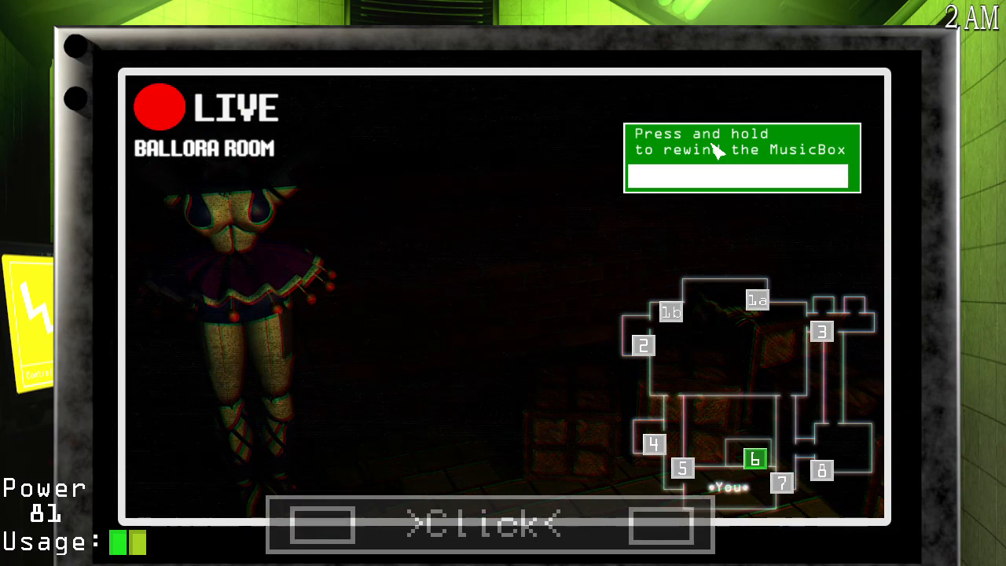
left_click(682, 468)
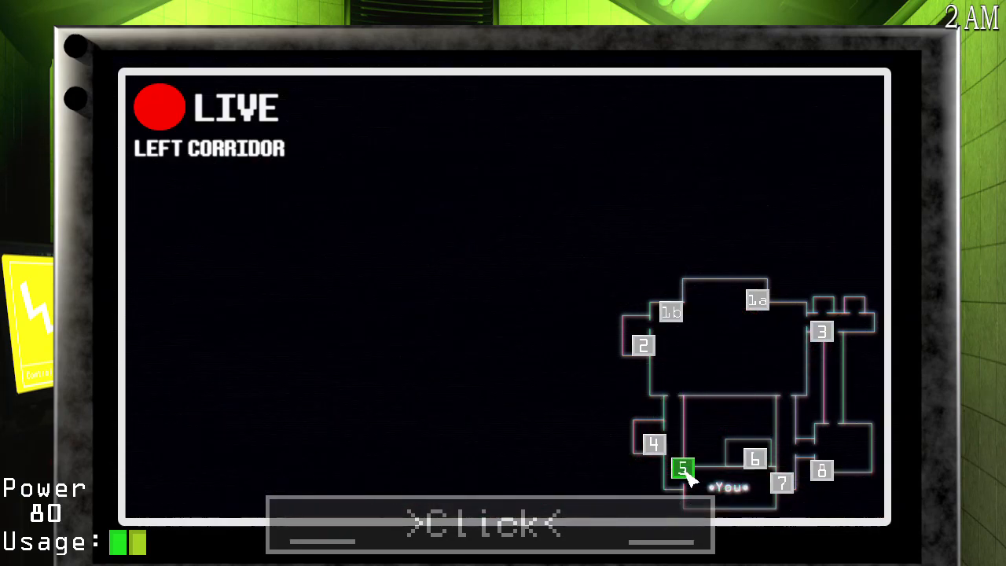
left_click(783, 483)
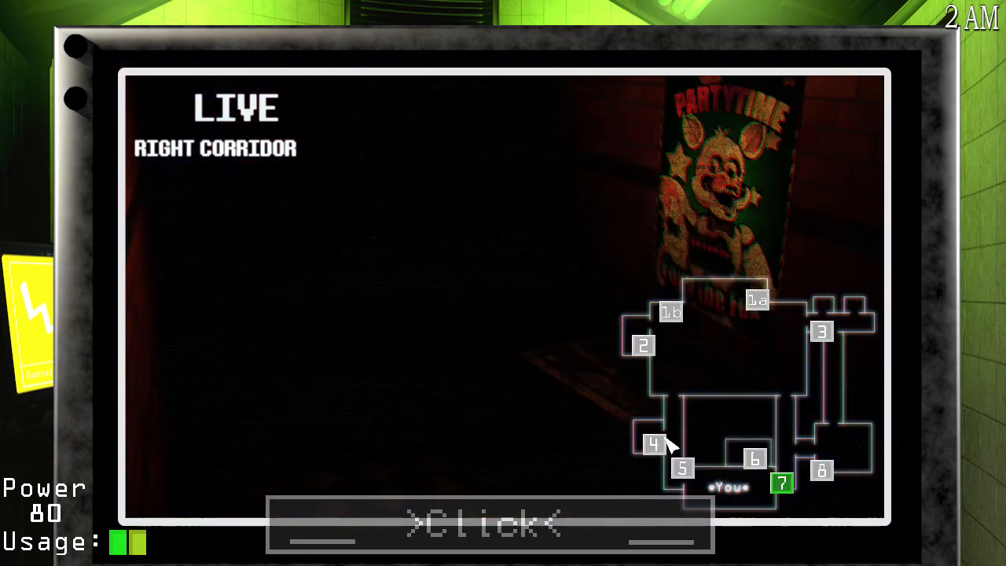
left_click(644, 346)
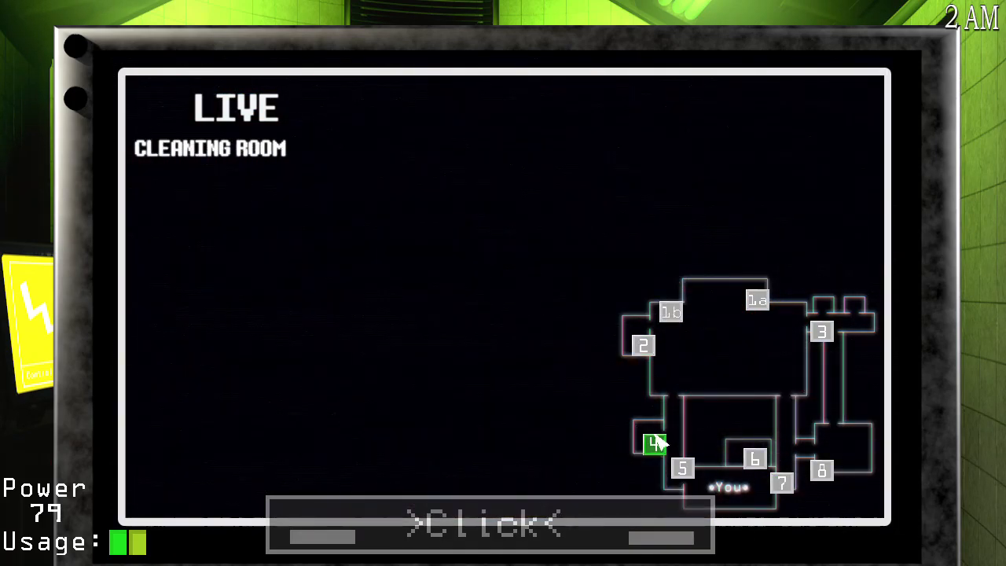
left_click(489, 525)
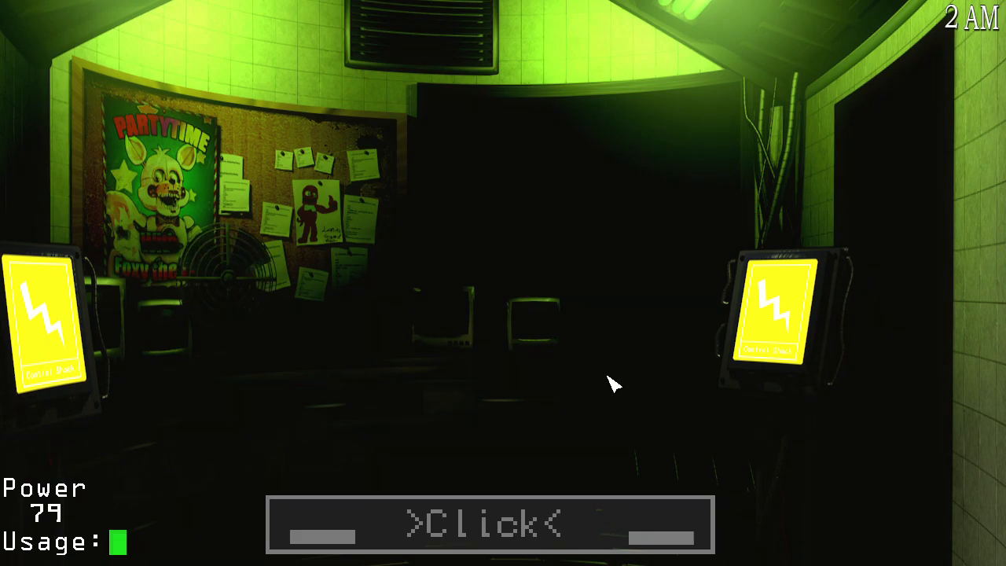
Look left in the office, then check Ballora Room, Entrance, Courtyard and Left Corridor feeds.
left_click_drag(613, 385, 283, 385)
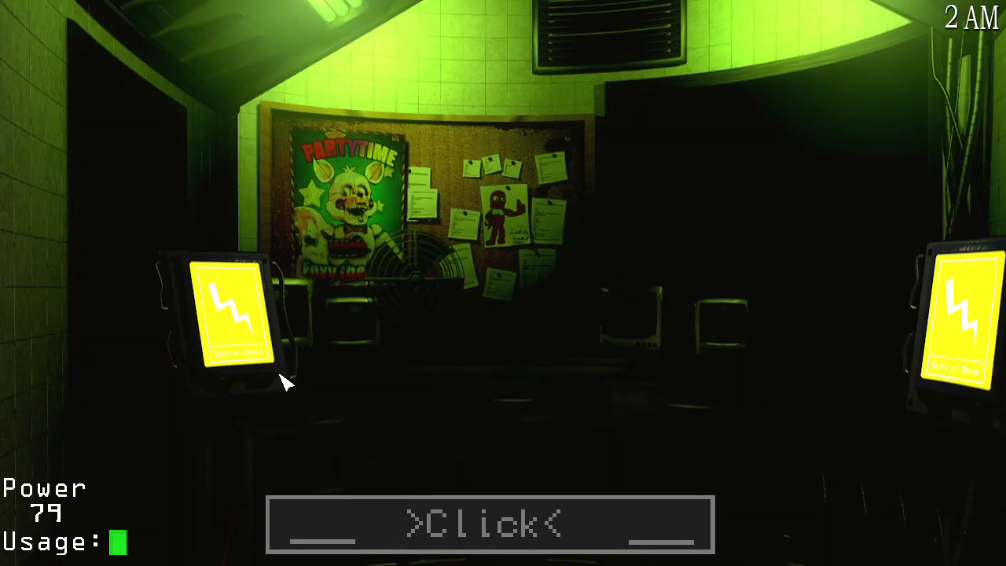
mouse_move(503, 291)
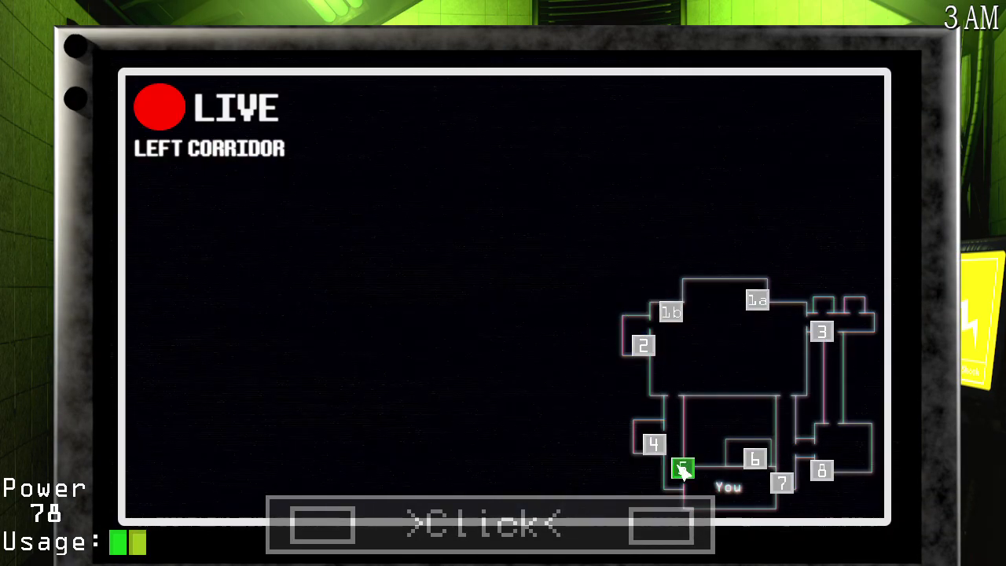
left_click(755, 460)
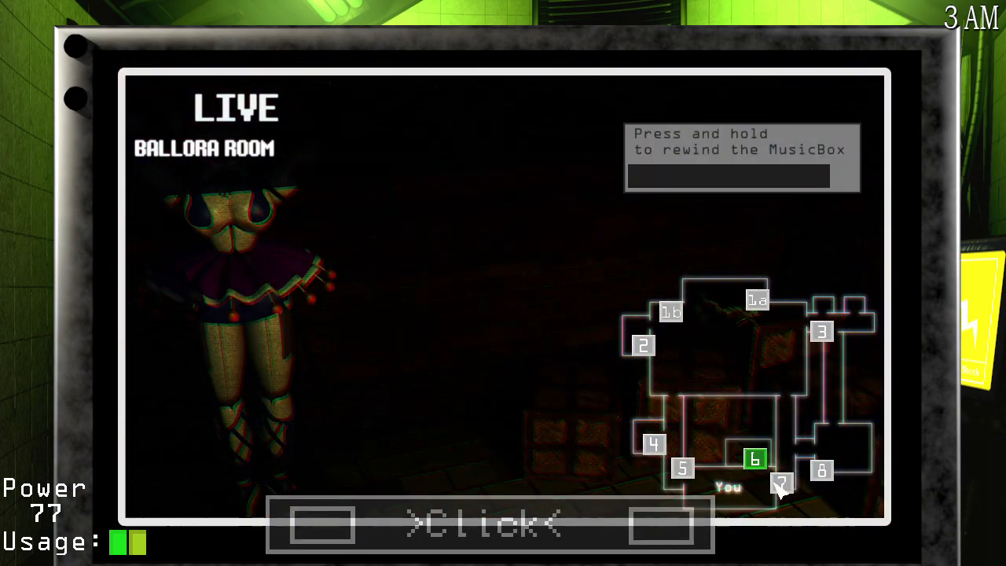
left_click(741, 158)
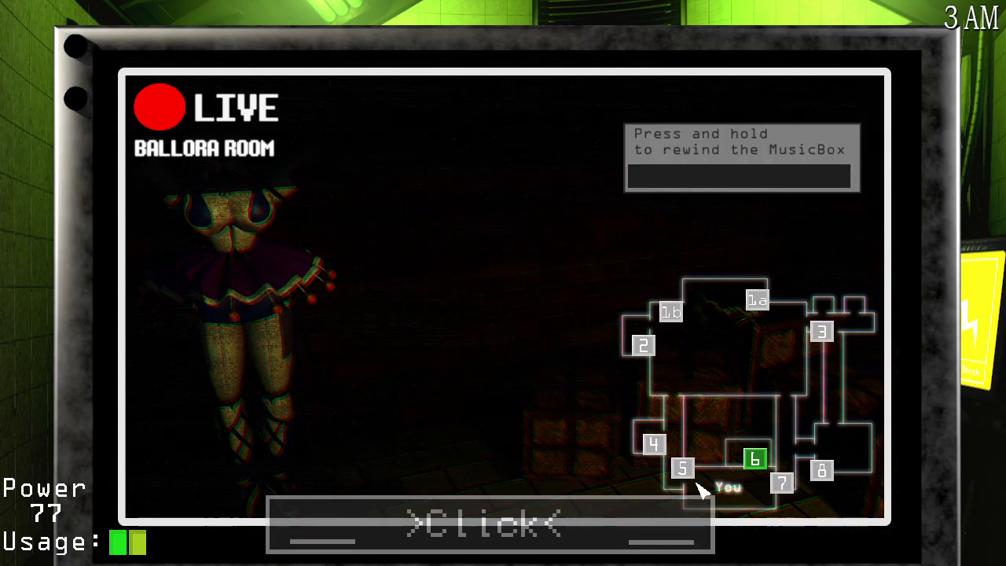
left_click(682, 469)
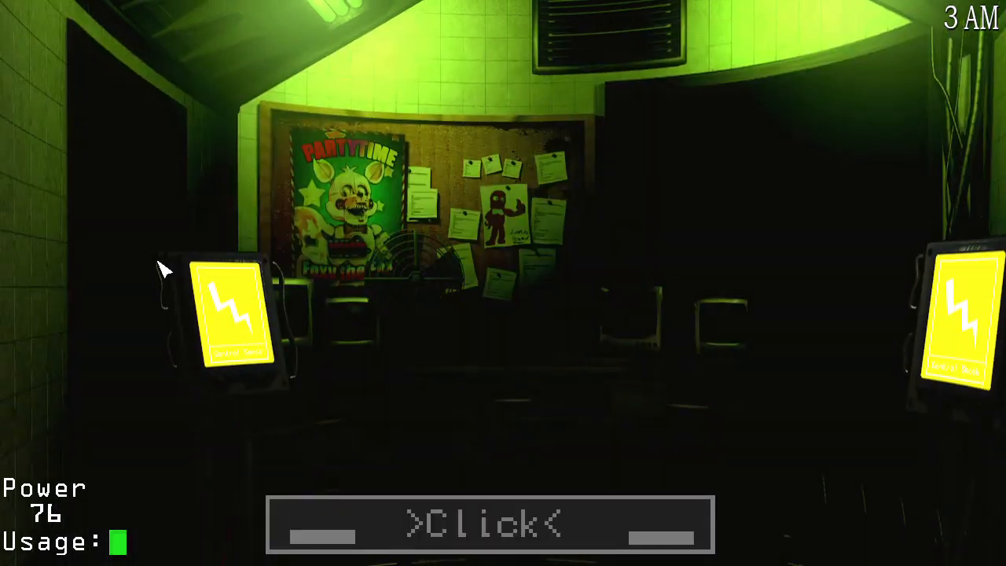
left_click(487, 525)
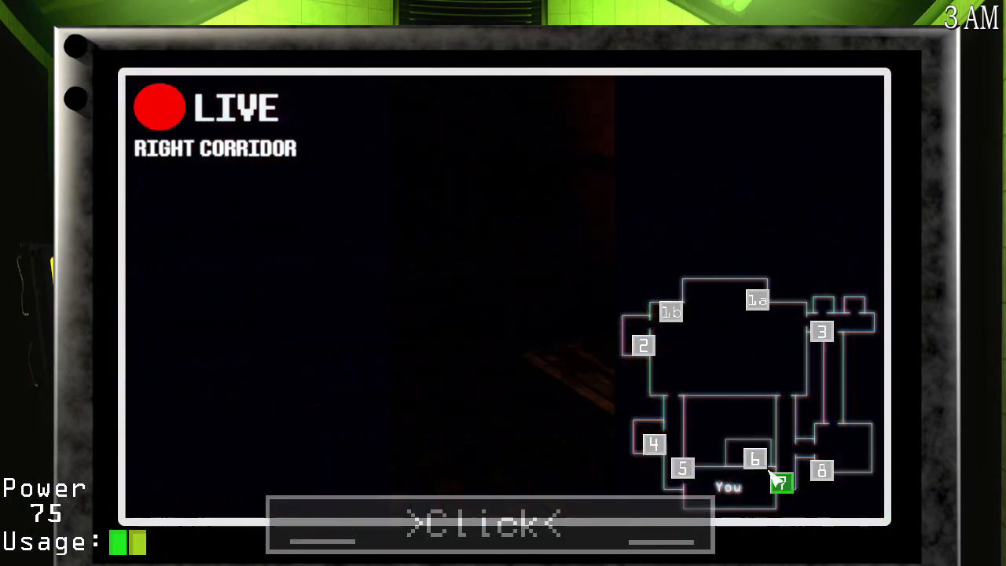
left_click(821, 331)
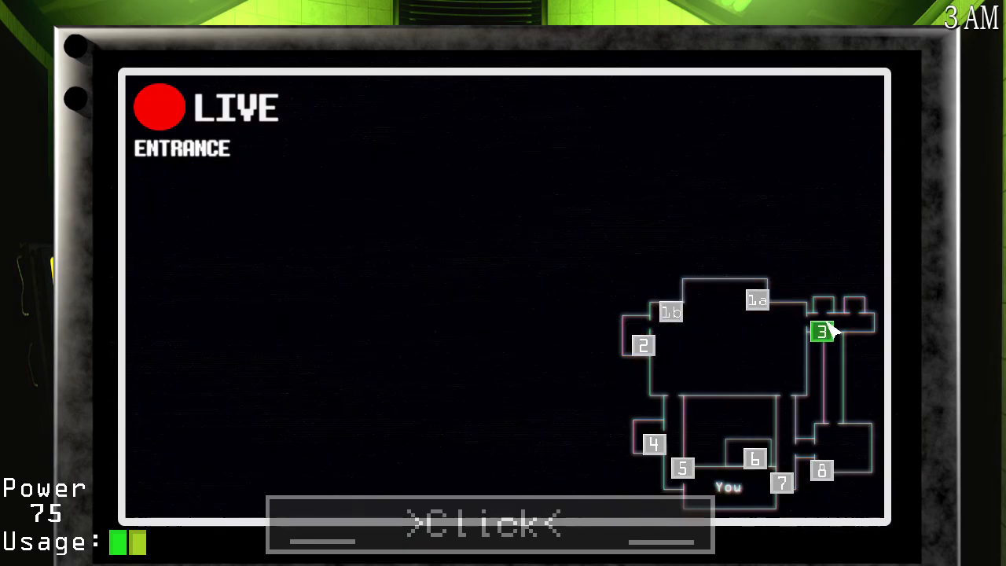
left_click(671, 312)
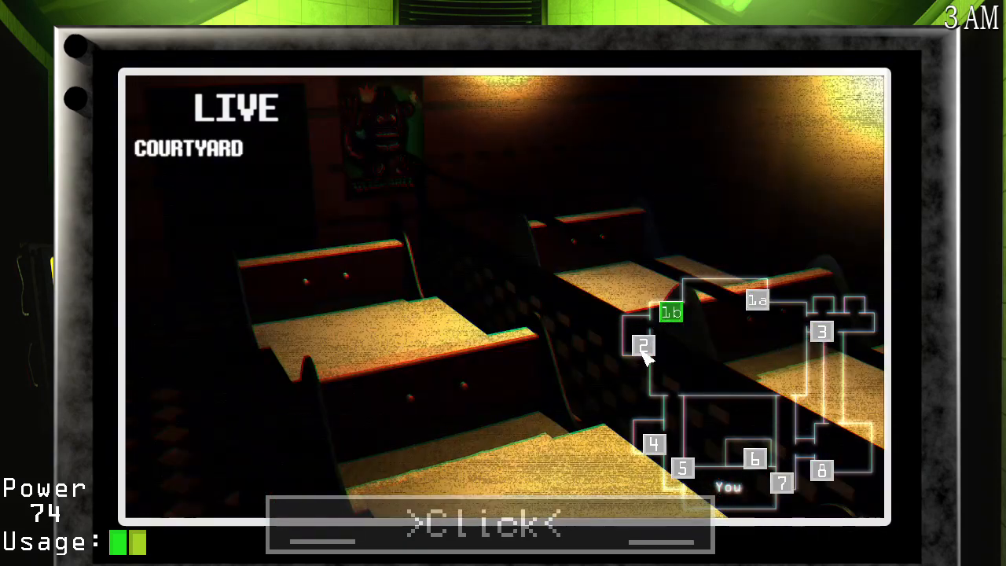
left_click(683, 469)
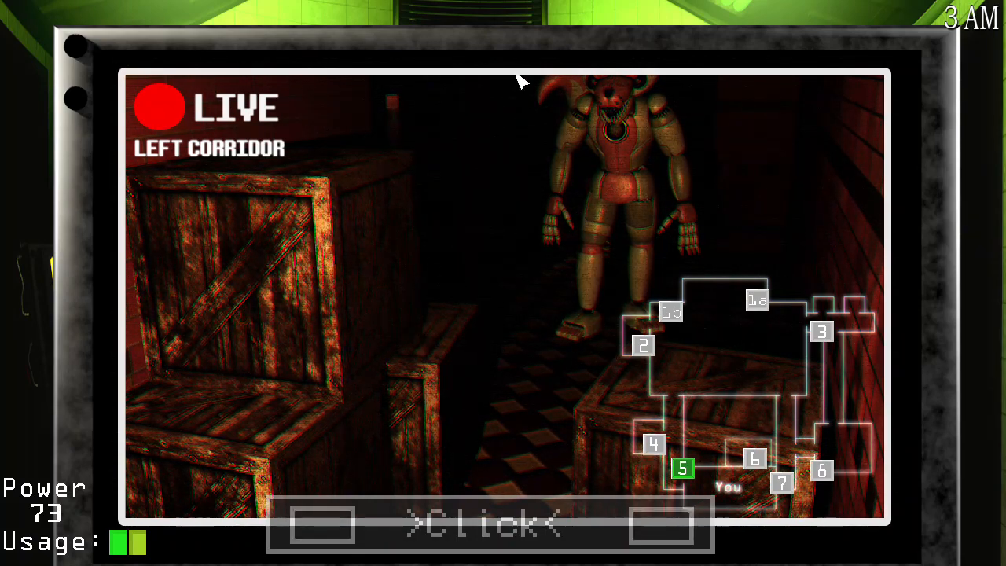
mouse_move(649, 197)
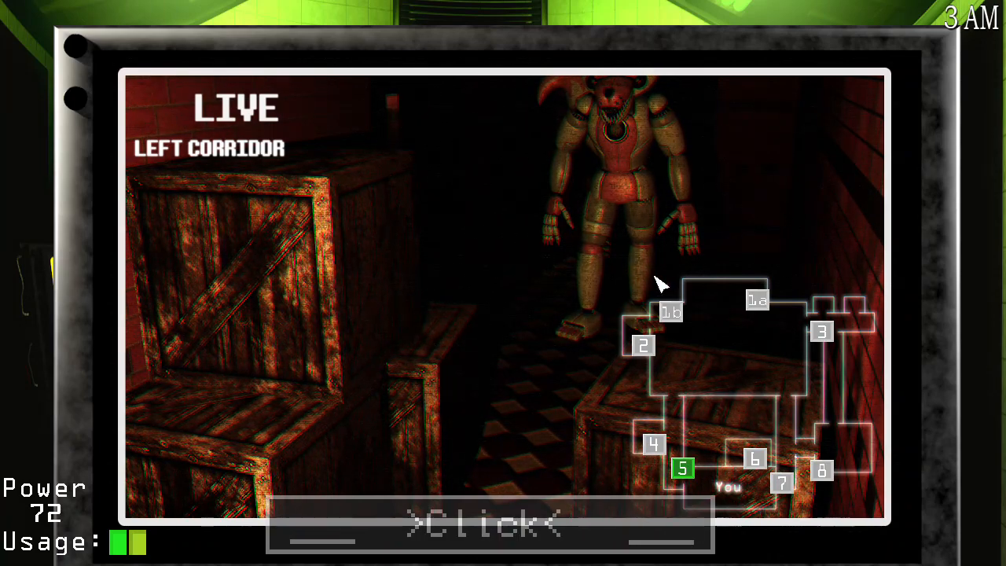
Alternate between Ballora Room and Left Corridor feeds, rewinding the MusicBox.
left_click(754, 458)
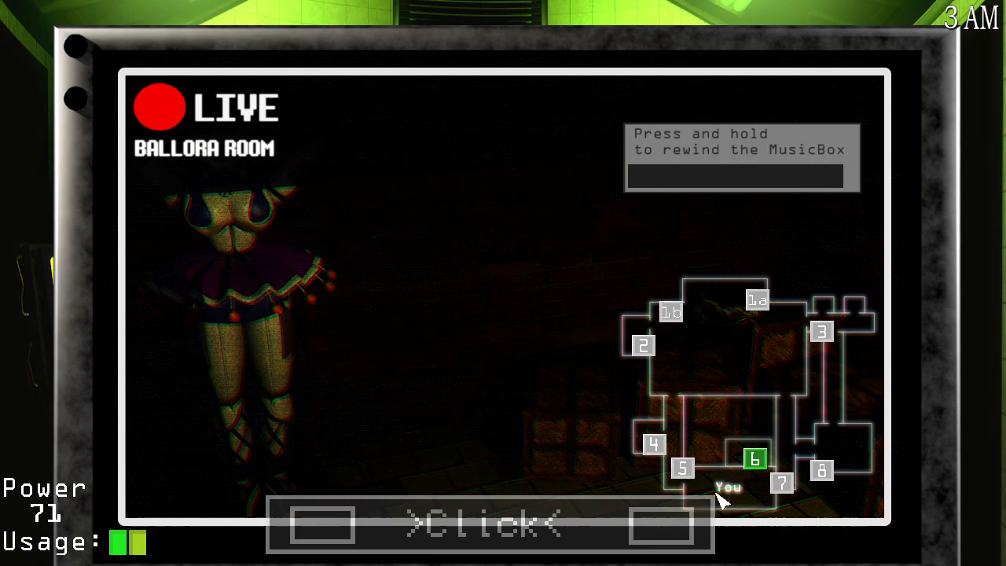
left_click(683, 470)
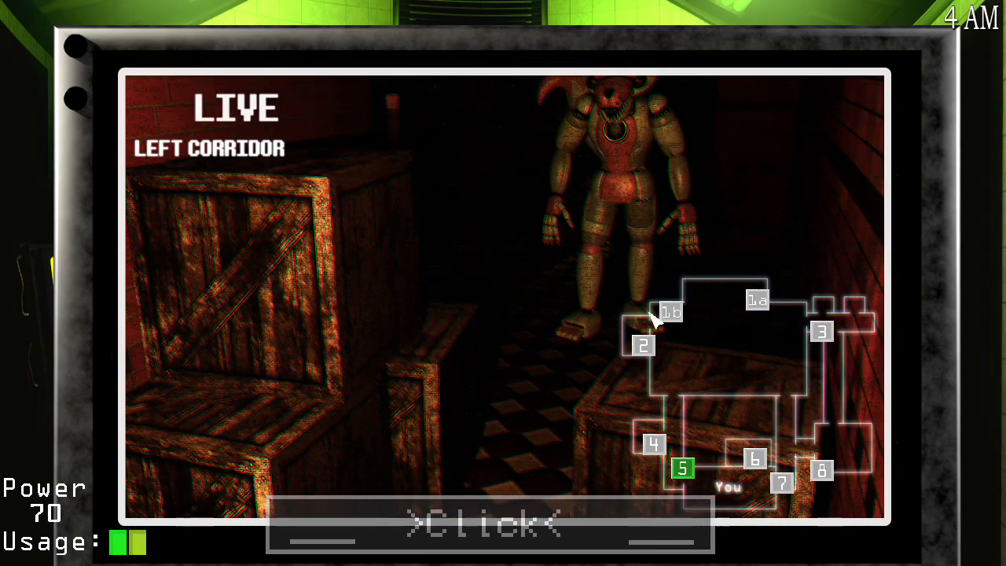
left_click(754, 459)
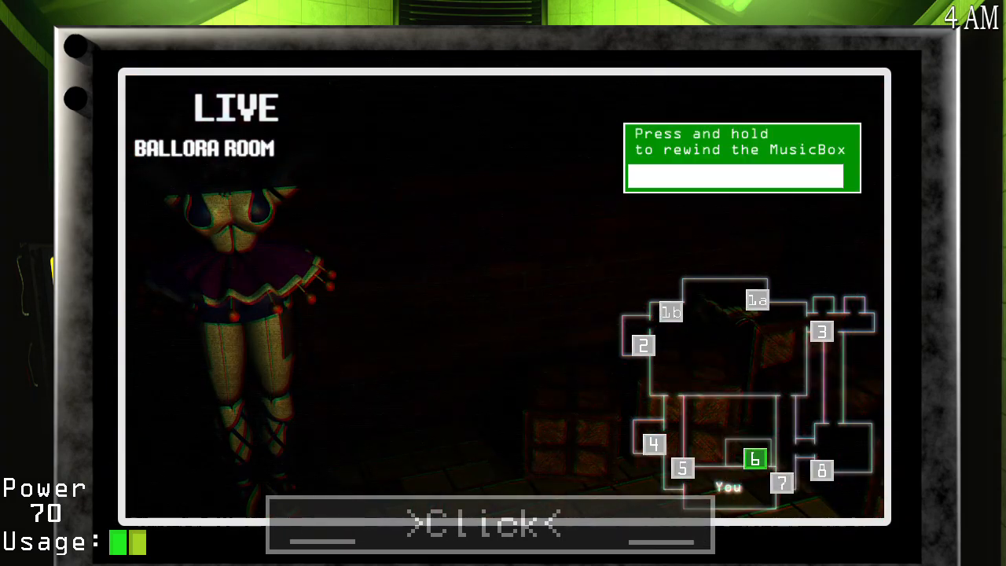
left_click(682, 469)
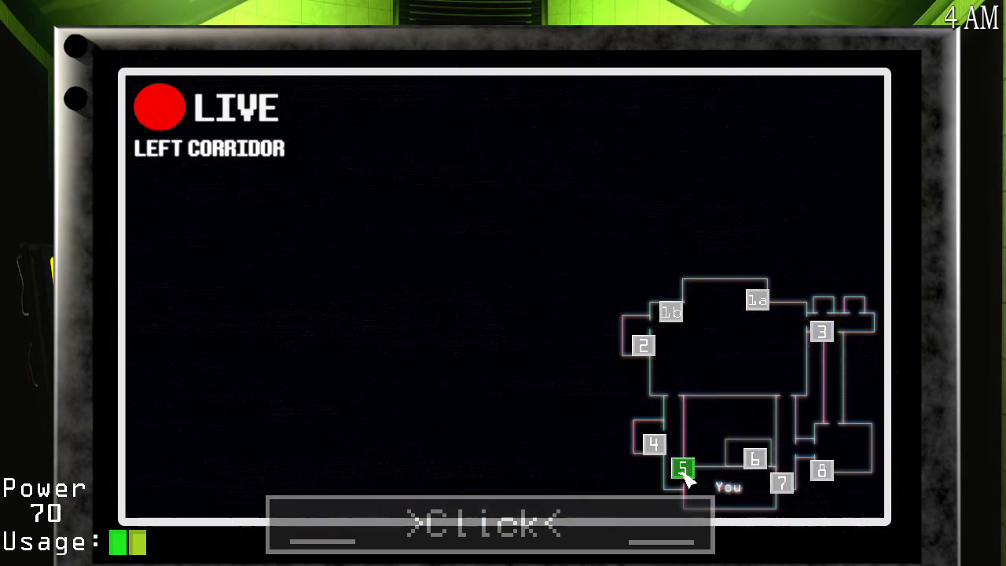
left_click(683, 469)
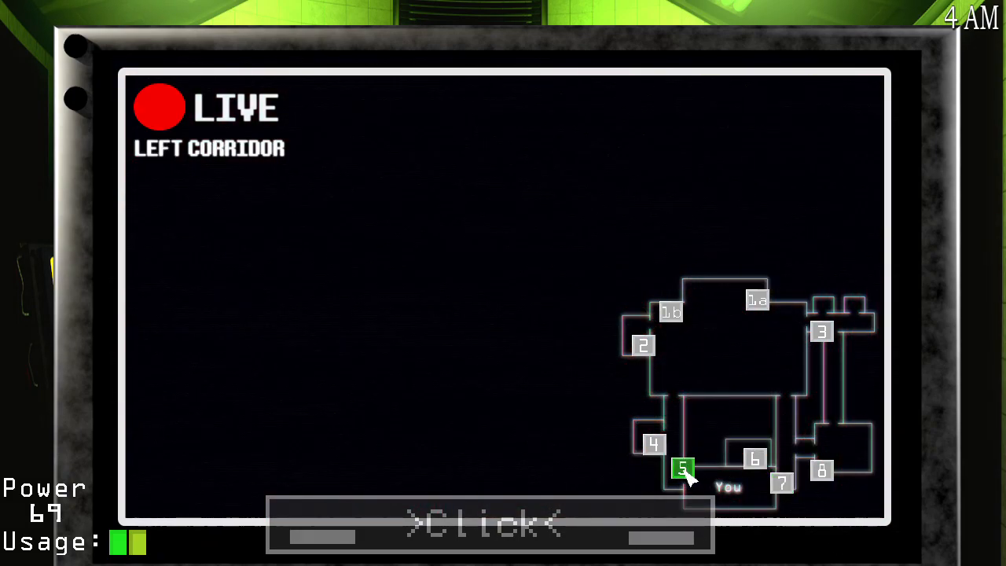
left_click(754, 459)
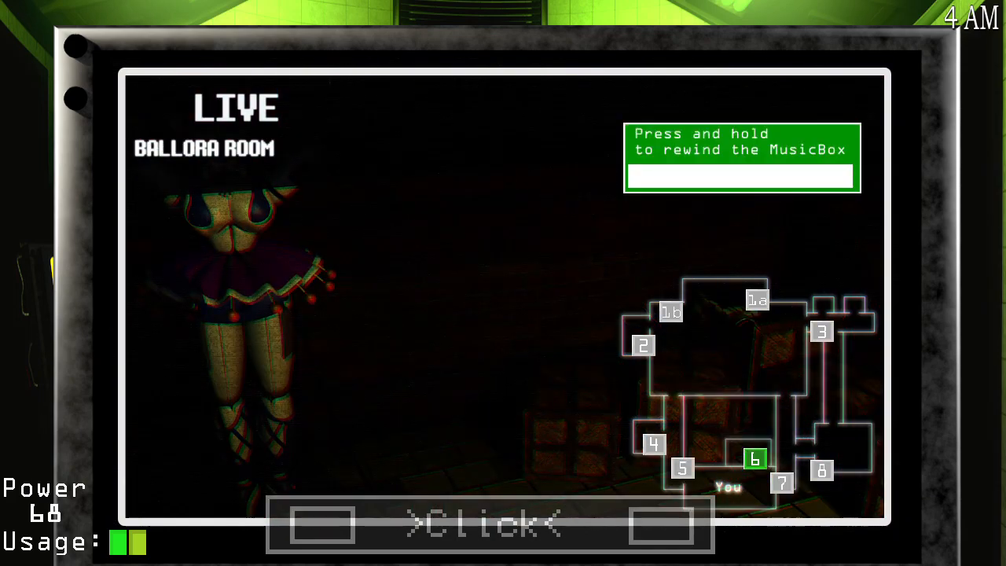
Cycle the Battery Room, Ballora Room and Left Corridor feeds, then lower the monitor.
left_click(643, 345)
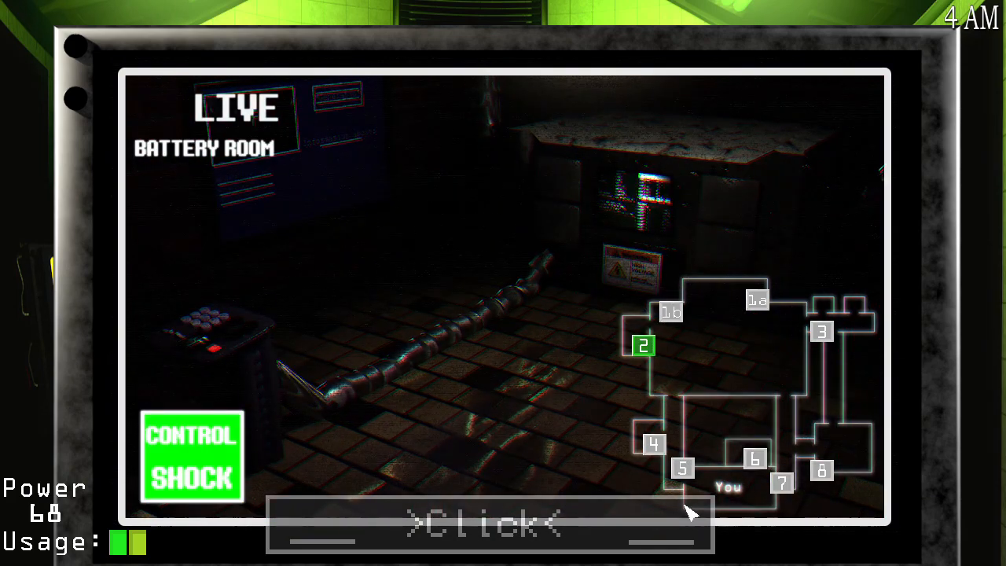
left_click(755, 458)
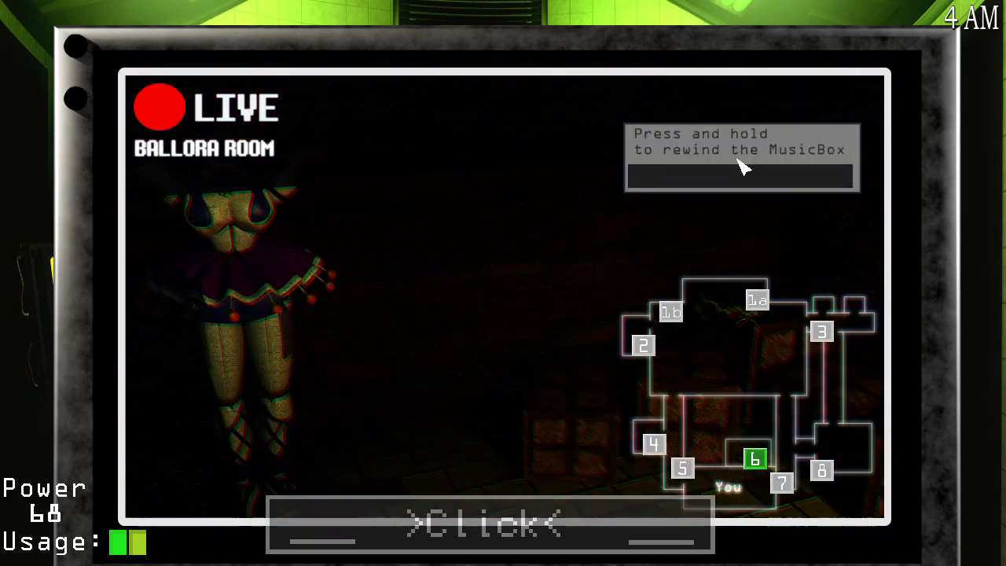
mouse_move(688, 468)
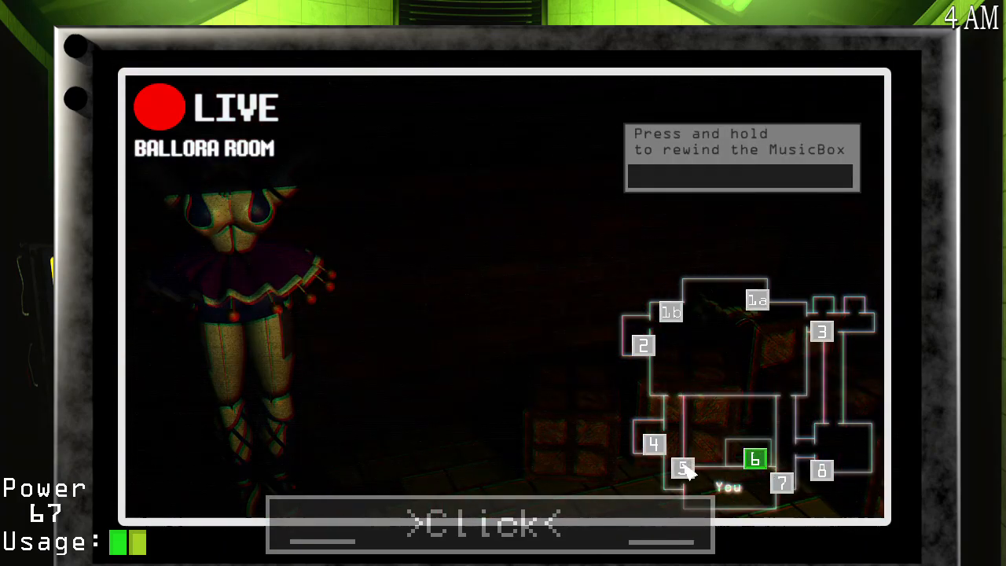
left_click(643, 346)
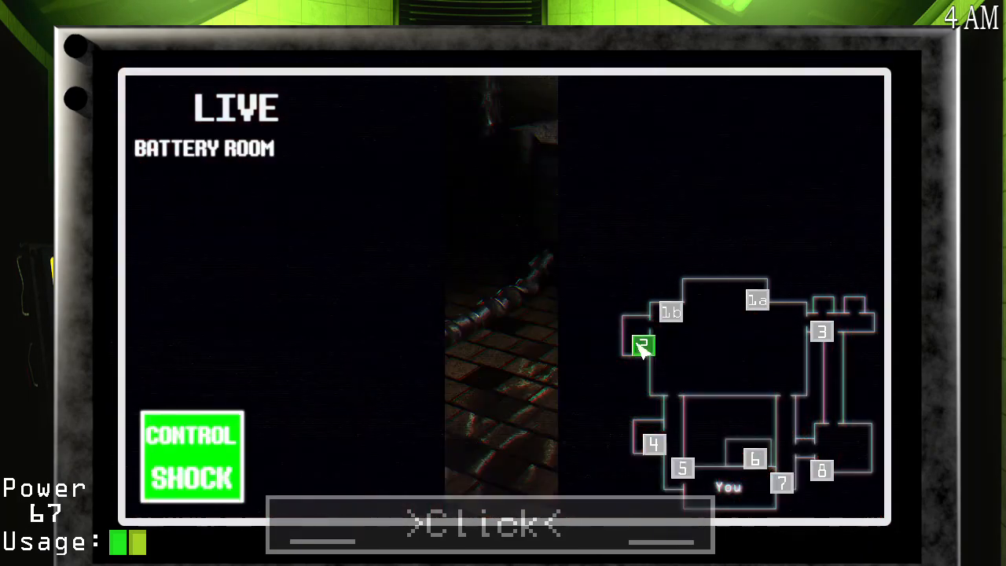
left_click(755, 460)
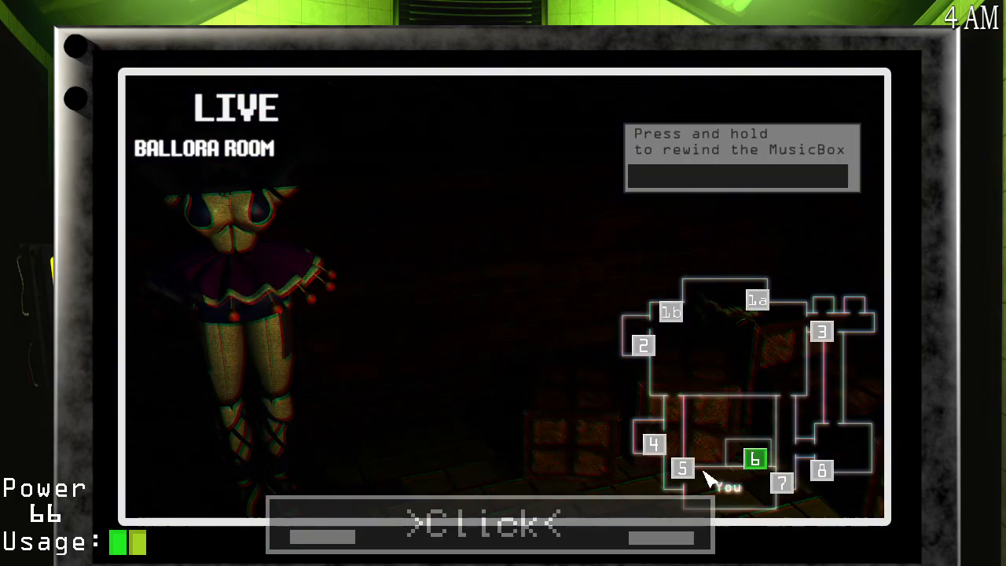
left_click(682, 469)
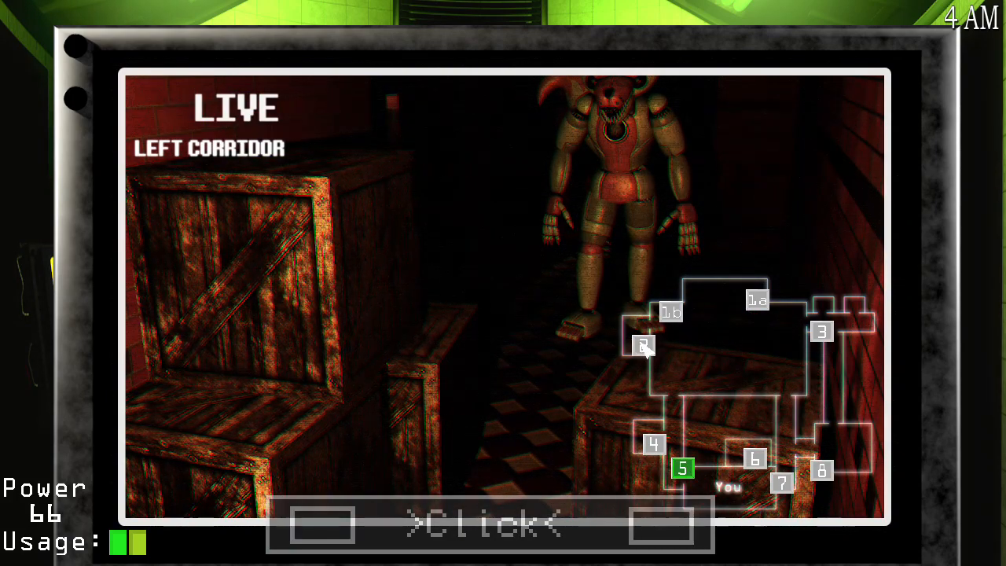
left_click(755, 458)
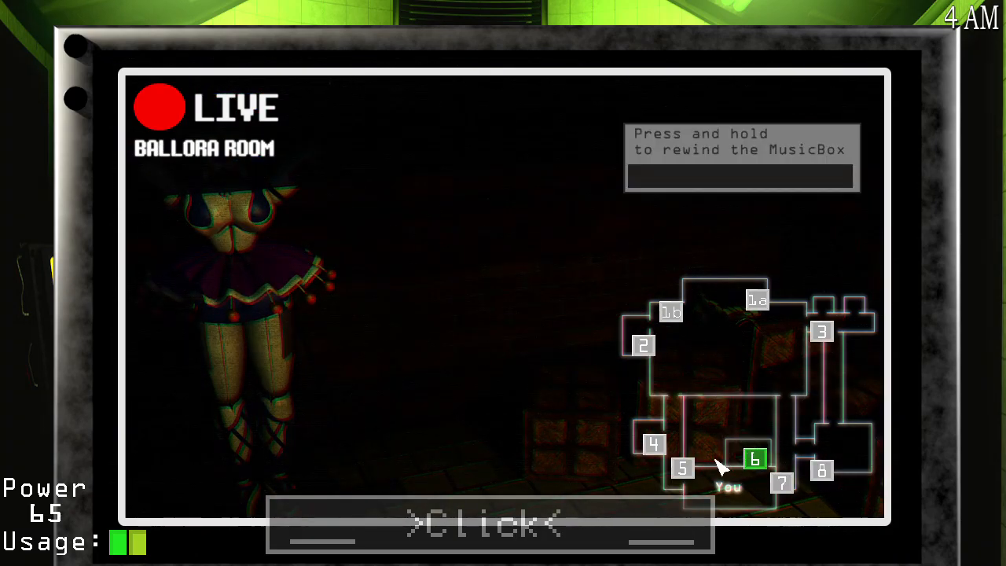
left_click(683, 468)
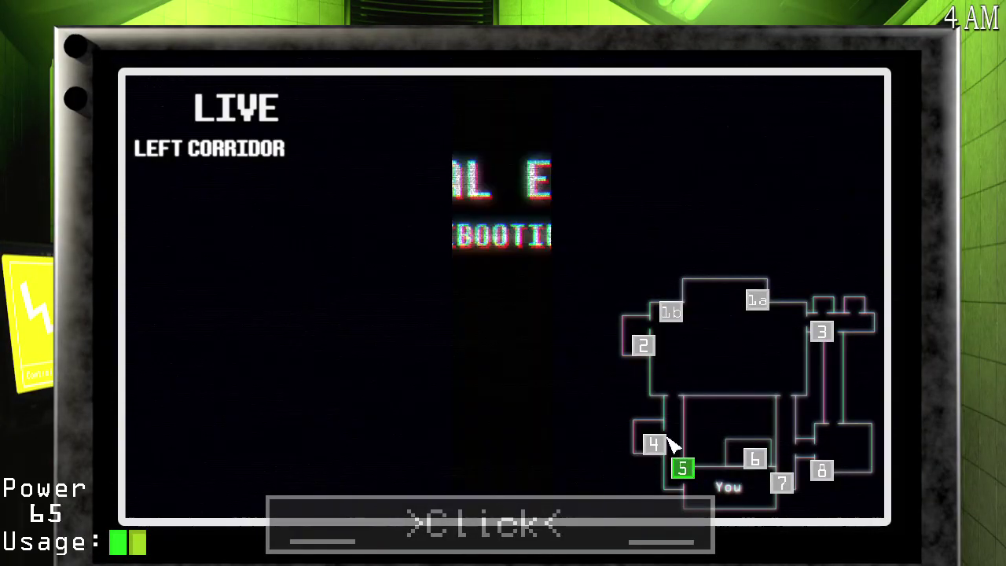
left_click(489, 523)
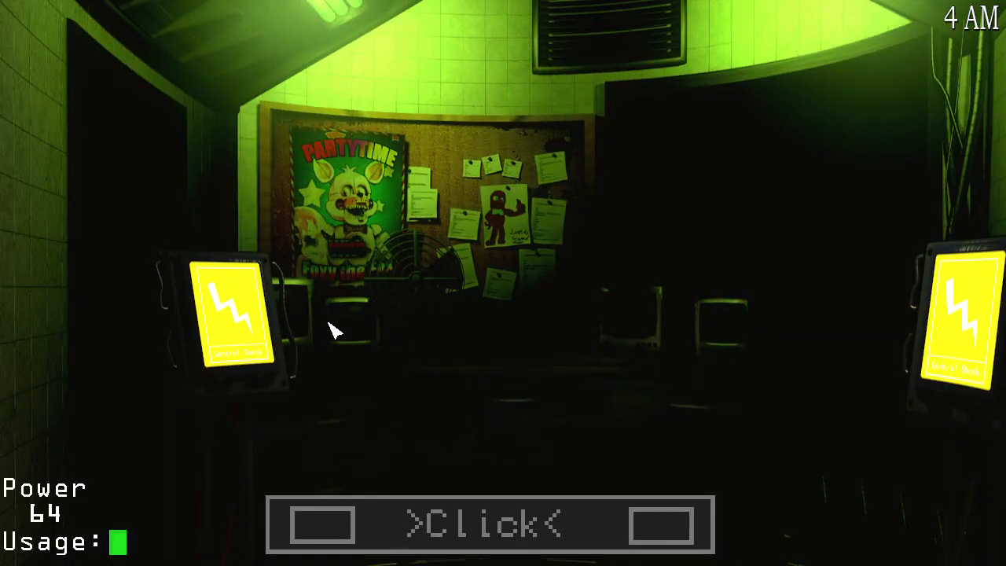
Raise the monitor and check Courtyard, Ballora Room, Main Stage, Battery Room, and Parts and Service.
left_click(489, 526)
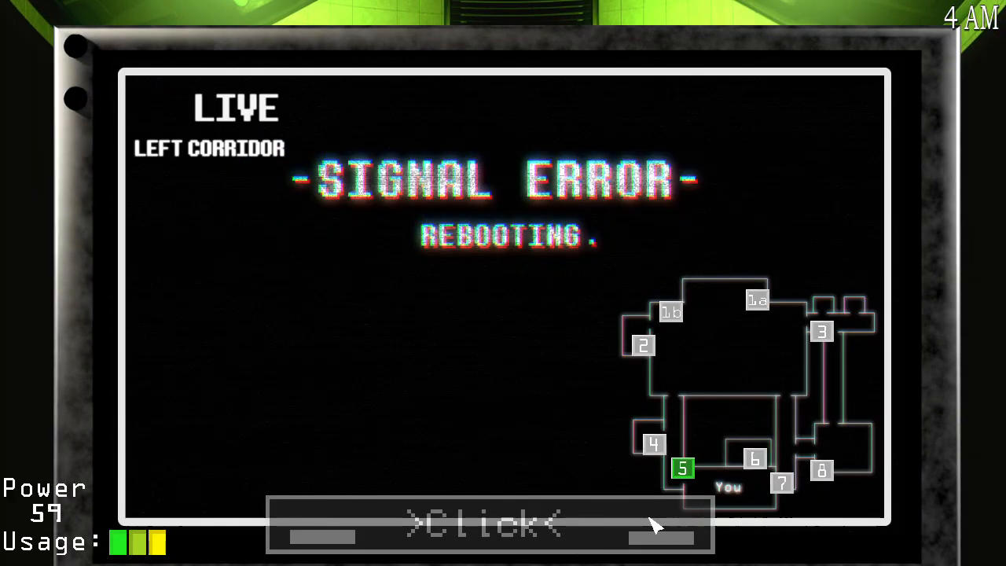
left_click(671, 313)
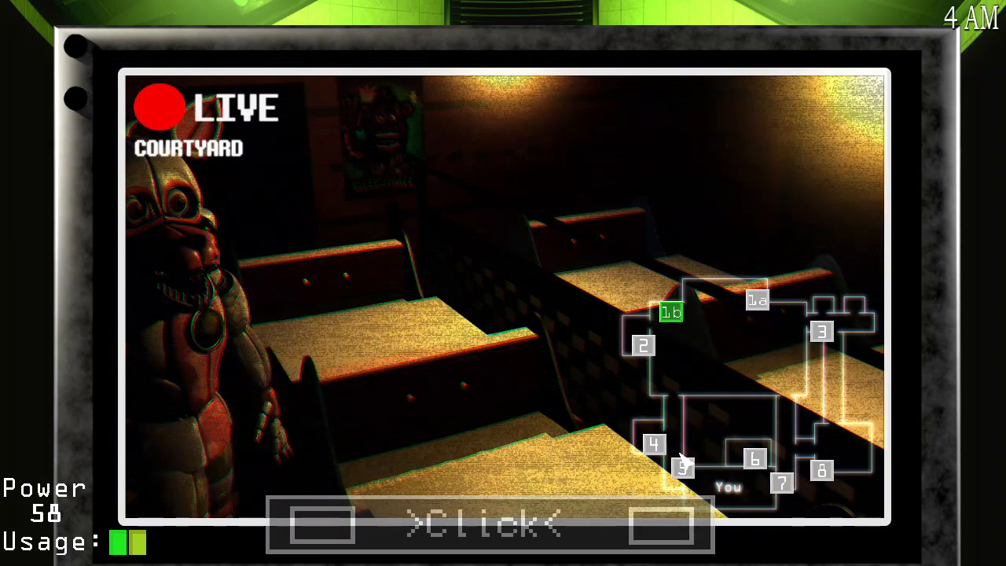
left_click(754, 460)
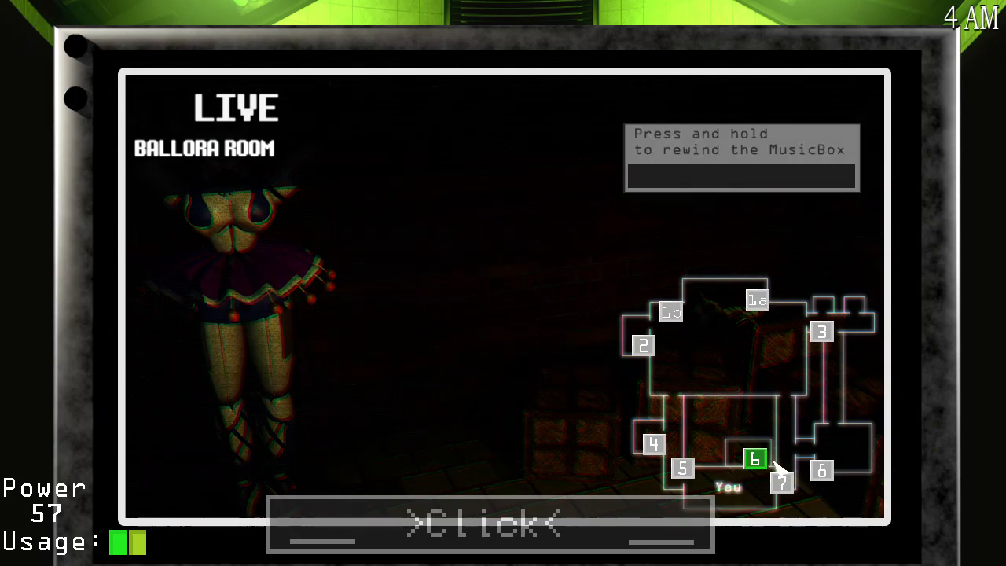
left_click(822, 471)
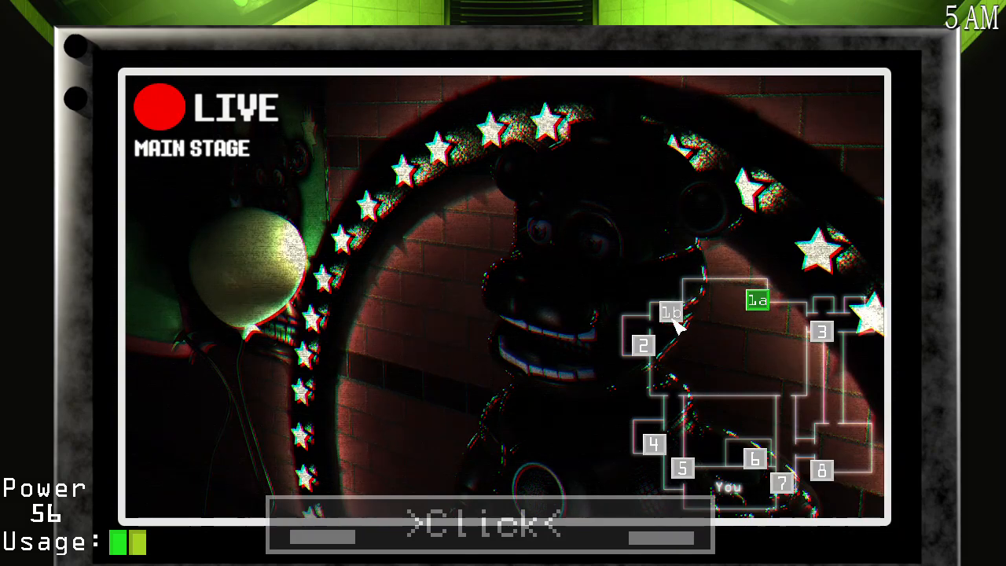
left_click(669, 313)
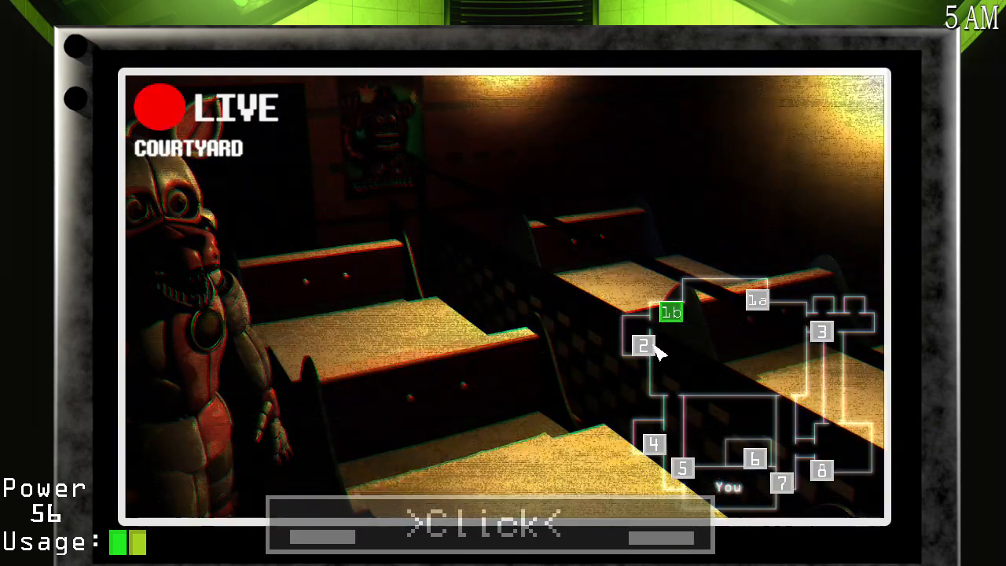
left_click(757, 300)
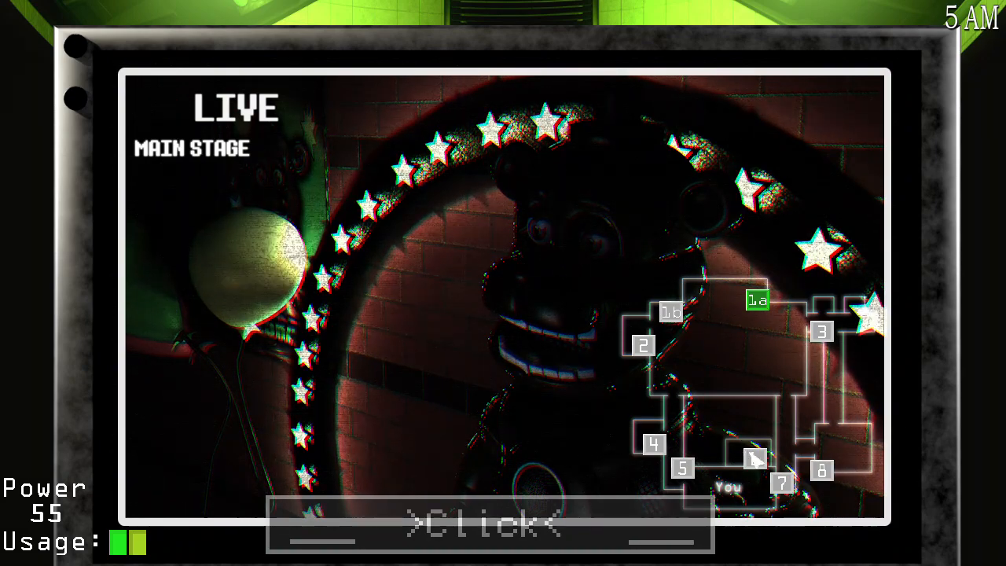
left_click(754, 458)
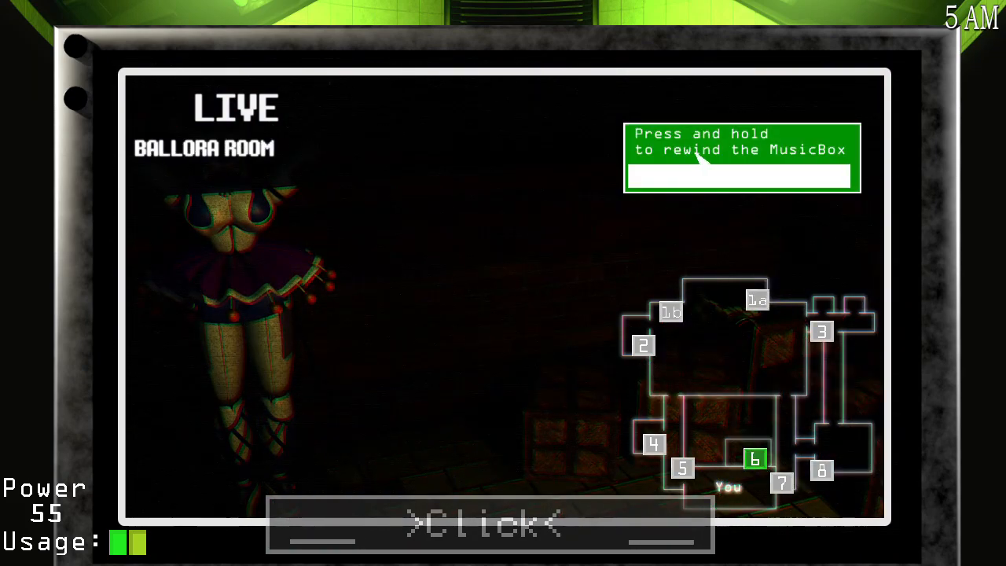
left_click(644, 345)
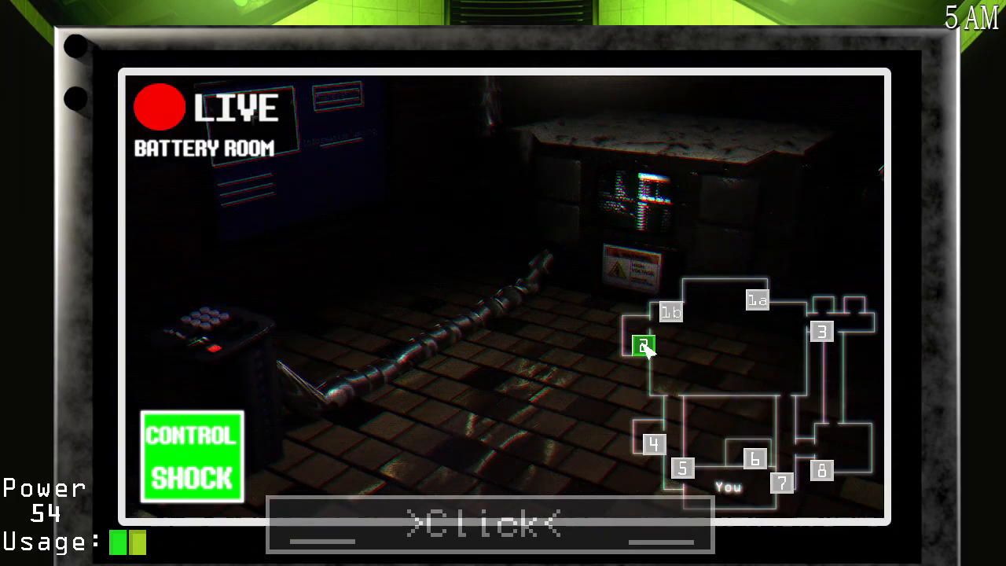
left_click(822, 472)
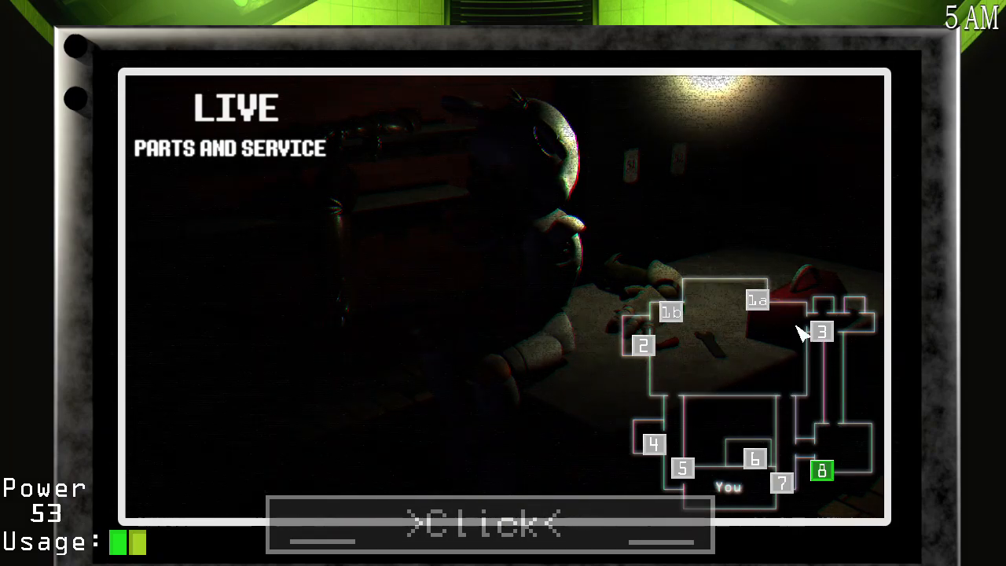
Keep checking Ballora Room, Cleaning Room and Right Corridor until the night ends.
left_click(755, 458)
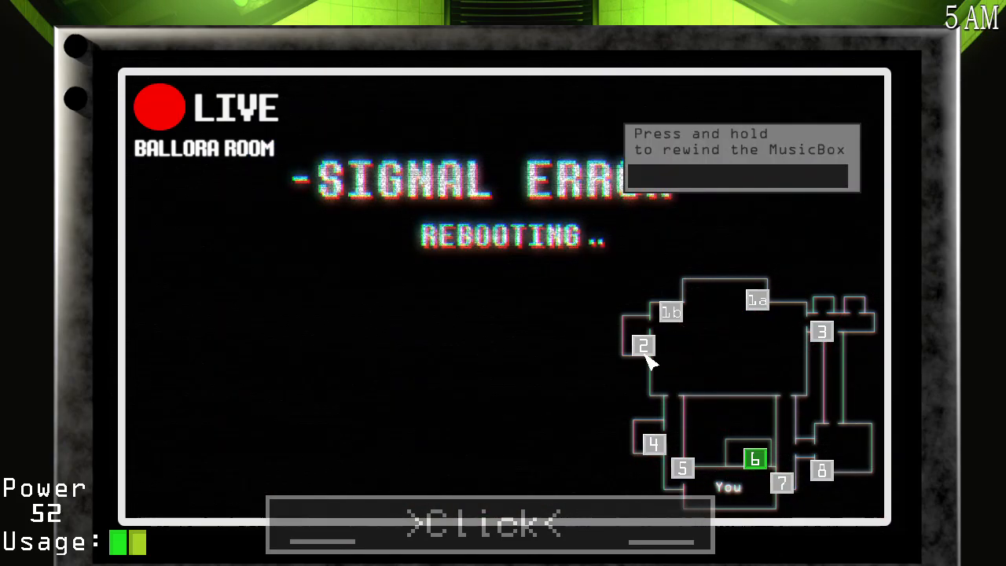
left_click(655, 444)
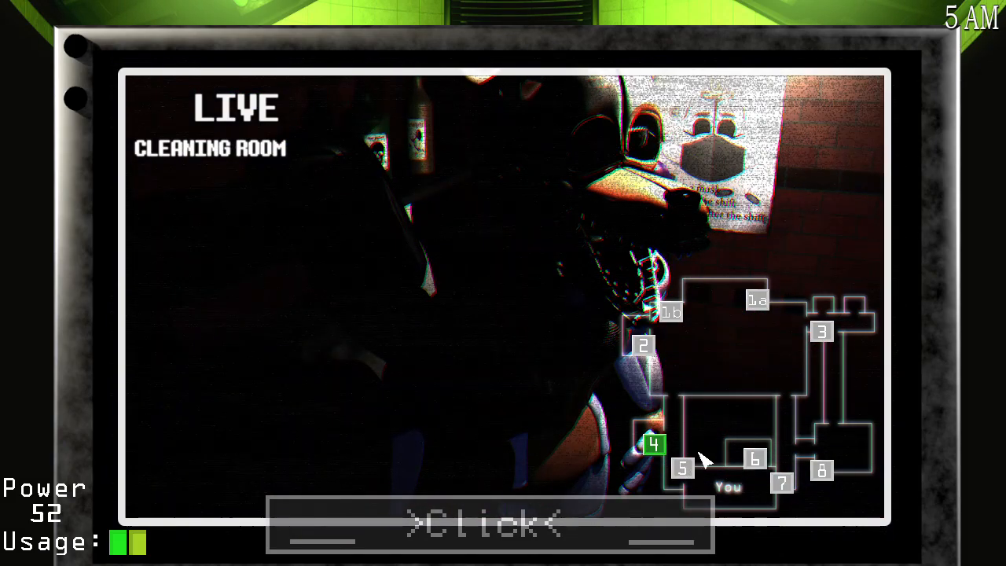
mouse_move(732, 330)
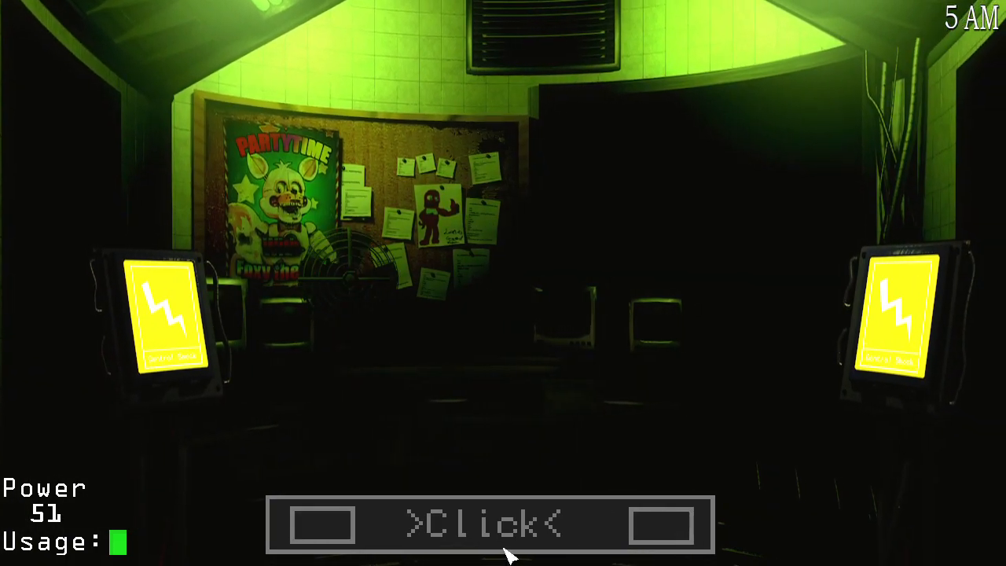
left_click(489, 525)
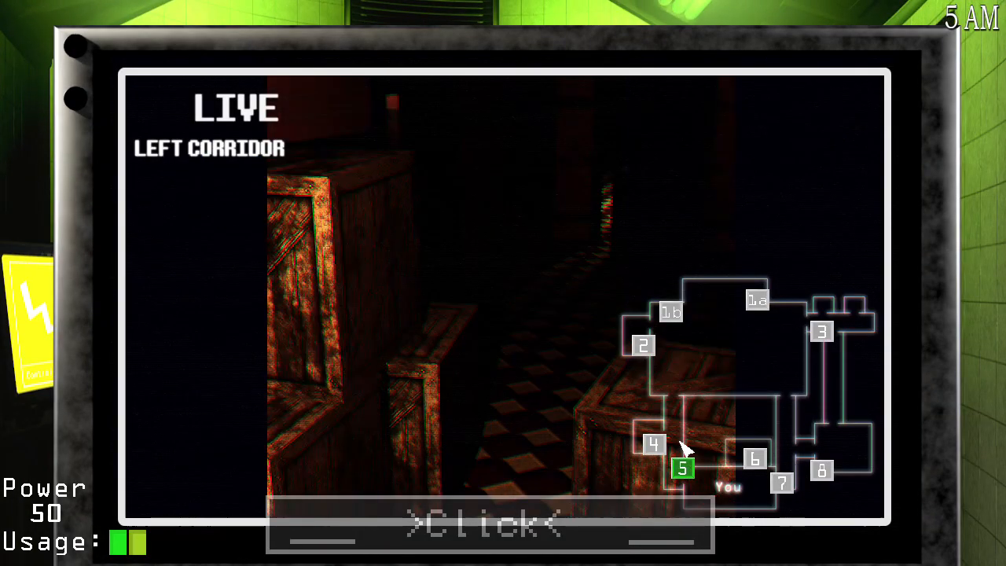
left_click(654, 443)
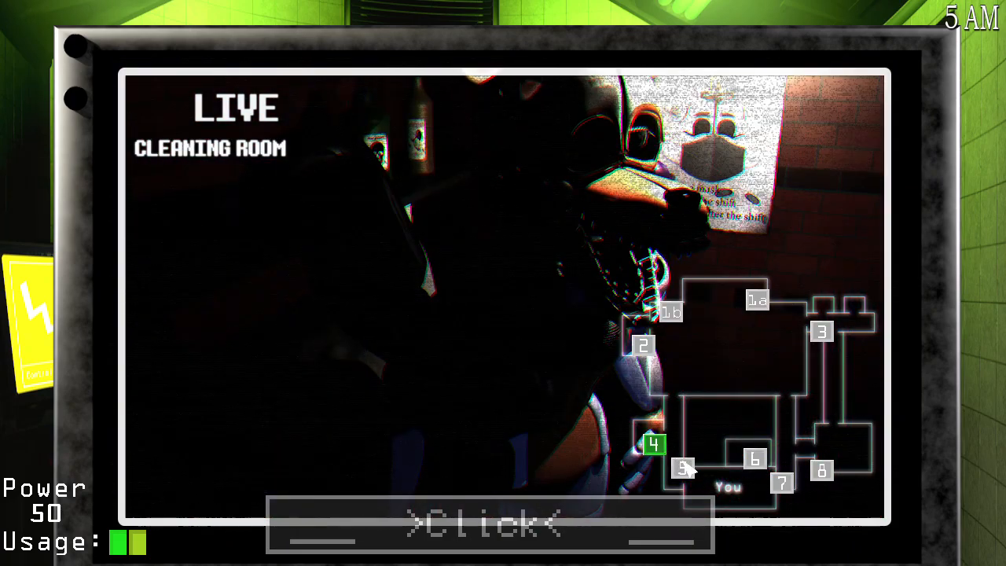
left_click(783, 483)
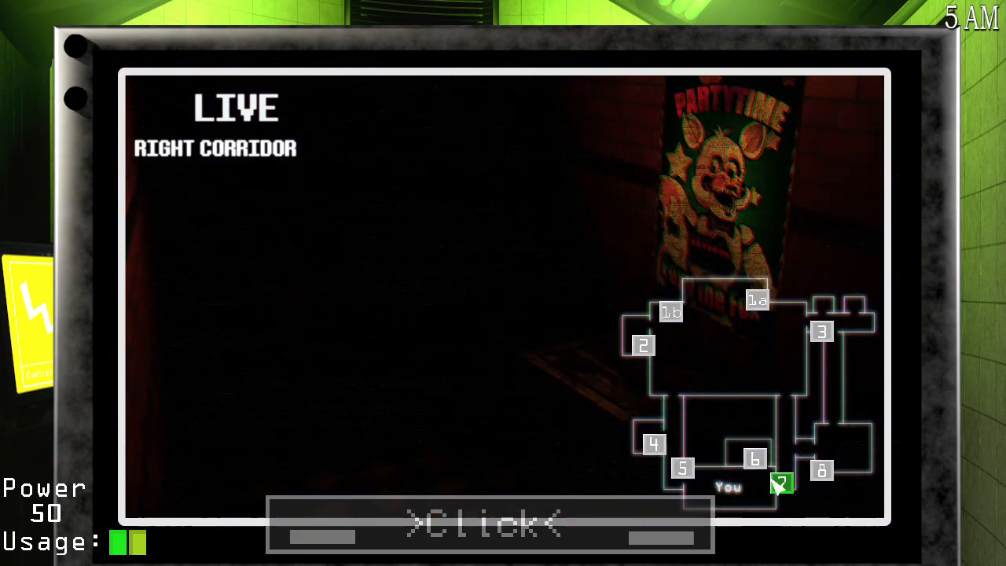
left_click(755, 458)
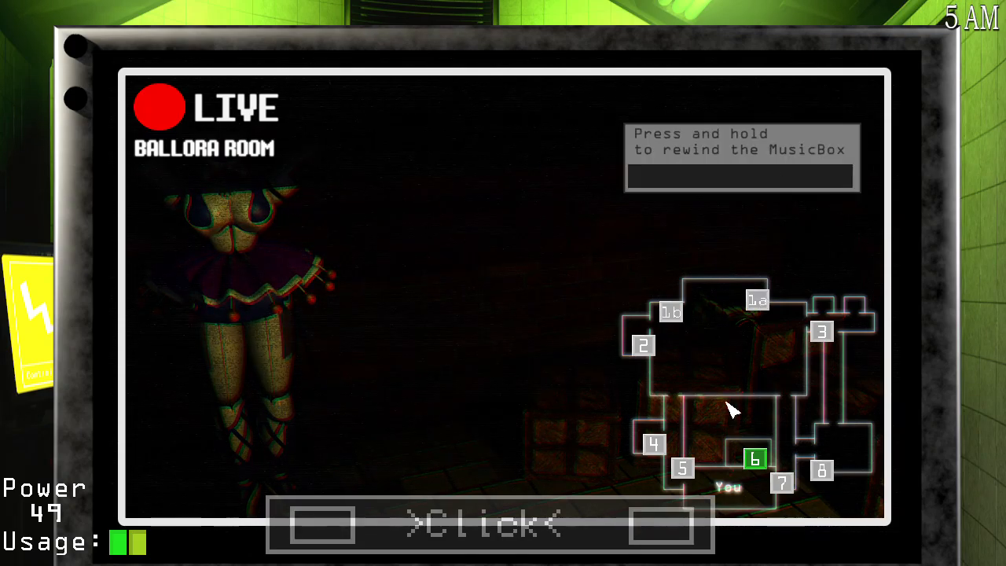
left_click(654, 444)
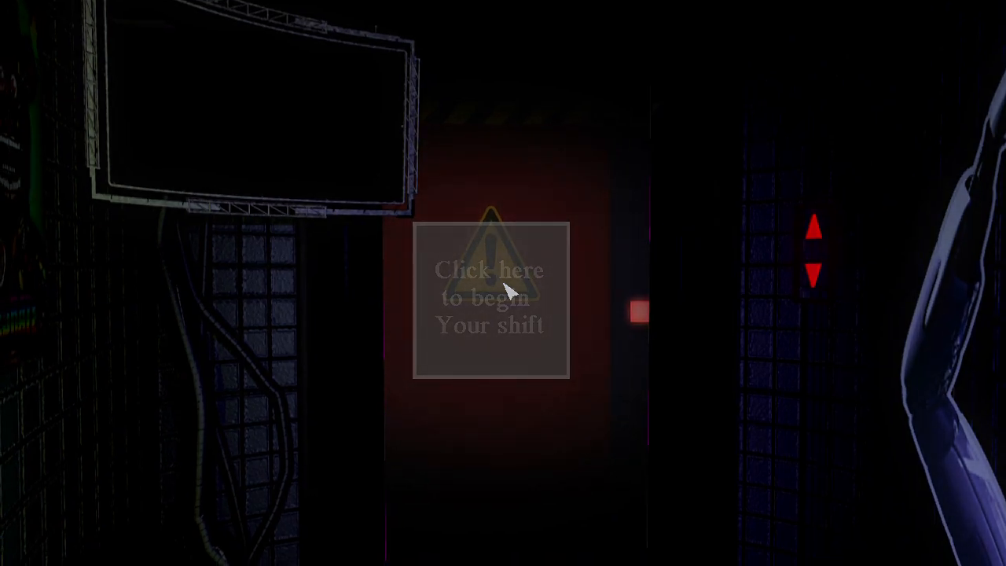
Start the next night from the 'Click here to begin Your shift' box.
left_click(491, 299)
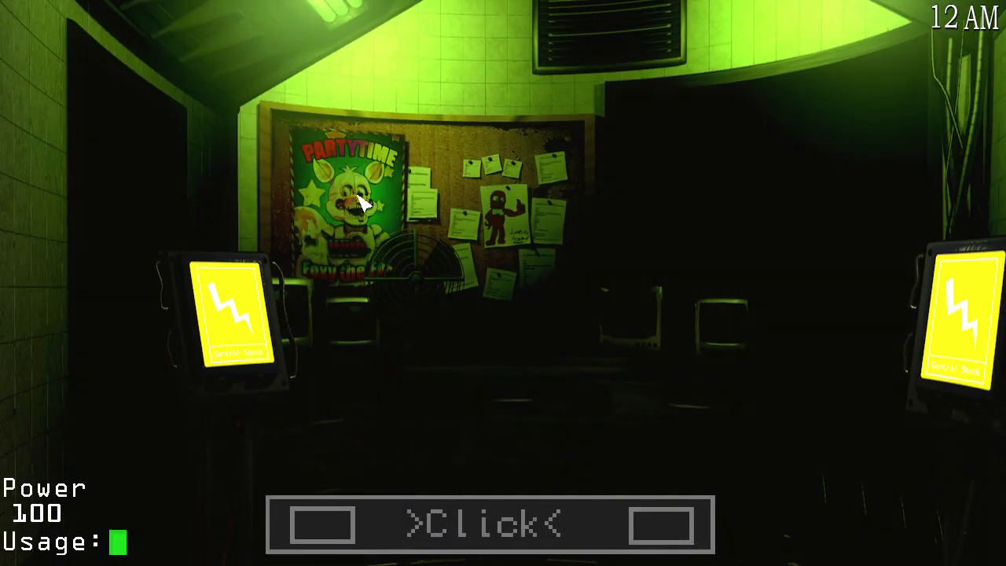
Raise the monitor and check Courtyard, Battery Room, Cleaning Room, Ballora Room, and both corridors.
left_click(488, 525)
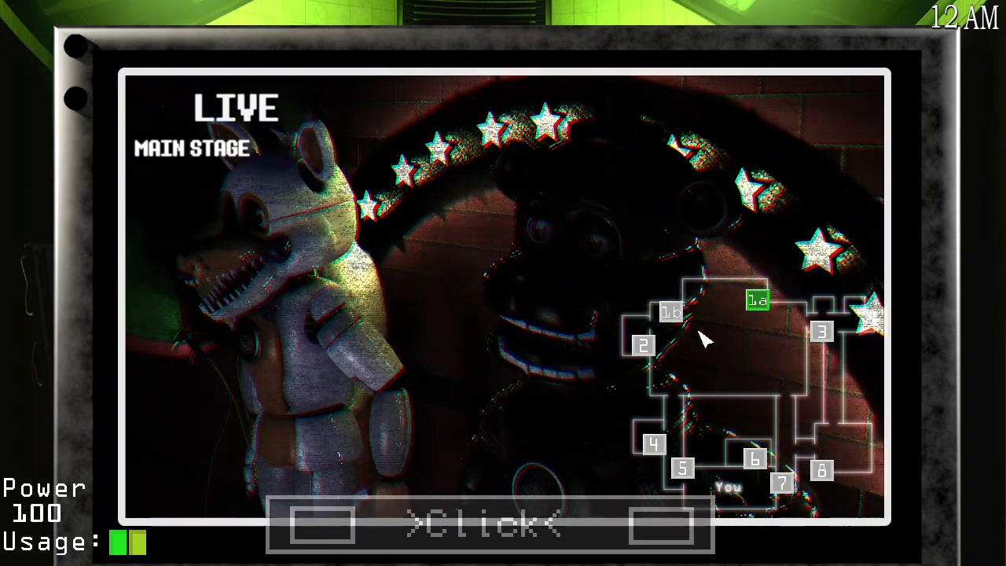
left_click(673, 312)
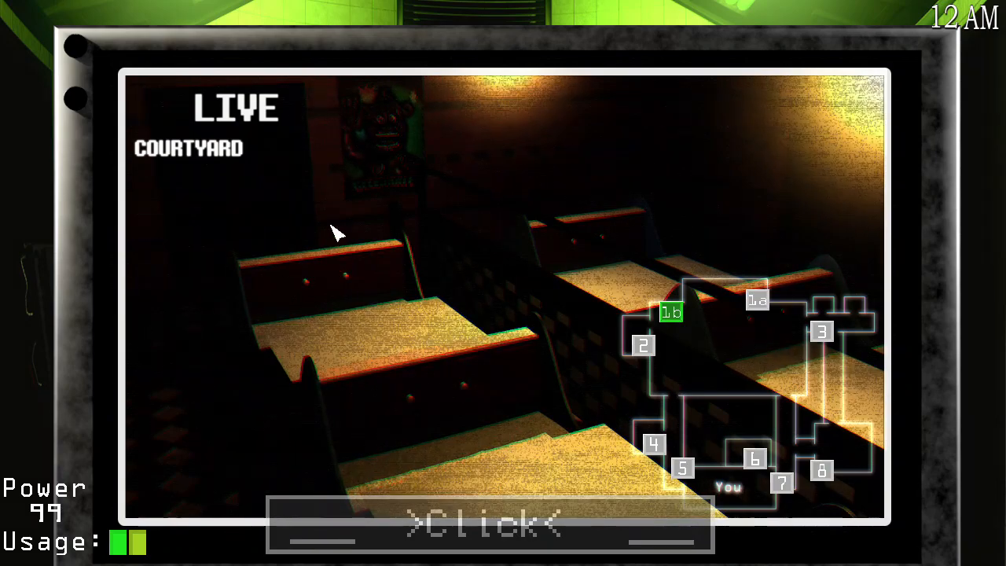
mouse_move(373, 157)
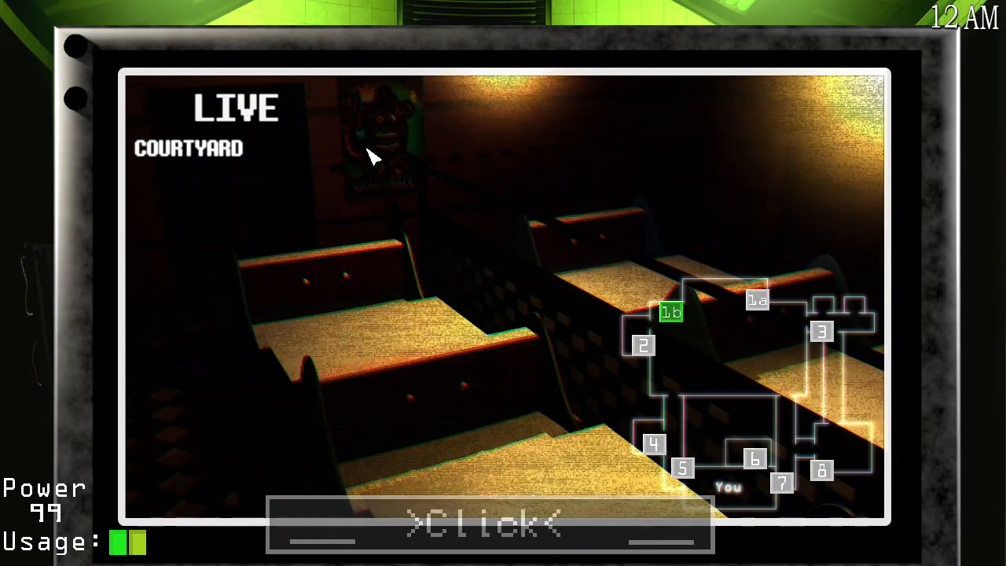
left_click(643, 345)
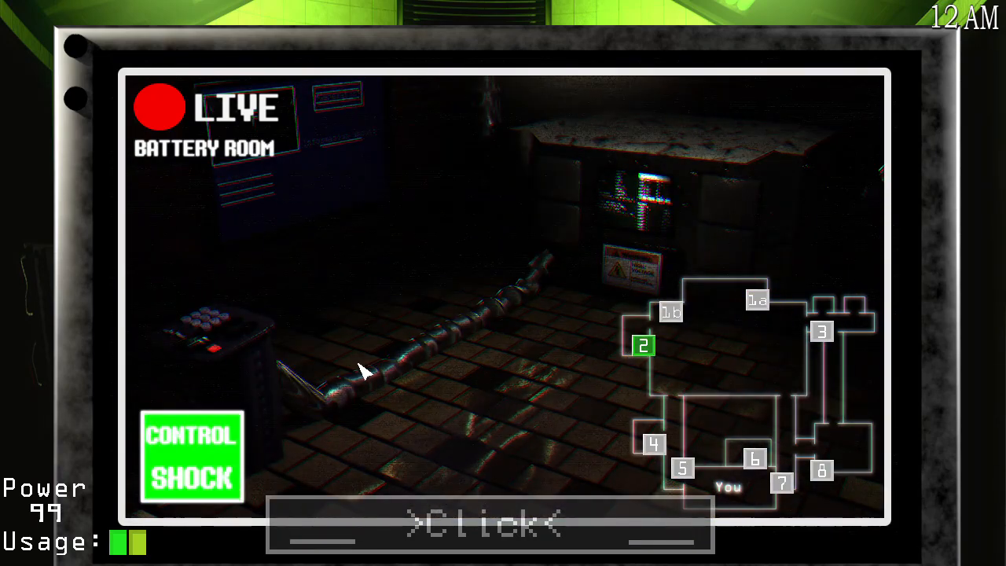
mouse_move(468, 146)
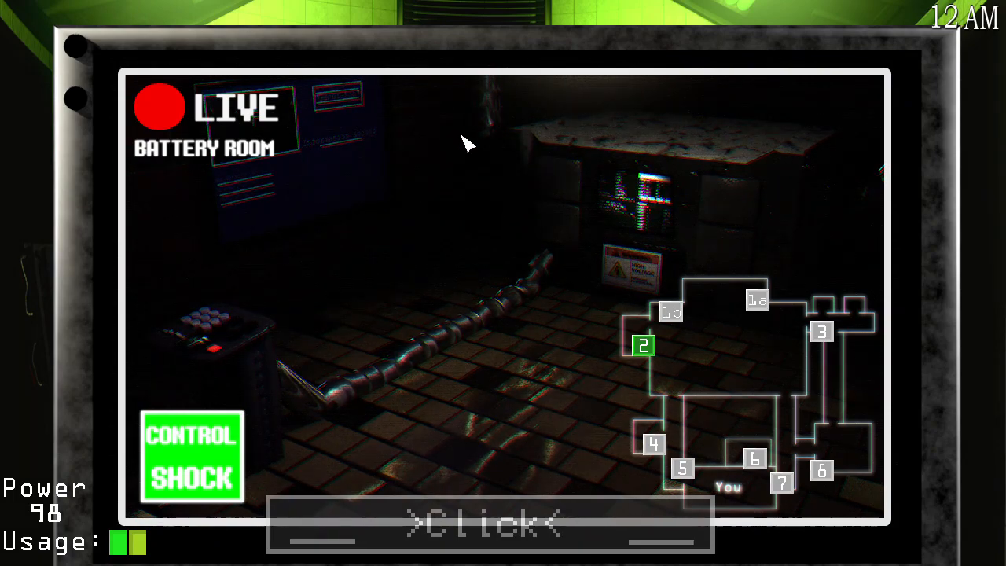
mouse_move(849, 208)
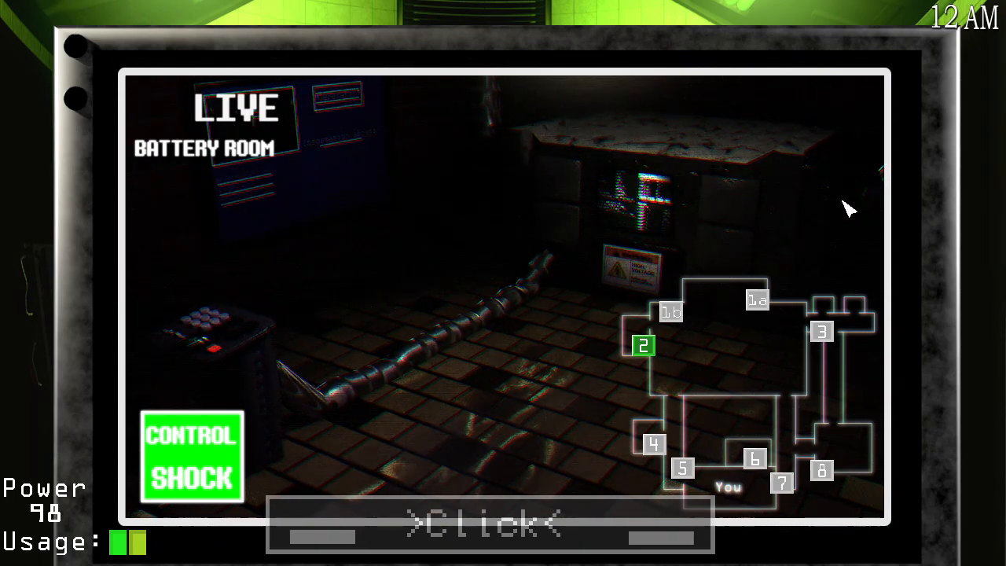
mouse_move(668, 460)
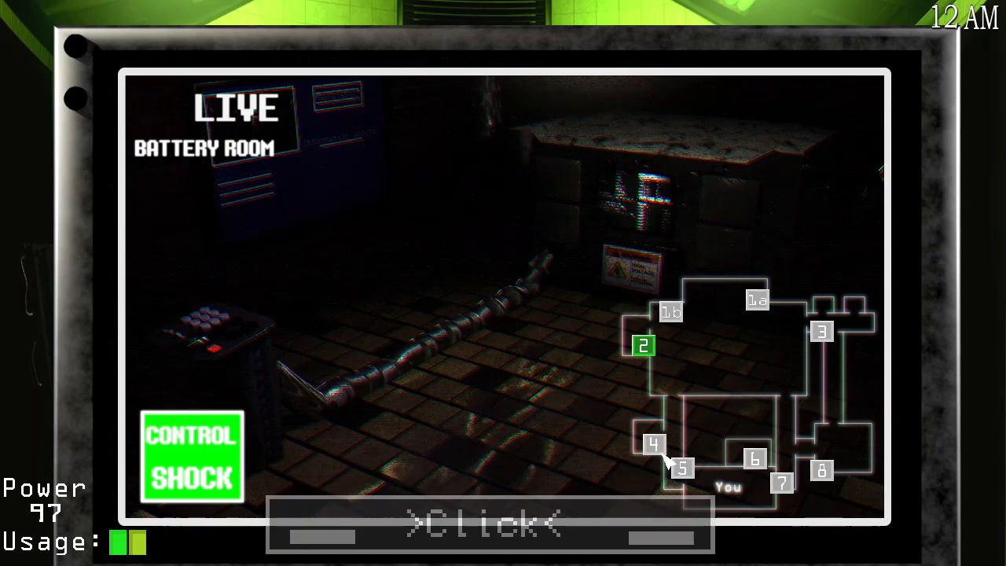
left_click(655, 445)
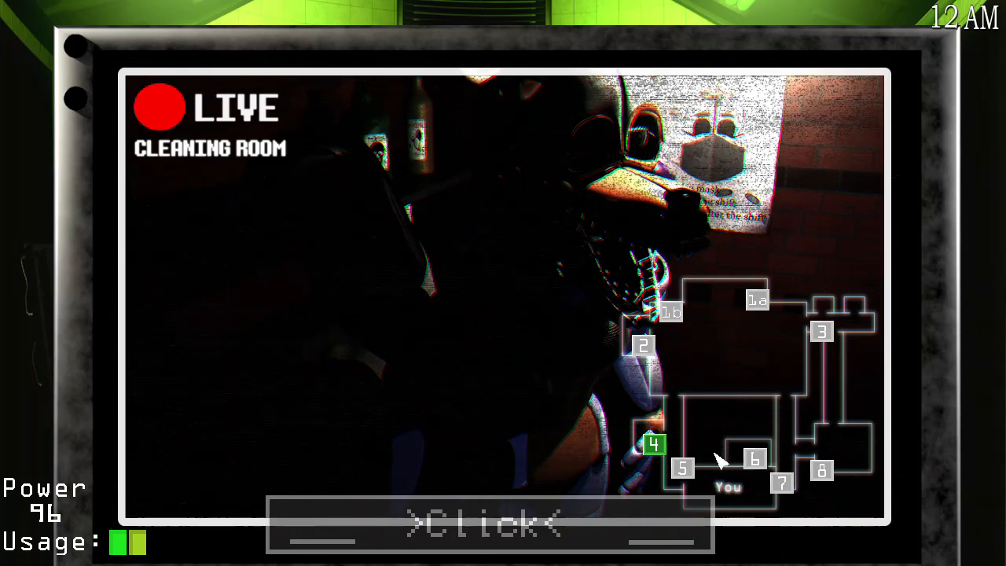
left_click(756, 460)
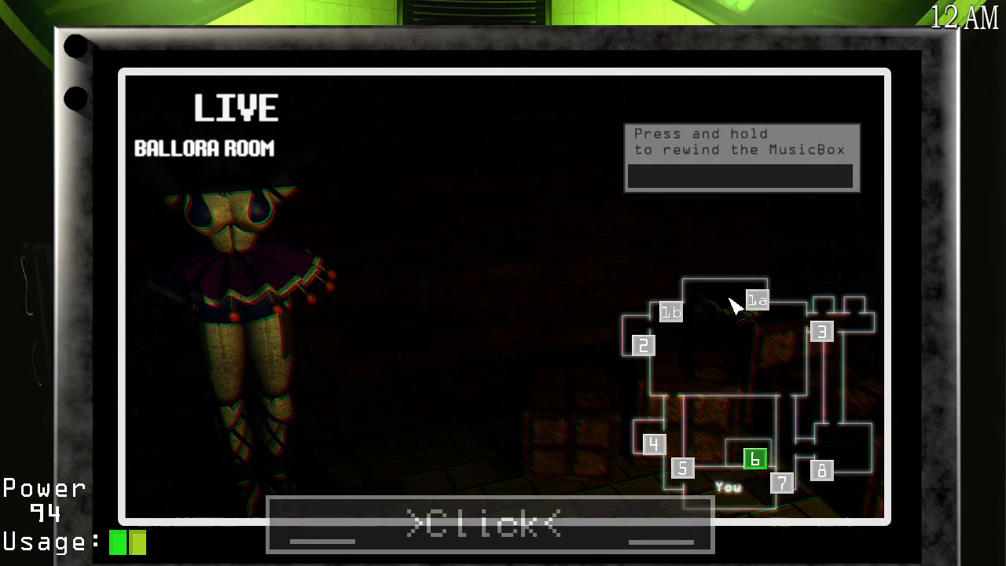
left_click(682, 468)
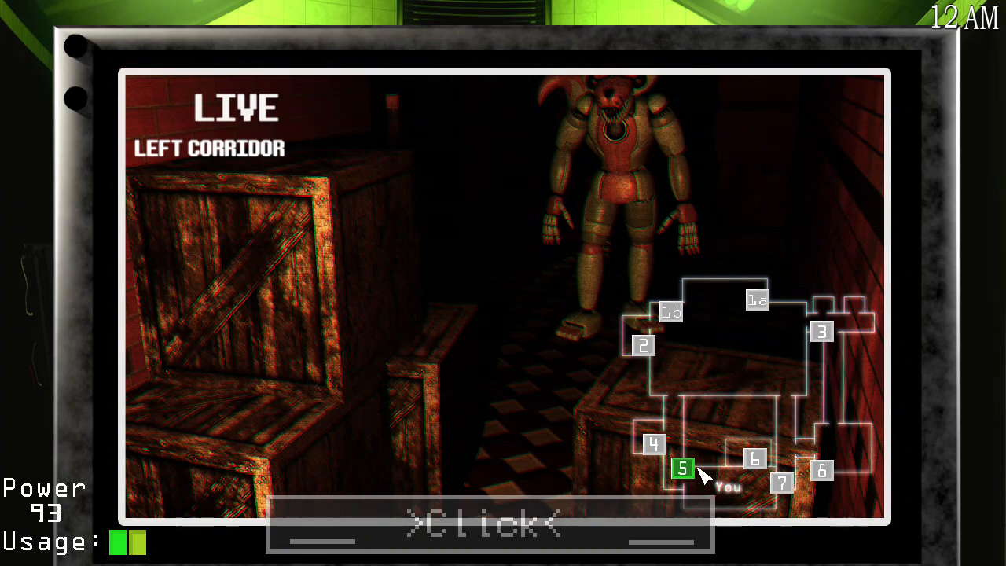
left_click(784, 483)
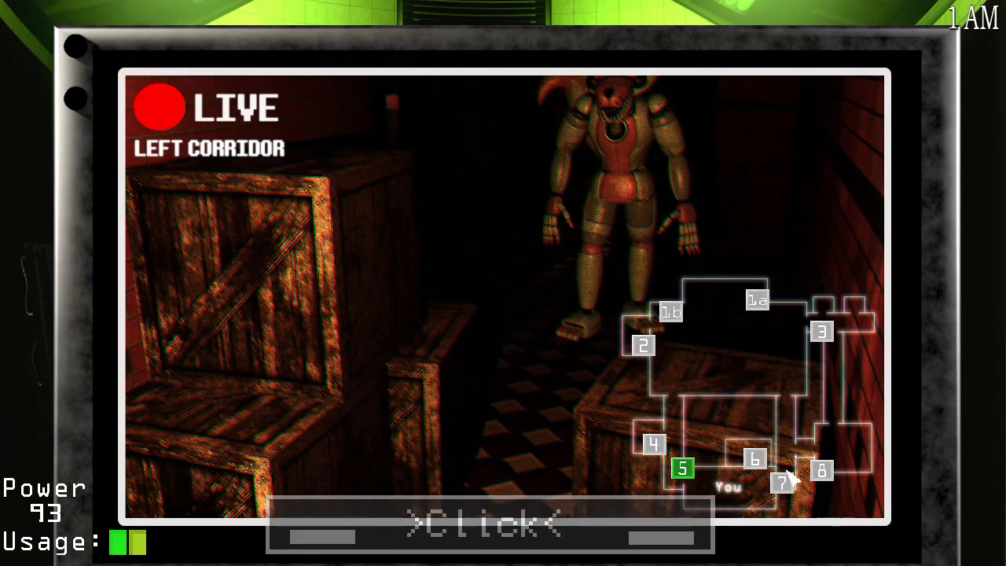
left_click(822, 470)
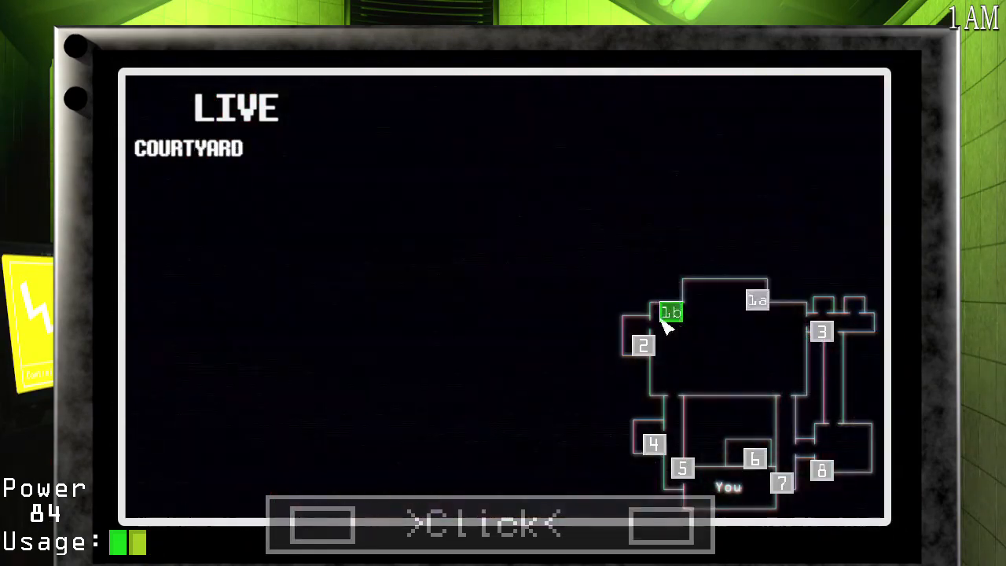
Check the Main Stage, Entrance and Parts and Service feeds, then rewind the Ballora Room music box.
left_click(757, 302)
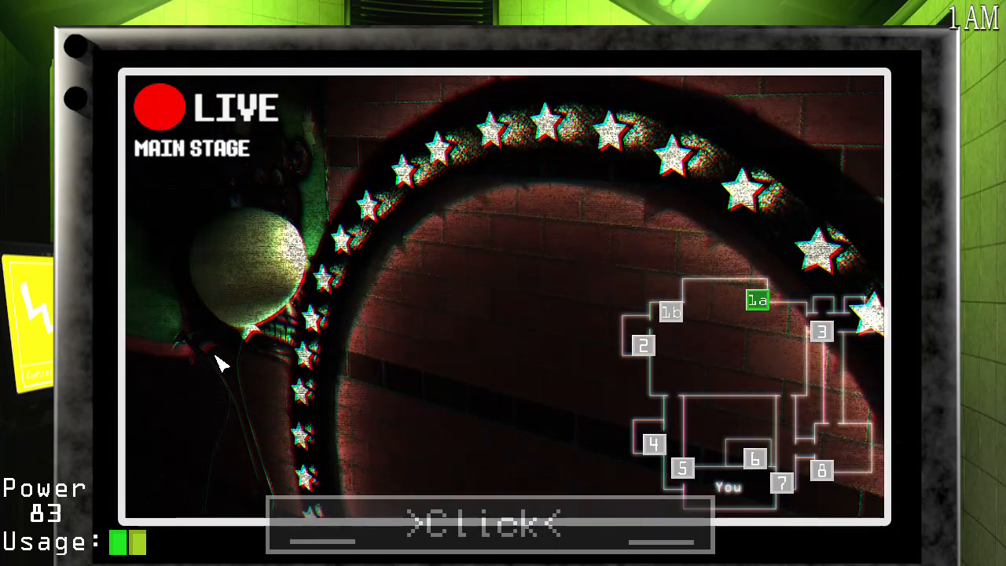
left_click(822, 331)
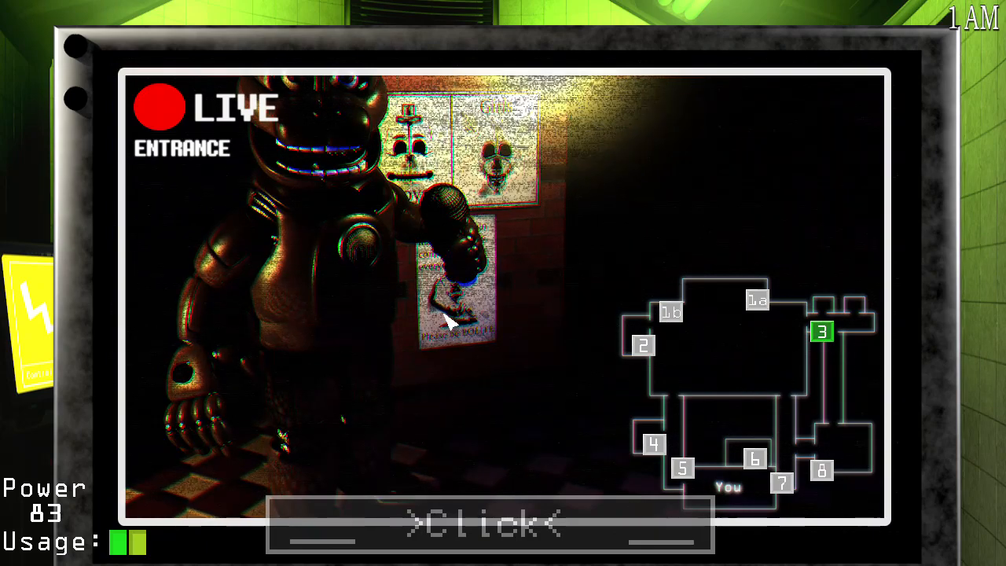
left_click(822, 472)
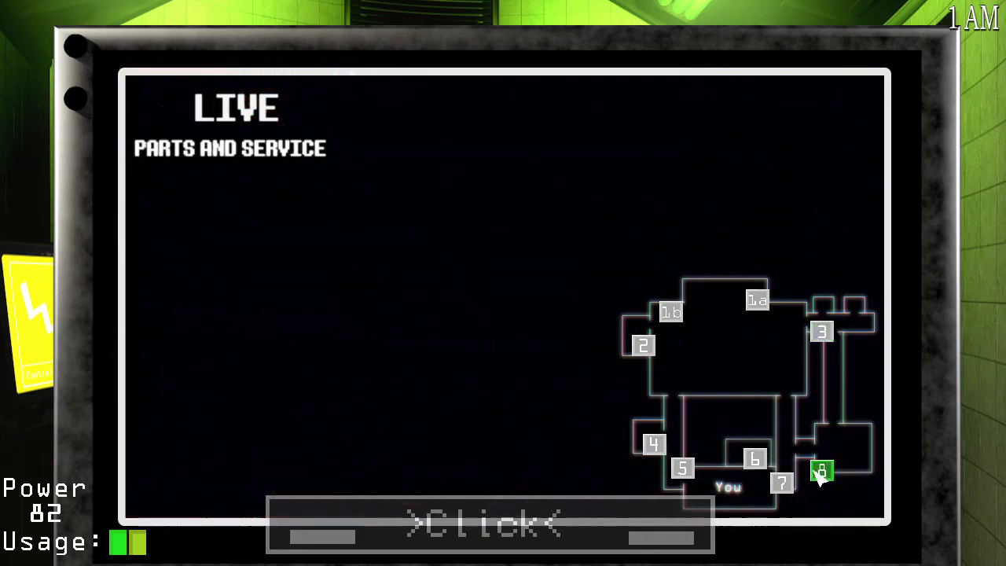
left_click(822, 472)
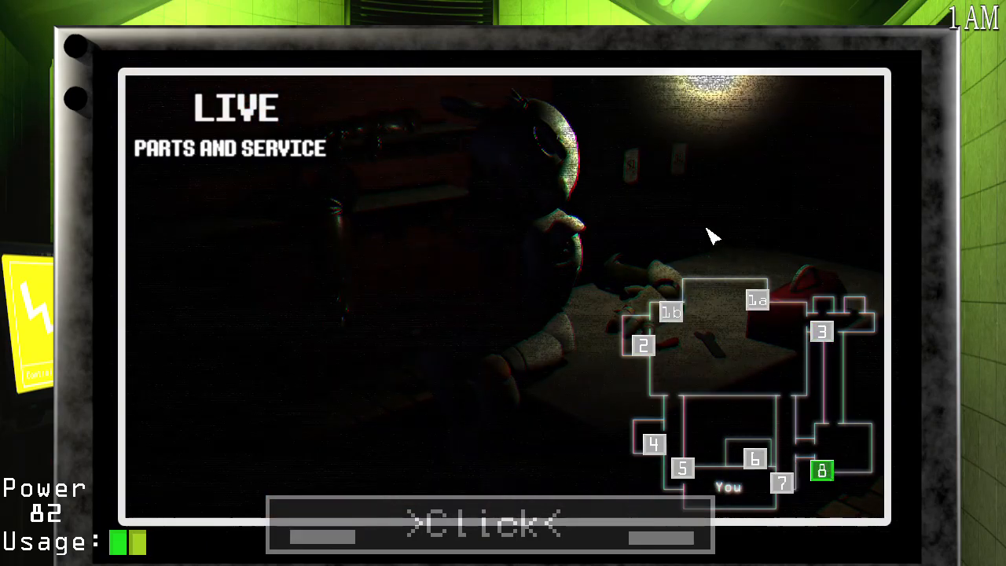
mouse_move(744, 464)
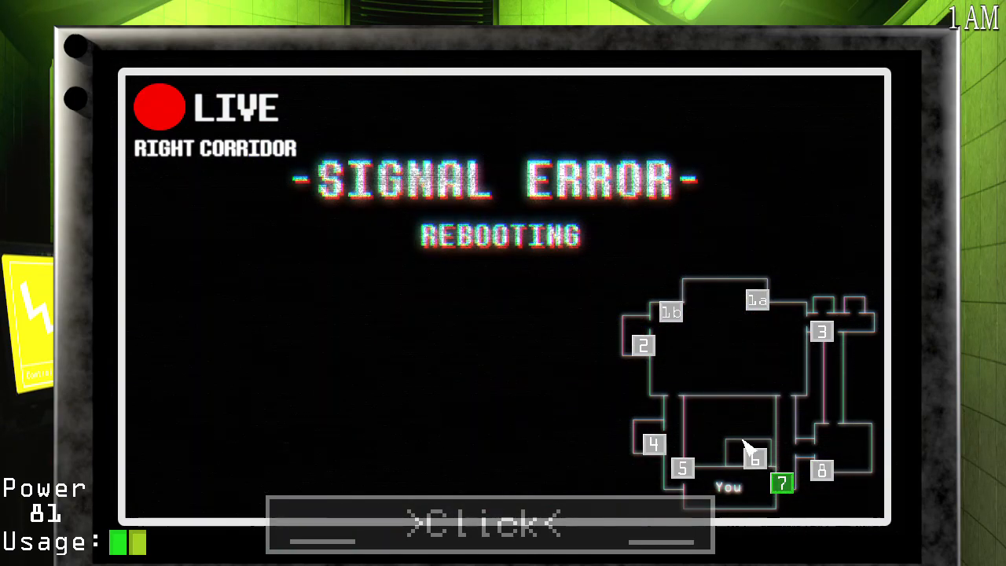
left_click(754, 459)
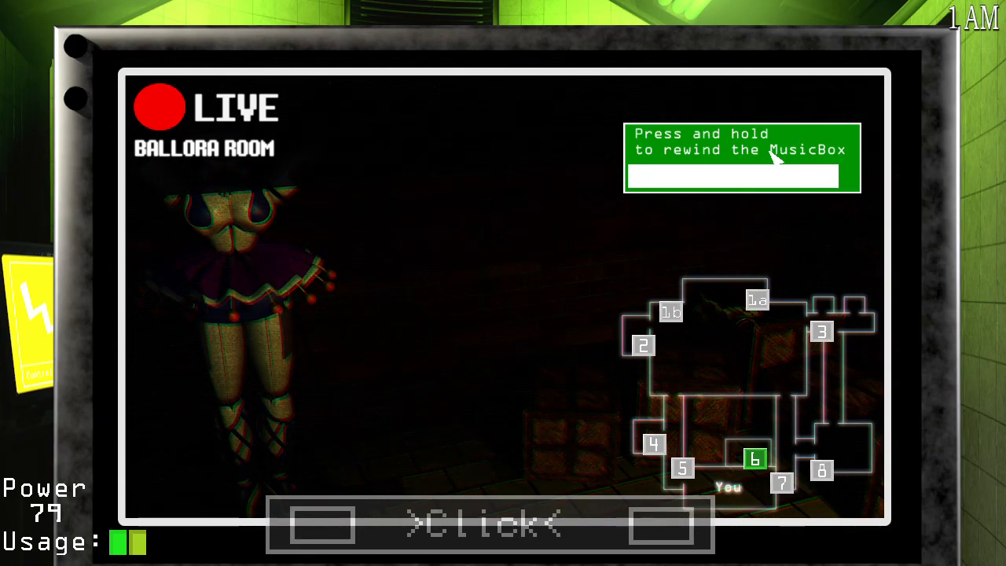
left_click(742, 157)
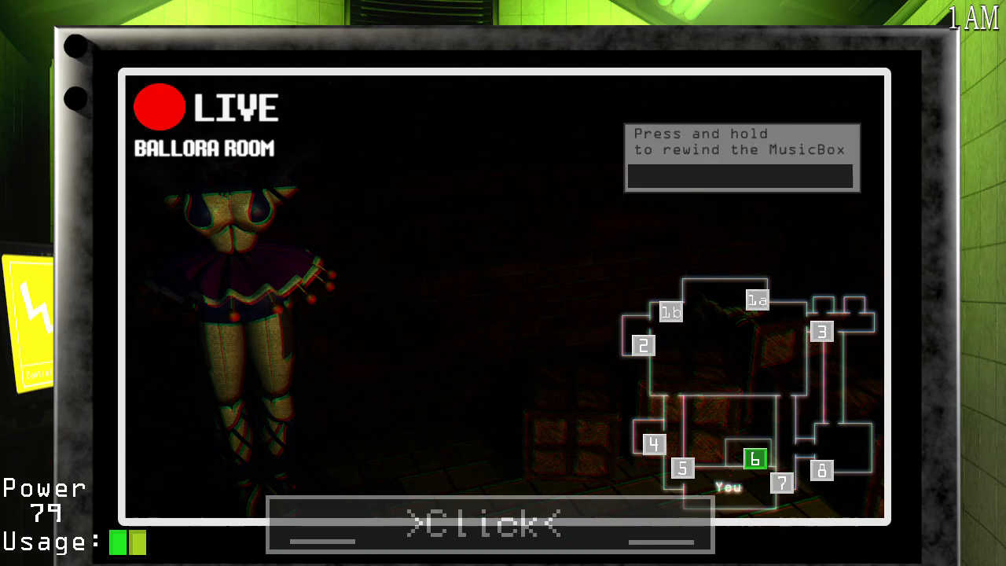
left_click(488, 524)
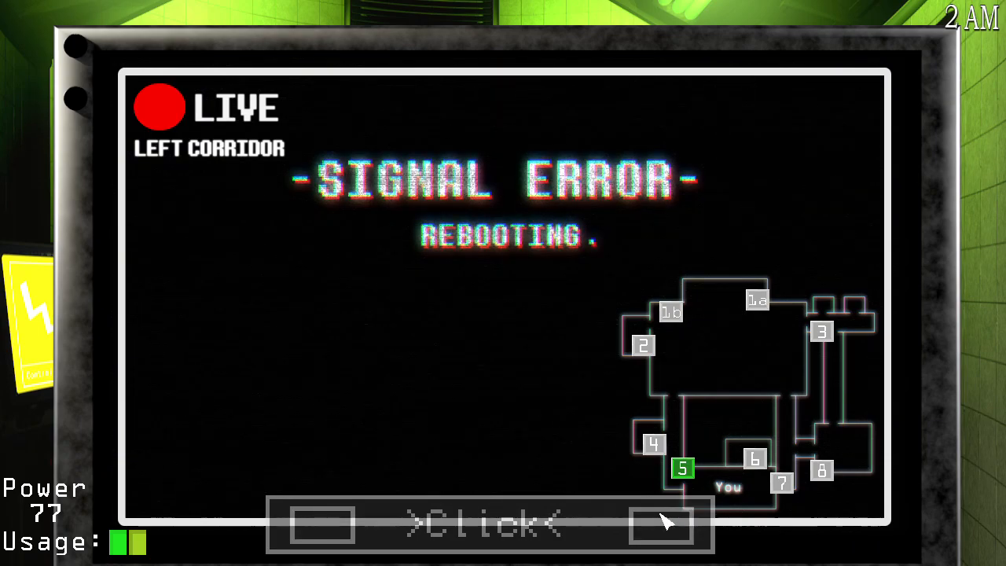
Wind the Ballora Room music box, view Right Corridor, then toggle the monitor for Courtyard and Ballora Room.
left_click(755, 458)
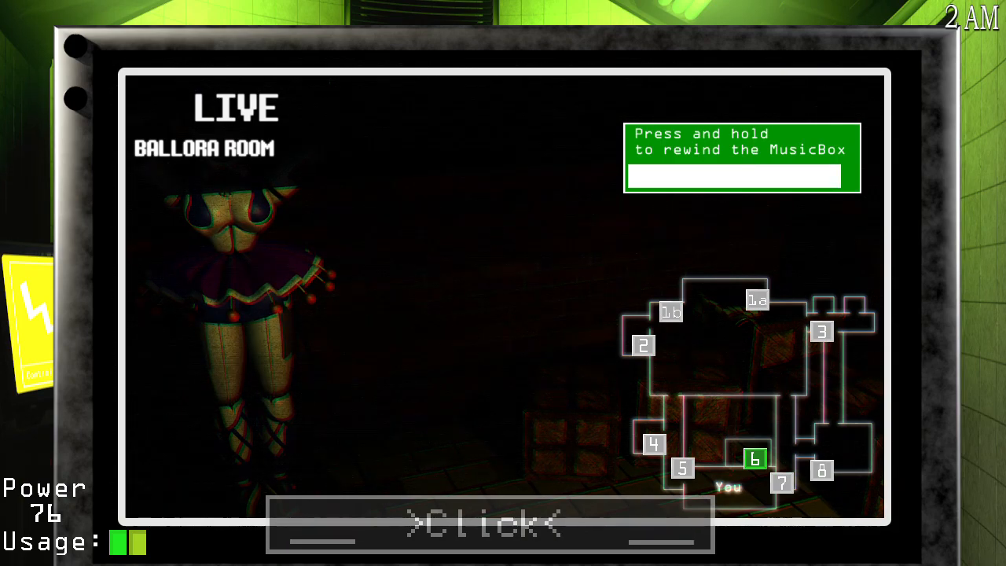
left_click(784, 482)
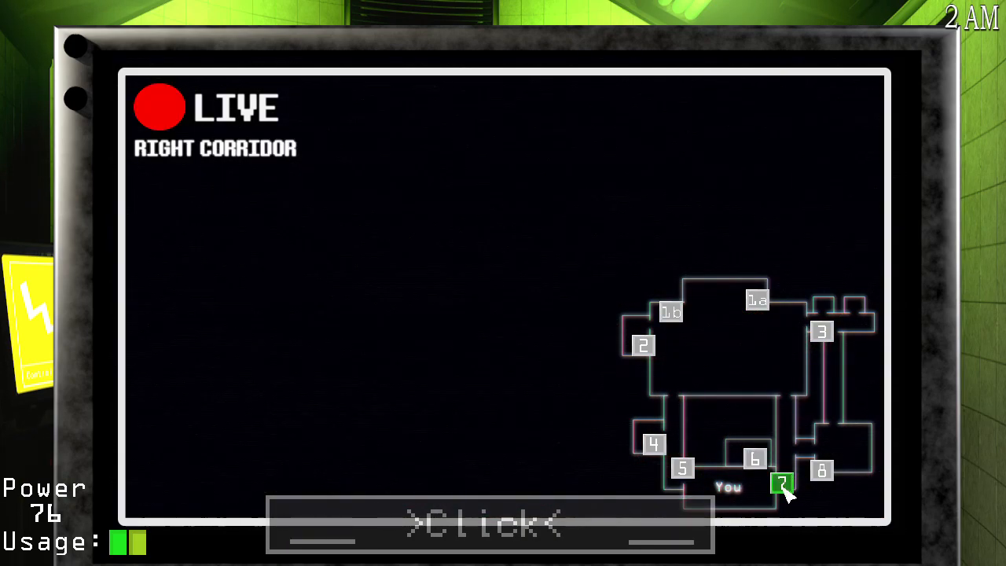
left_click(489, 525)
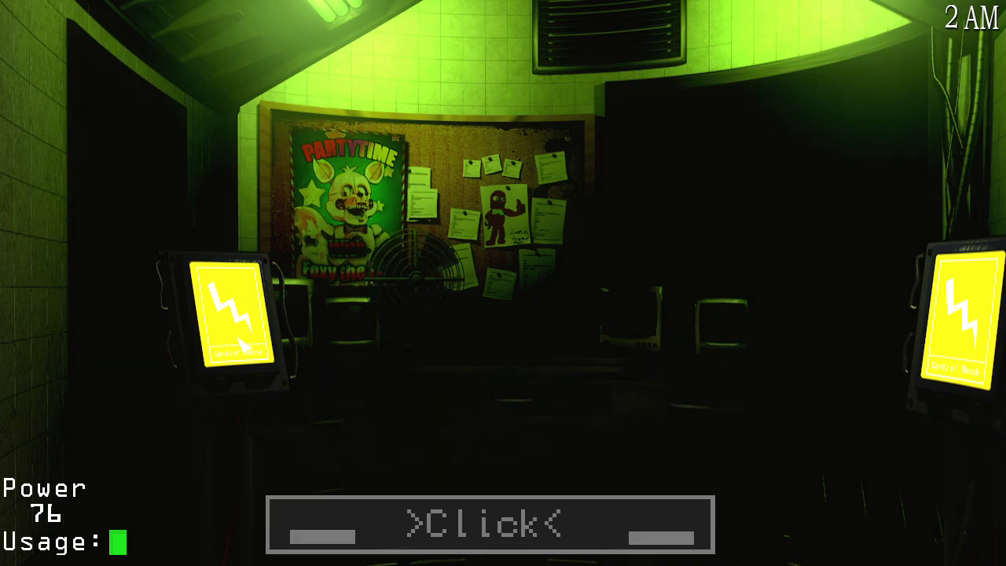
left_click(489, 525)
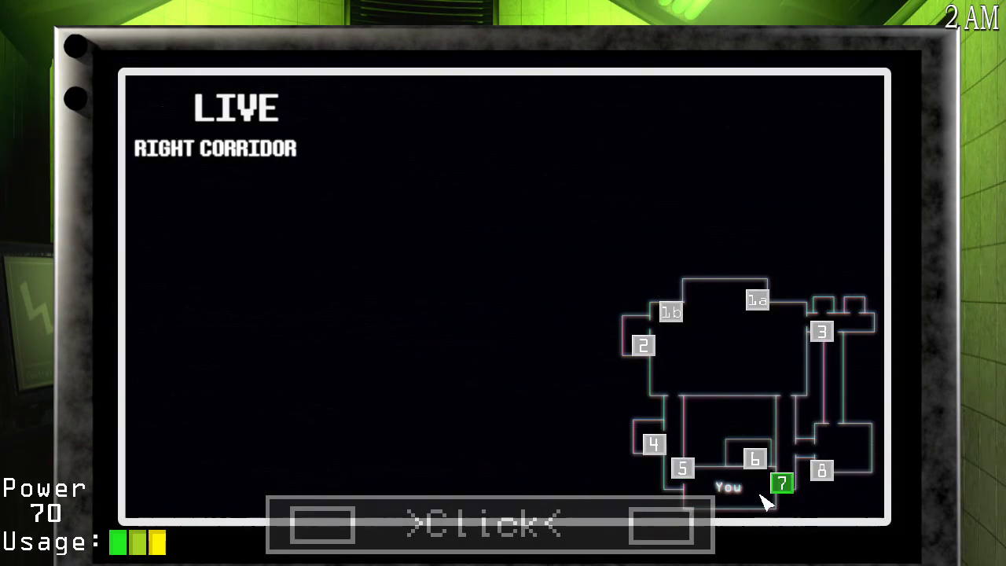
left_click(489, 525)
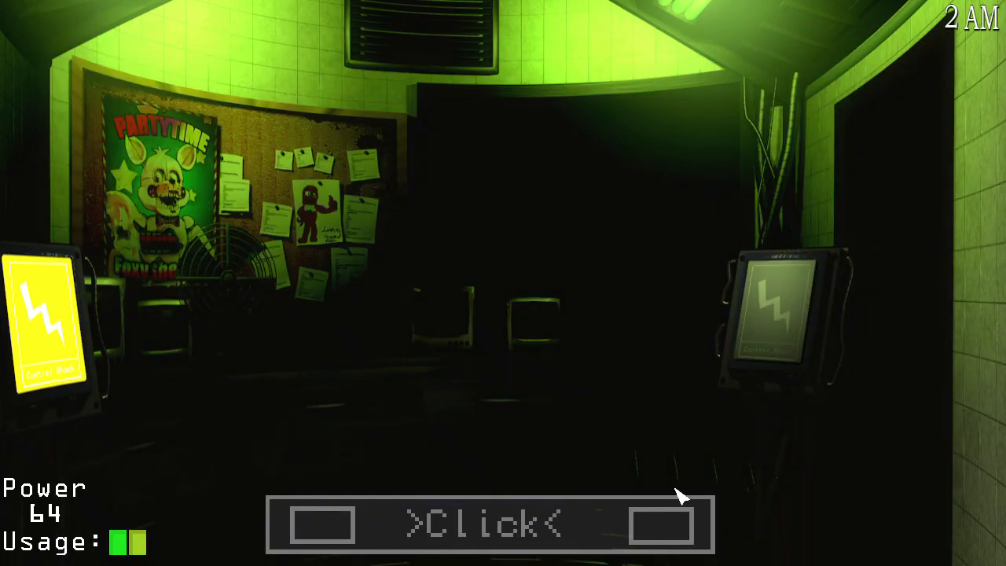
left_click(490, 526)
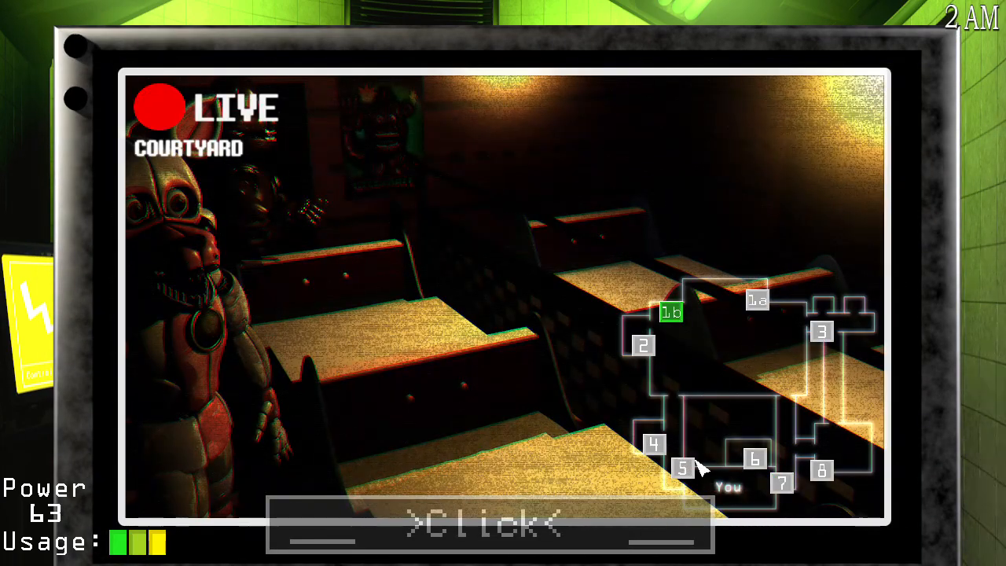
left_click(490, 526)
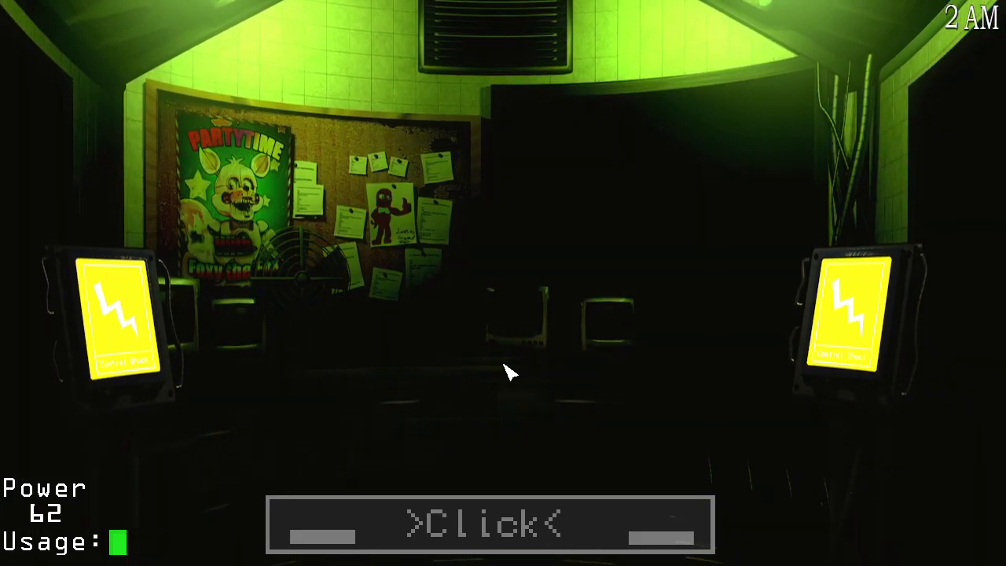
left_click(487, 526)
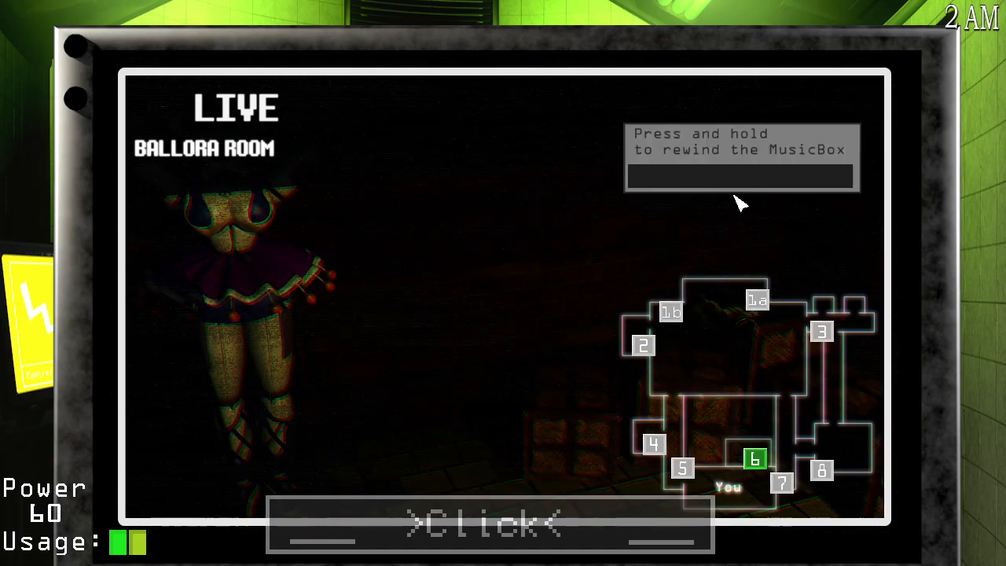
left_click(488, 525)
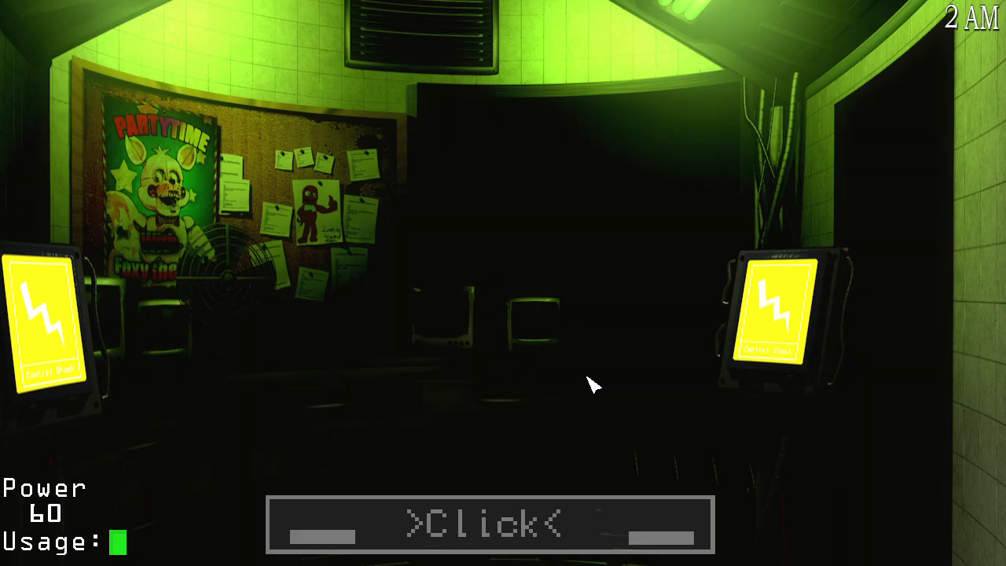
left_click(490, 525)
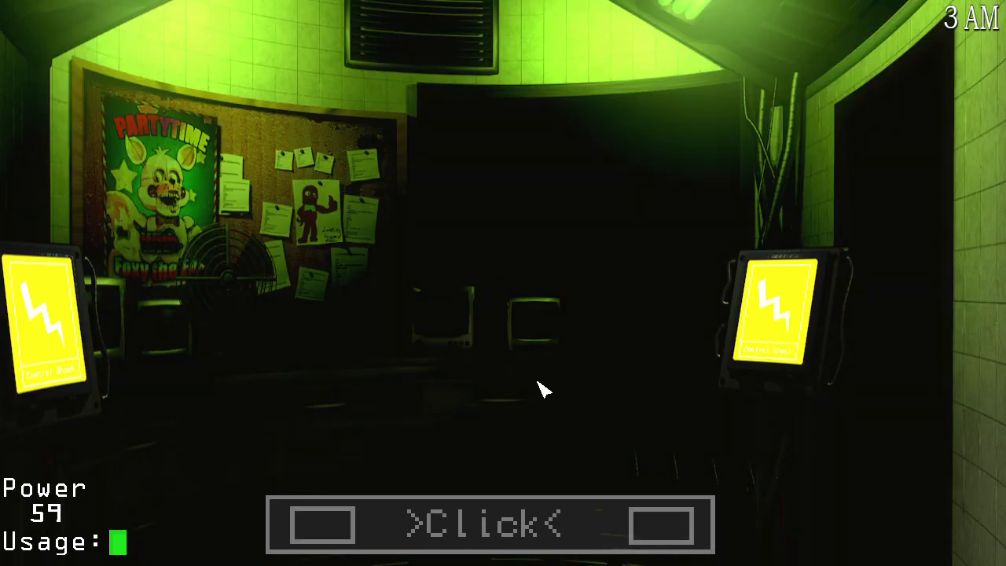
mouse_move(558, 397)
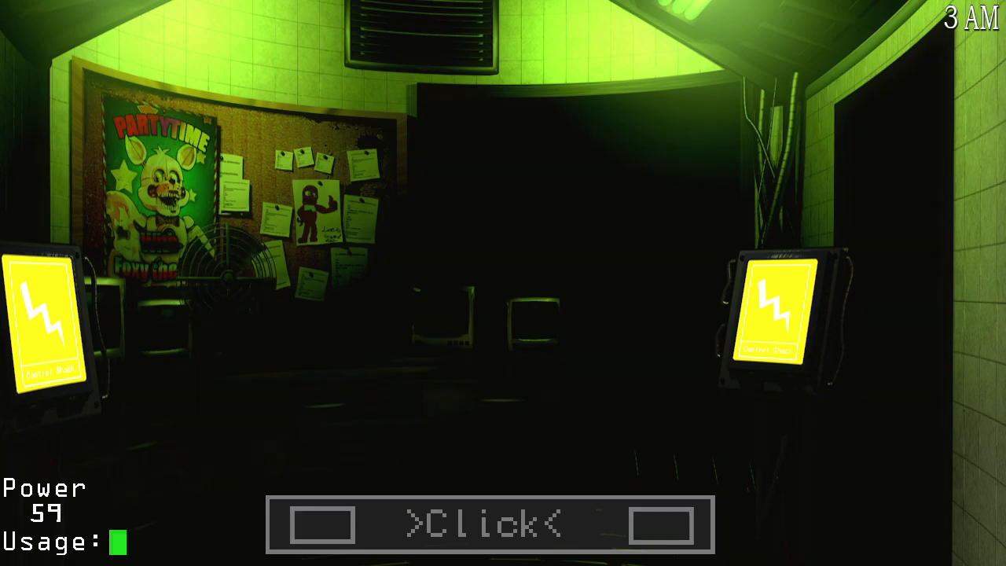
Check the Ballora Room, Entrance and Left Corridor feeds, then lower the monitor.
left_click(490, 525)
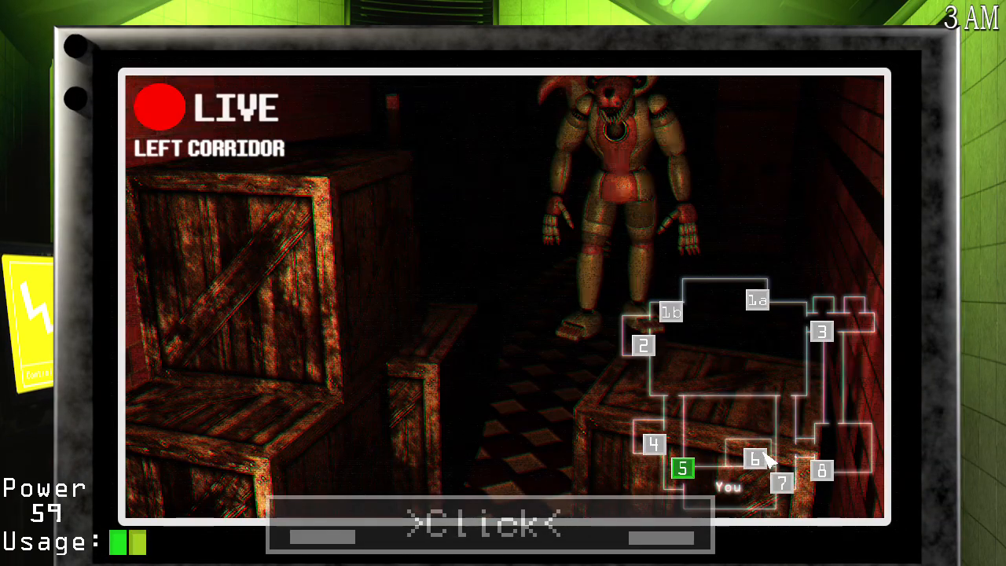
left_click(753, 459)
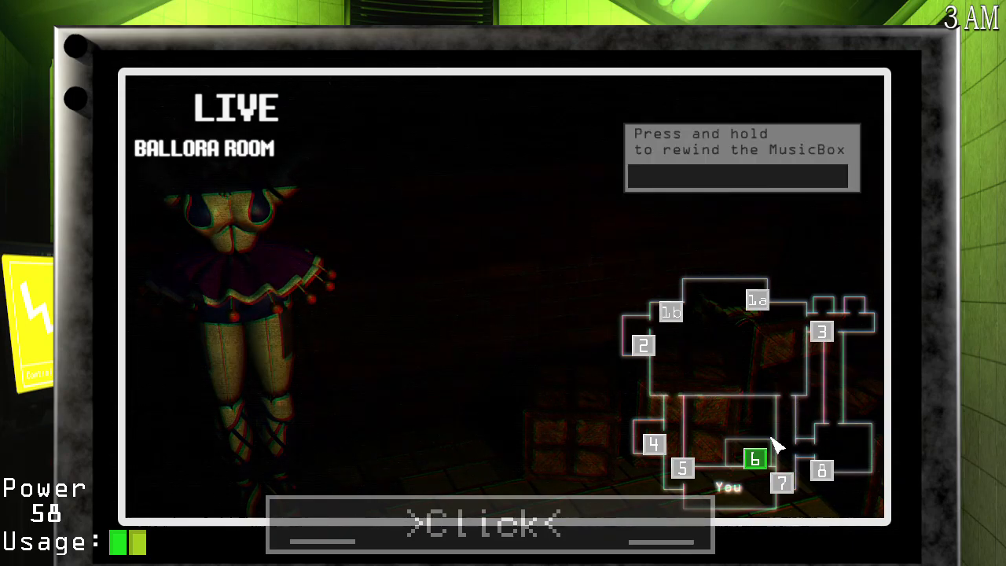
left_click(821, 470)
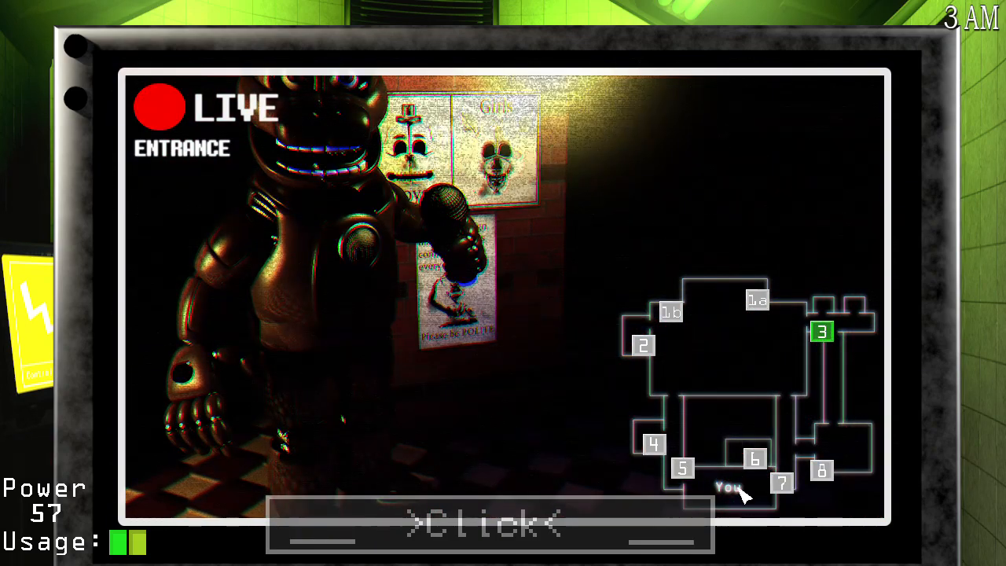
left_click(682, 469)
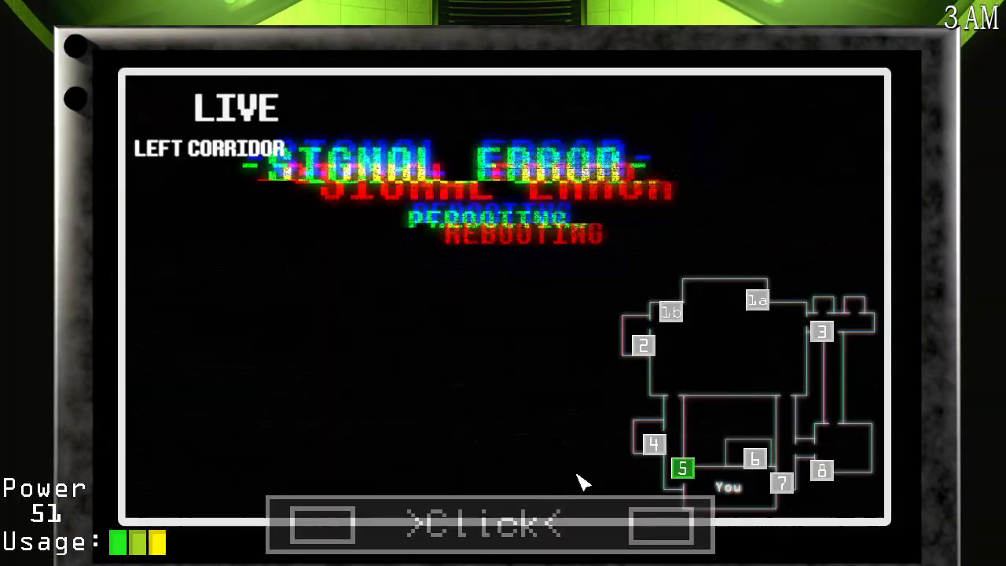
left_click(490, 525)
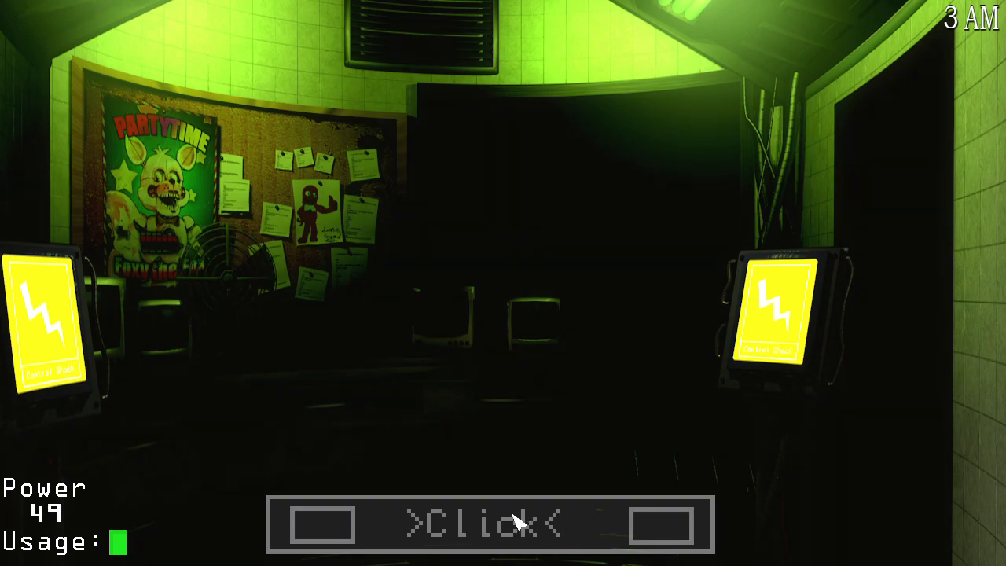
Raise the monitor, rewind the Ballora Room music box, and check the Courtyard.
left_click(489, 525)
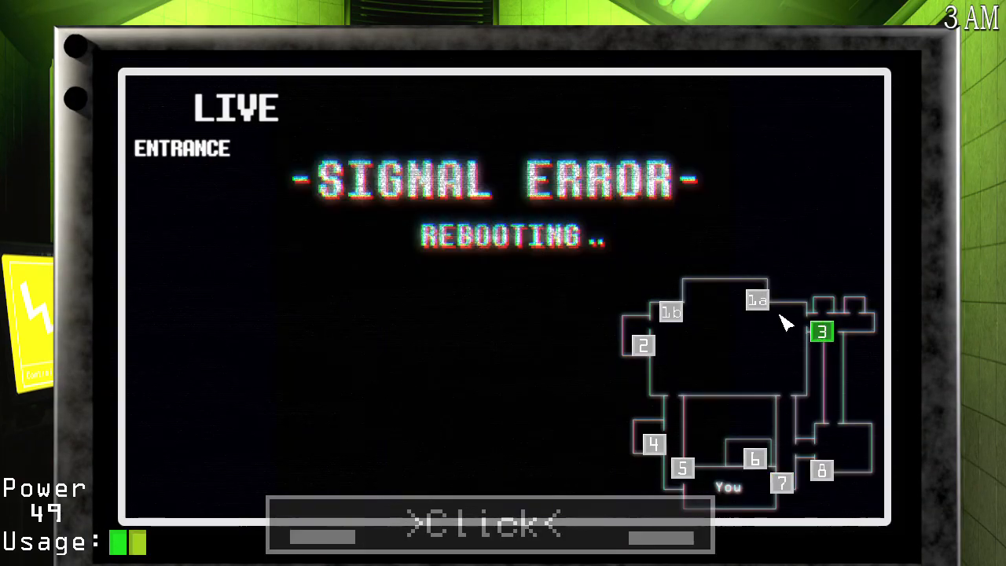
left_click(487, 523)
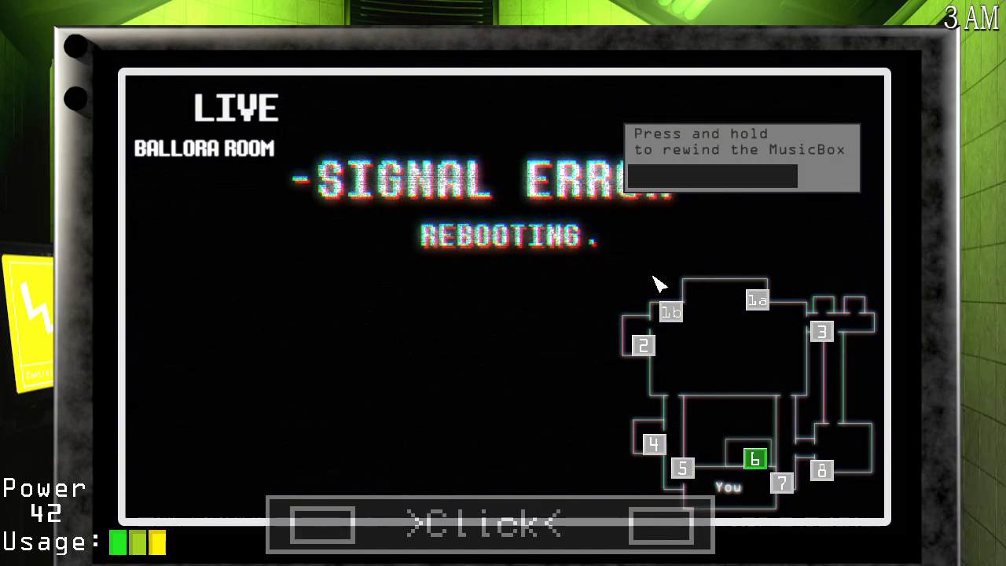
left_click(672, 312)
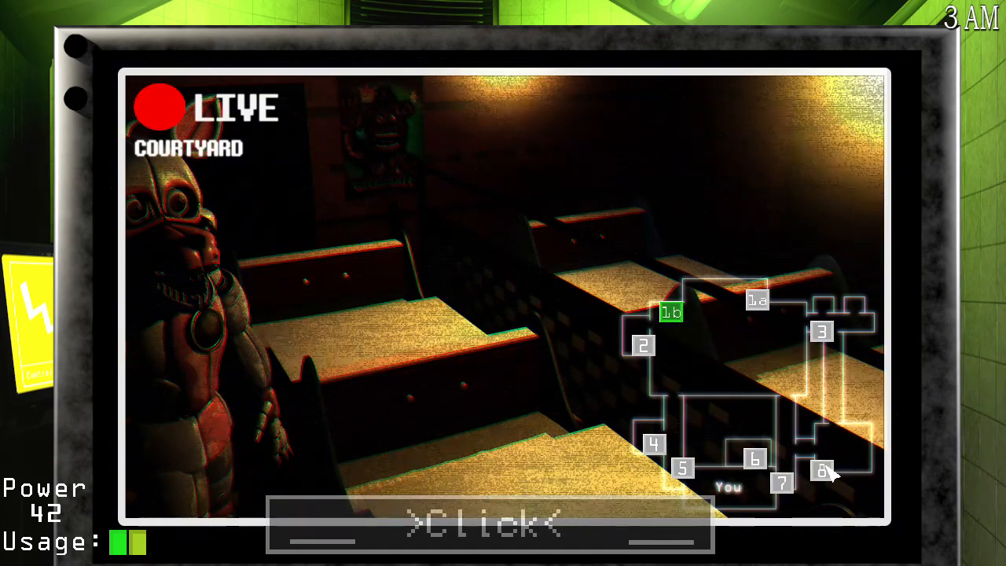
left_click(755, 460)
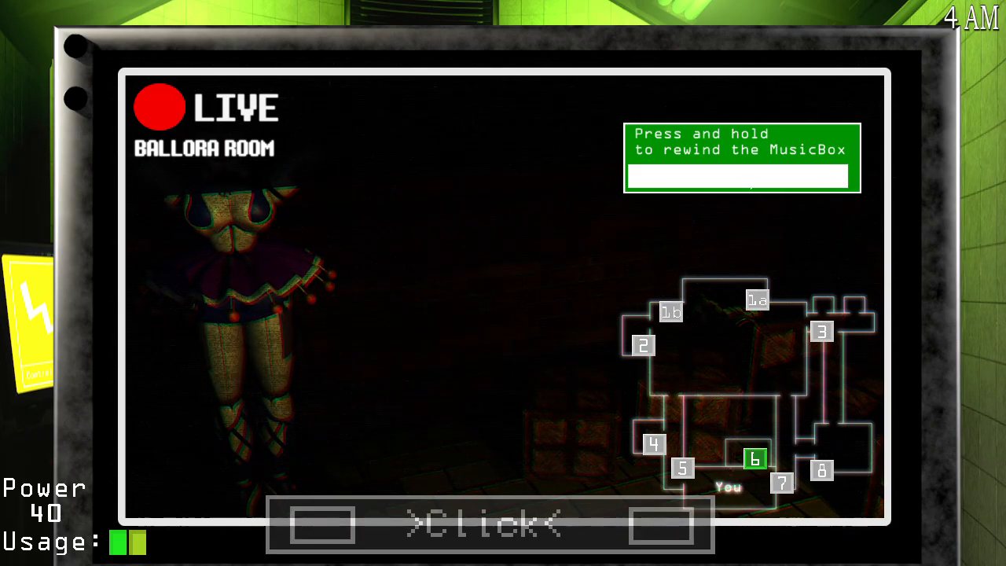
View the Right Corridor, Parts and Service and Courtyard feeds, briefly lowering the monitor.
left_click(782, 483)
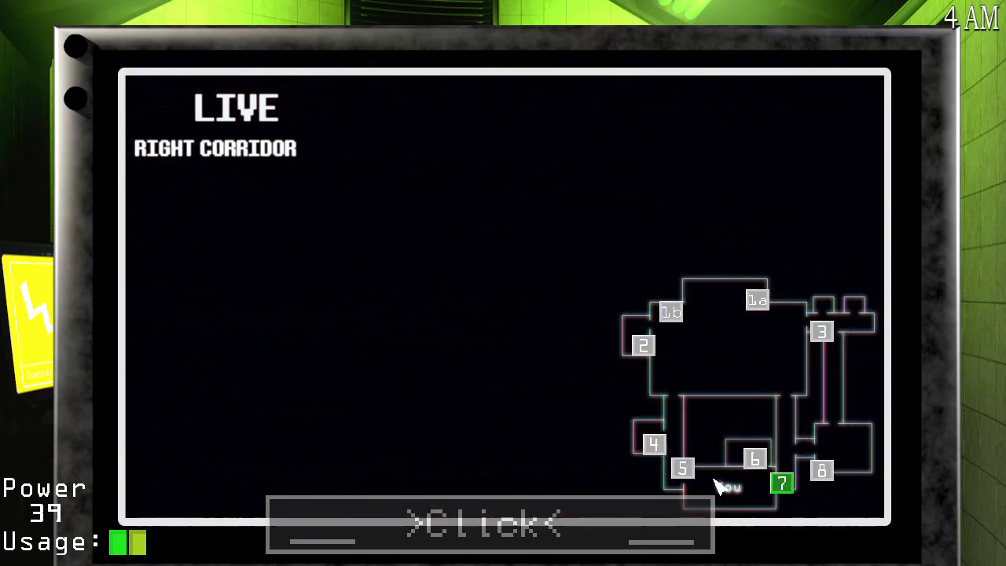
left_click(488, 525)
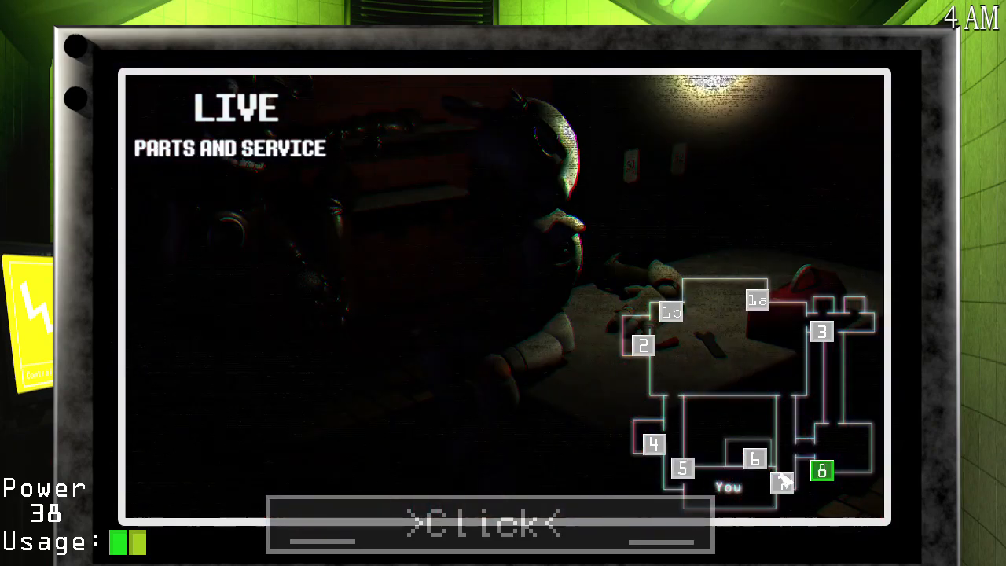
left_click(489, 525)
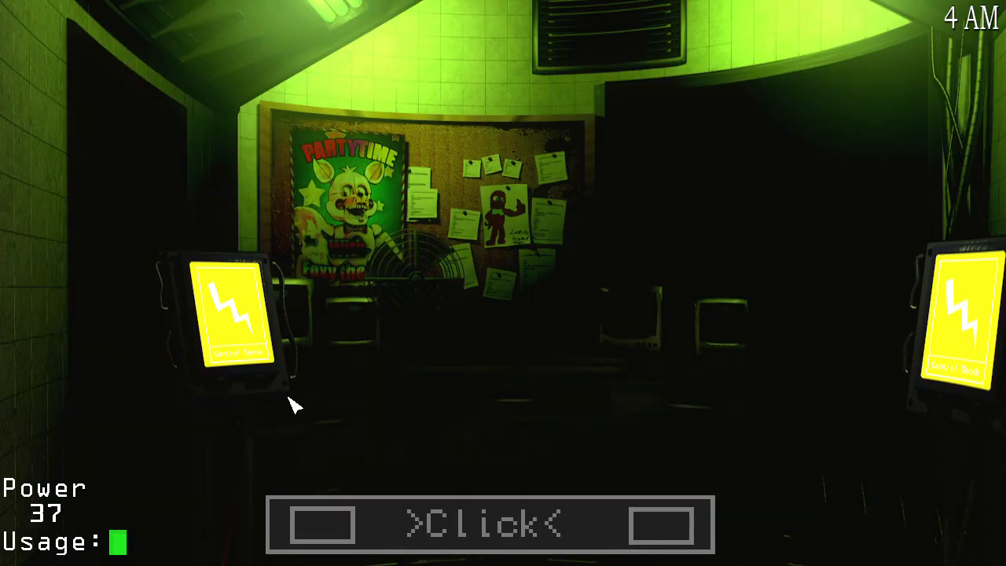
left_click(489, 524)
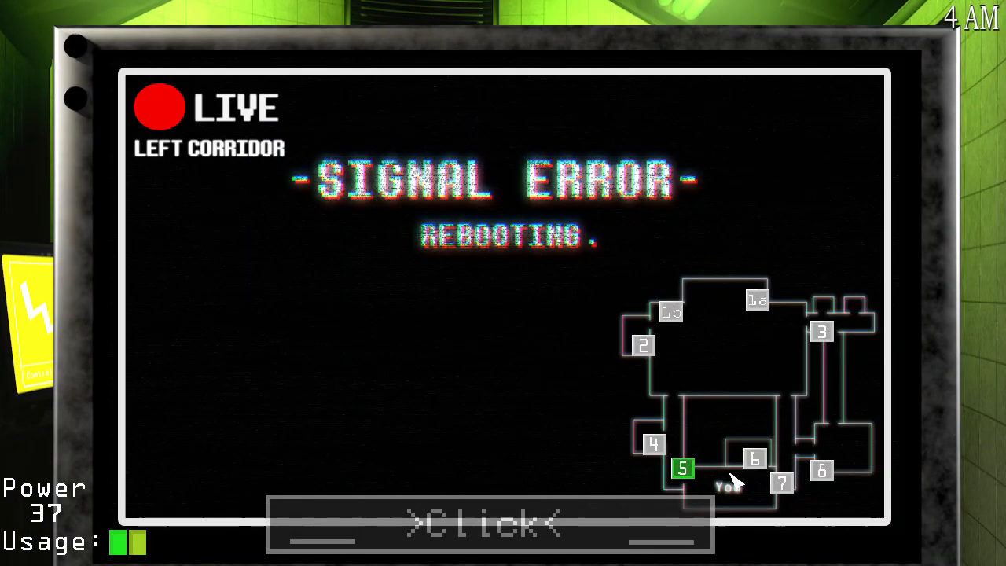
left_click(489, 524)
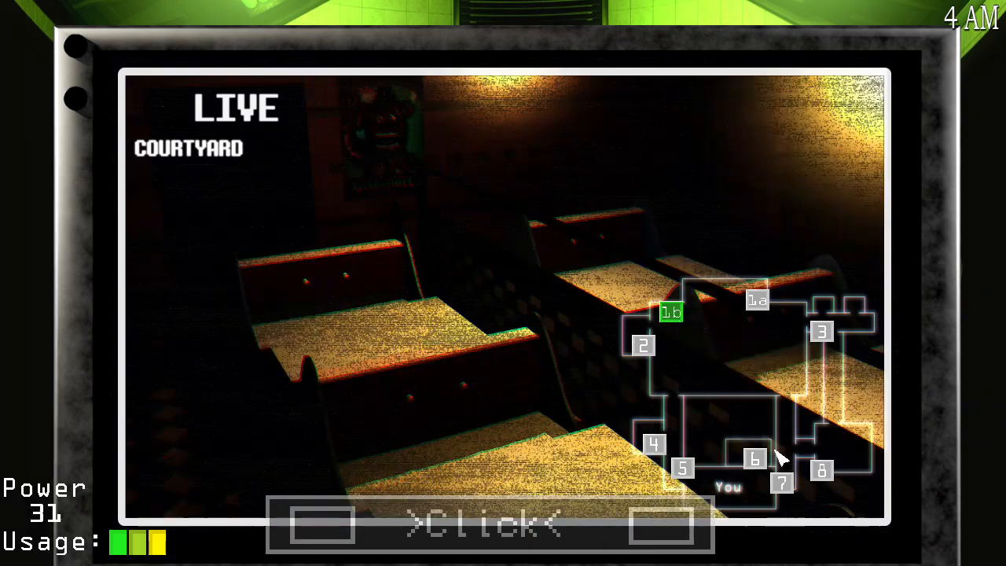
Recheck the Left Corridor and Parts and Service feeds, then lower the monitor to the office.
left_click(683, 468)
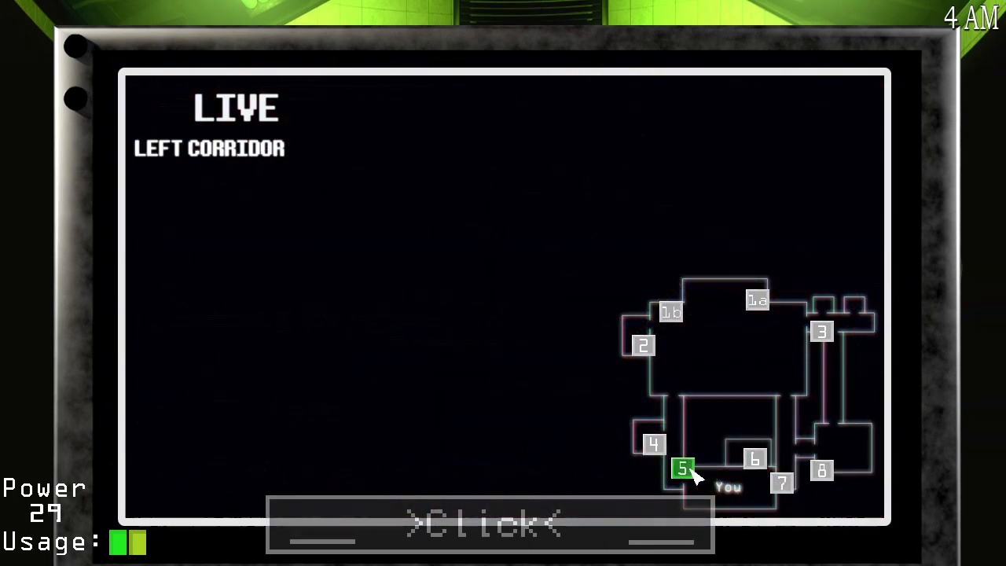
left_click(489, 524)
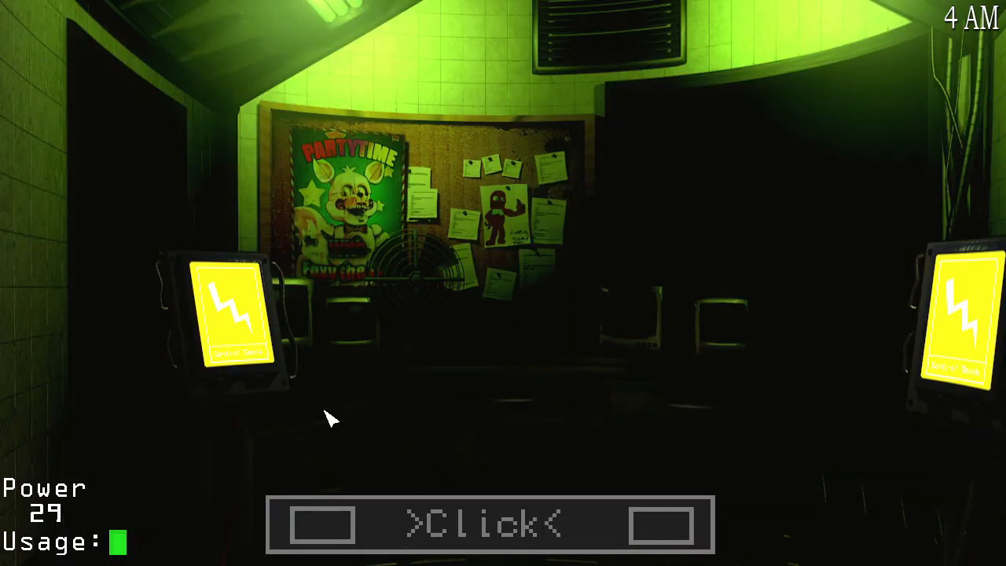
left_click(488, 525)
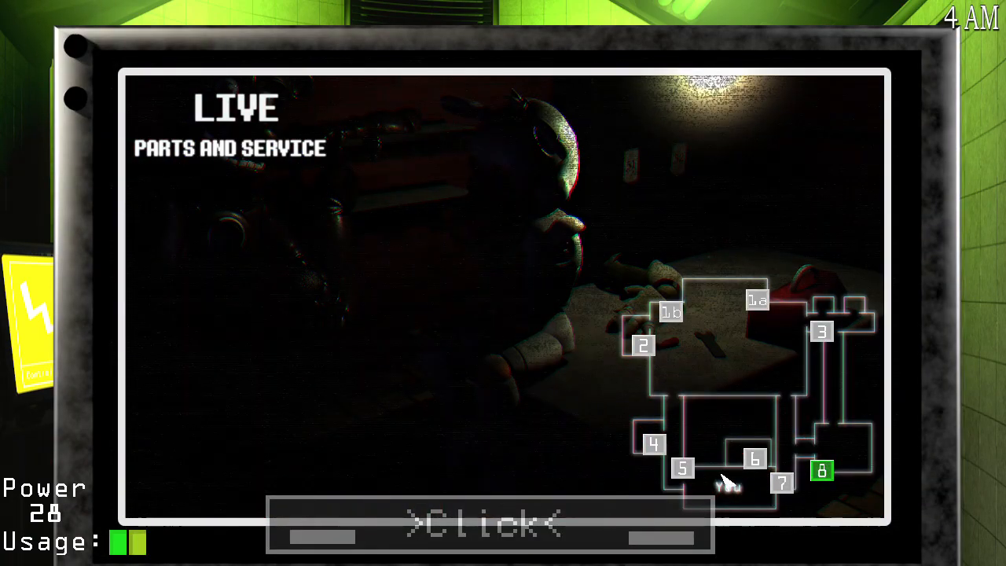
left_click(488, 524)
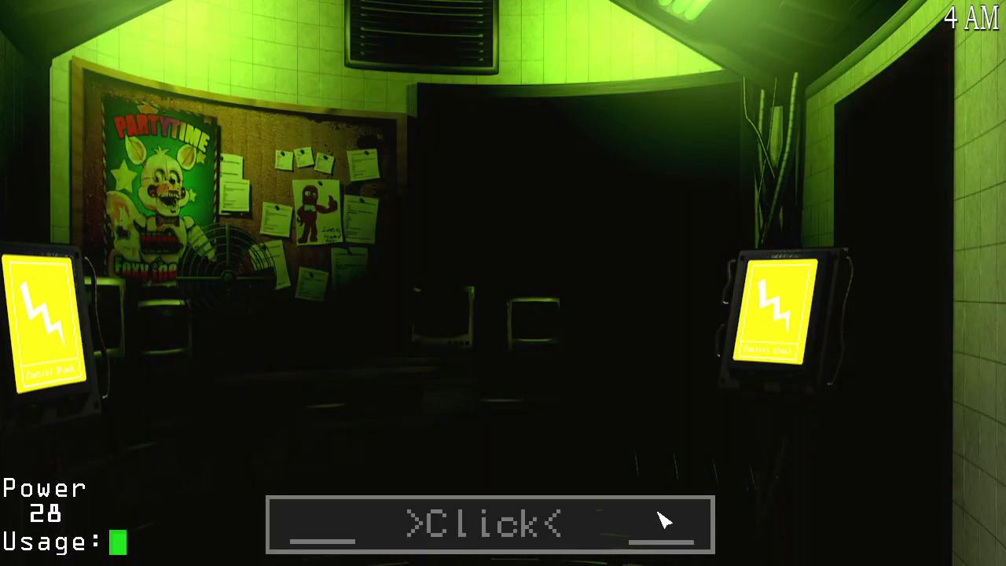
Start winding the Ballora Room music box, alternating with left and right corridor checks.
left_click(488, 525)
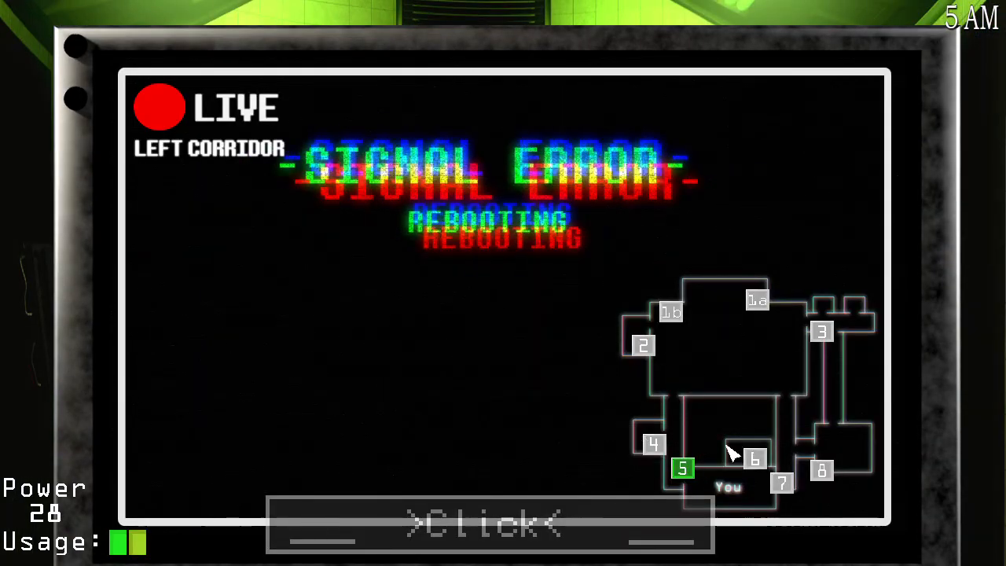
left_click(755, 460)
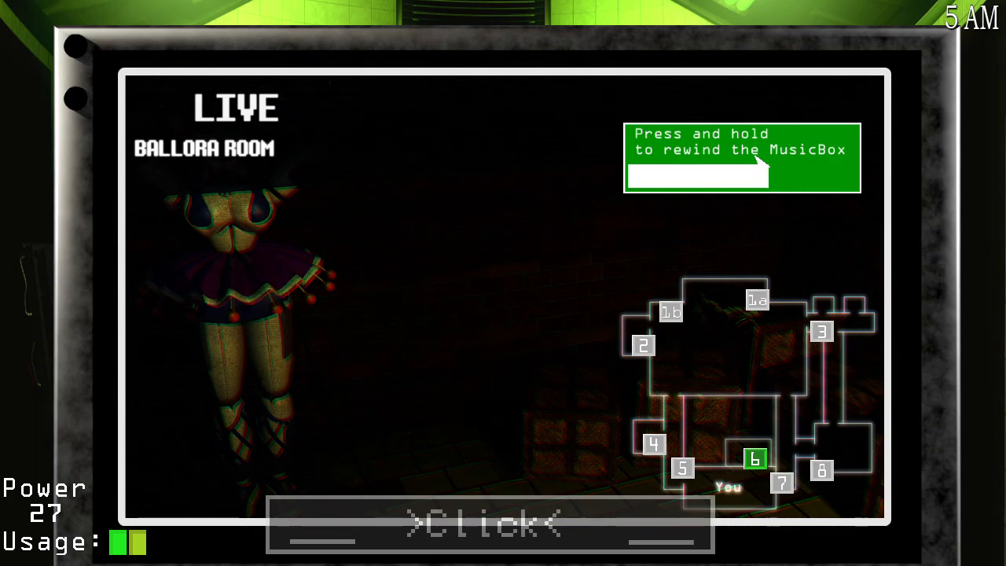
left_click(683, 468)
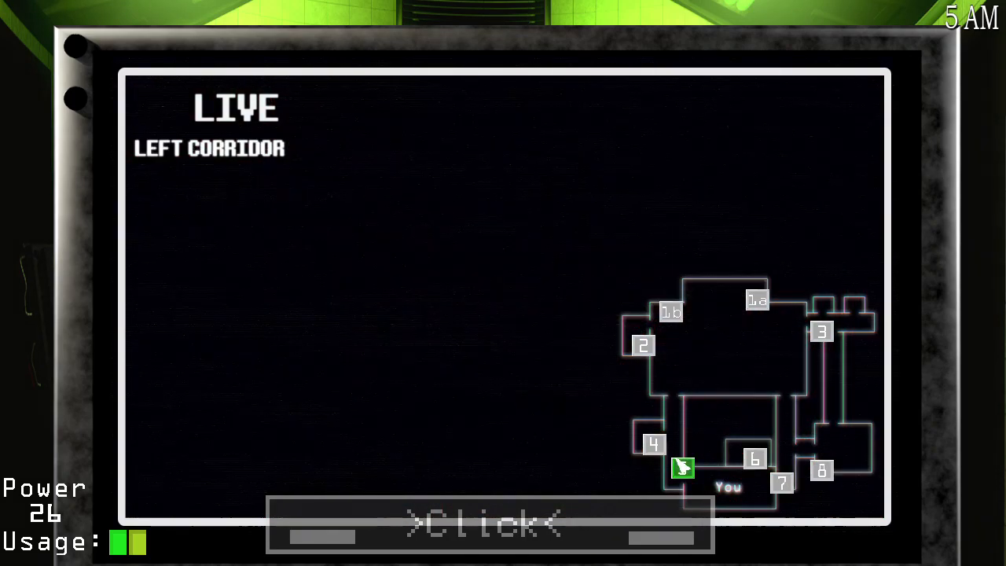
left_click(754, 458)
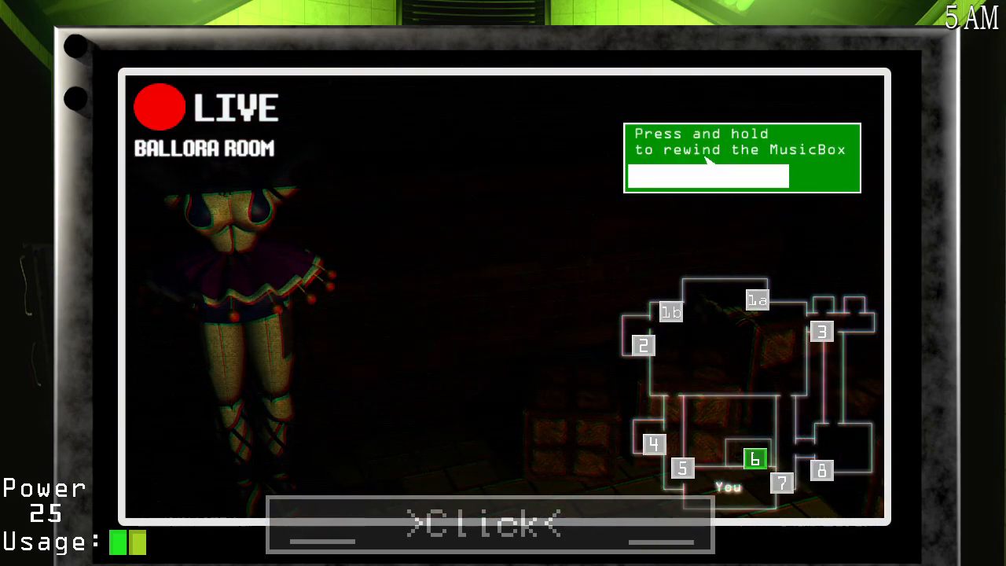
left_click(683, 470)
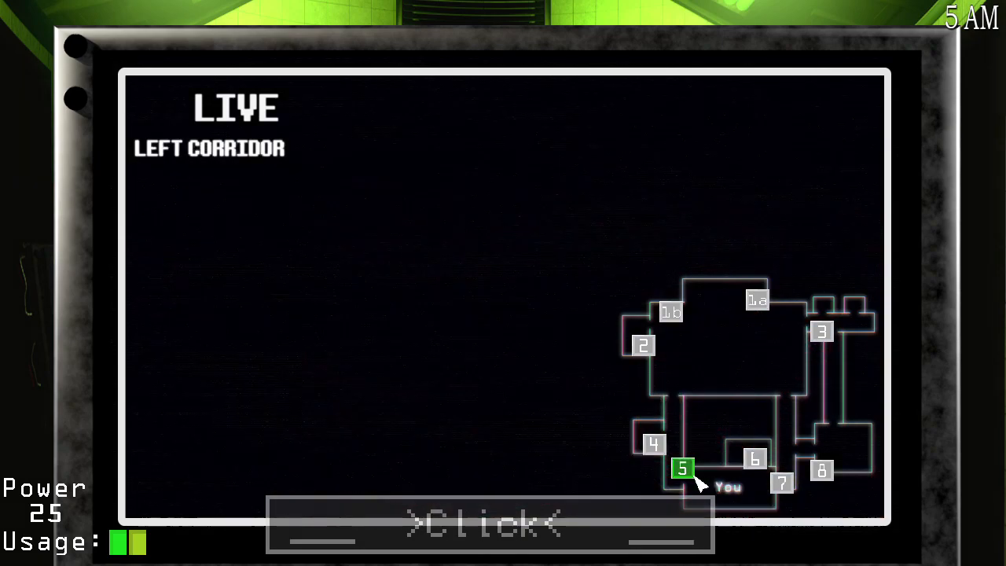
left_click(784, 482)
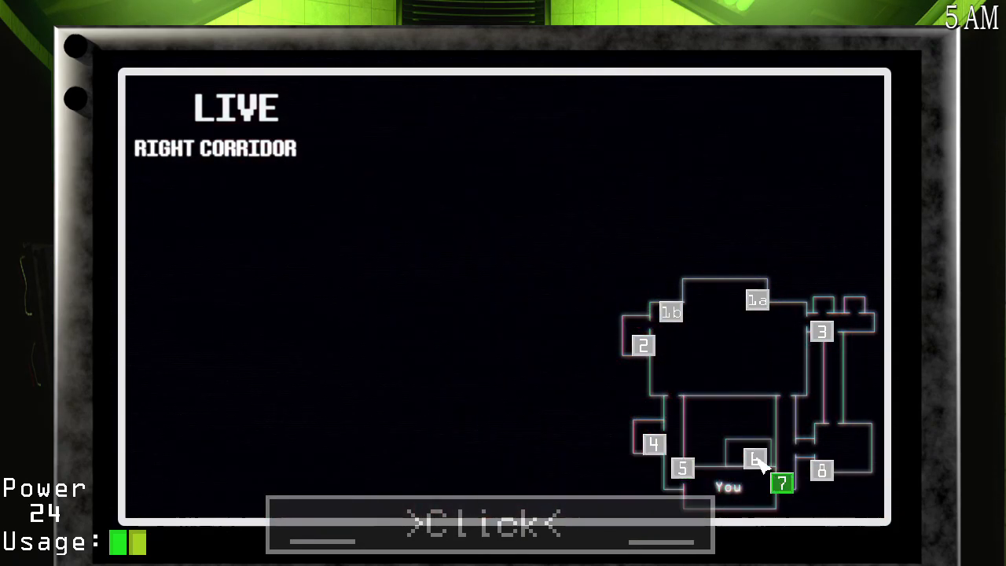
left_click(754, 458)
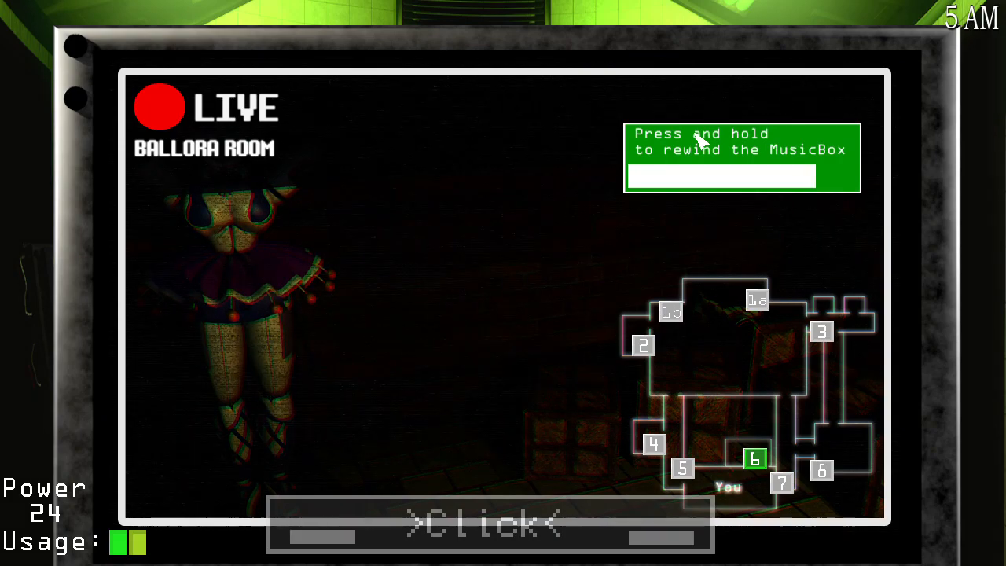
Wind the music box to full between corridor and Courtyard checks, ending on Right Corridor.
left_click(681, 469)
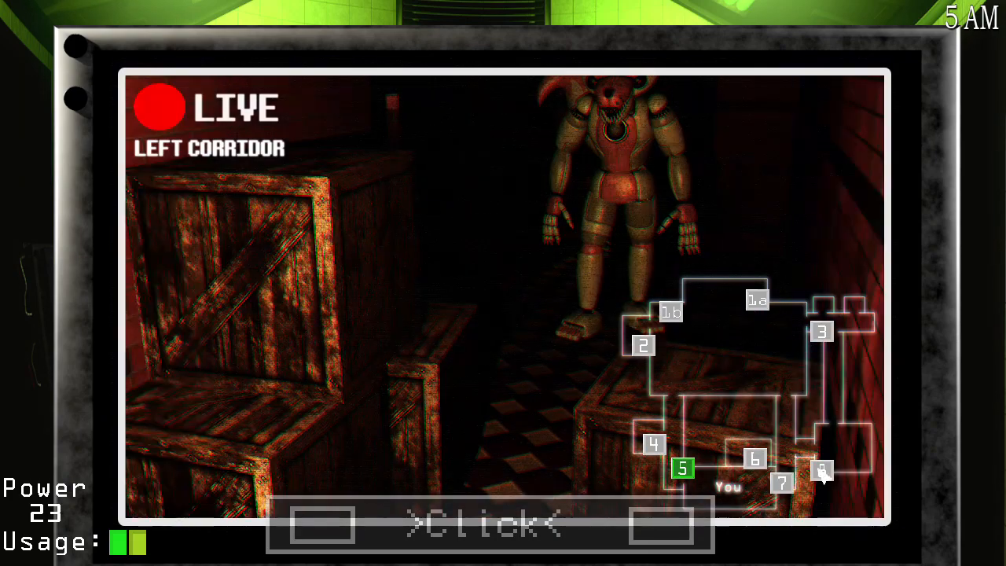
left_click(754, 458)
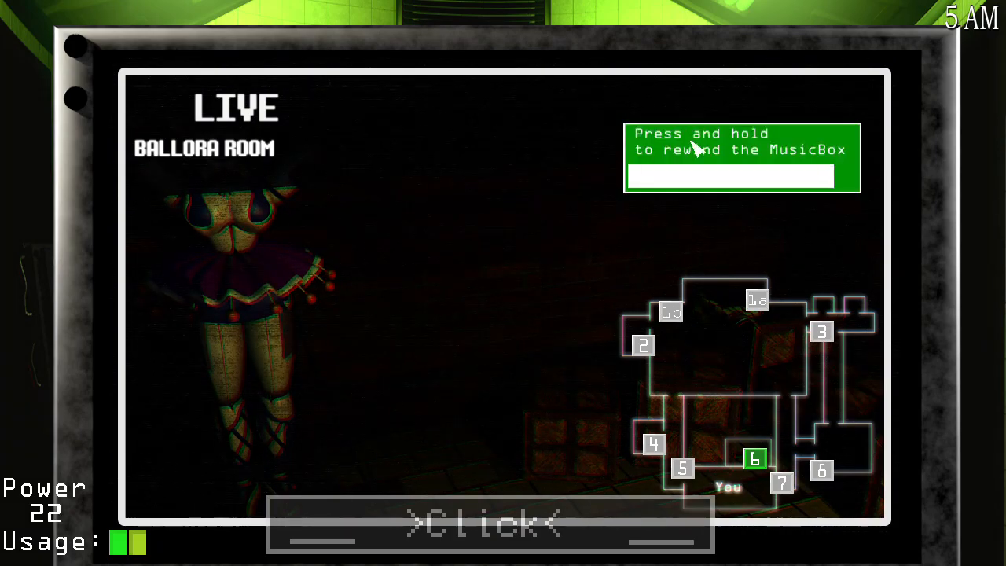
left_click(683, 470)
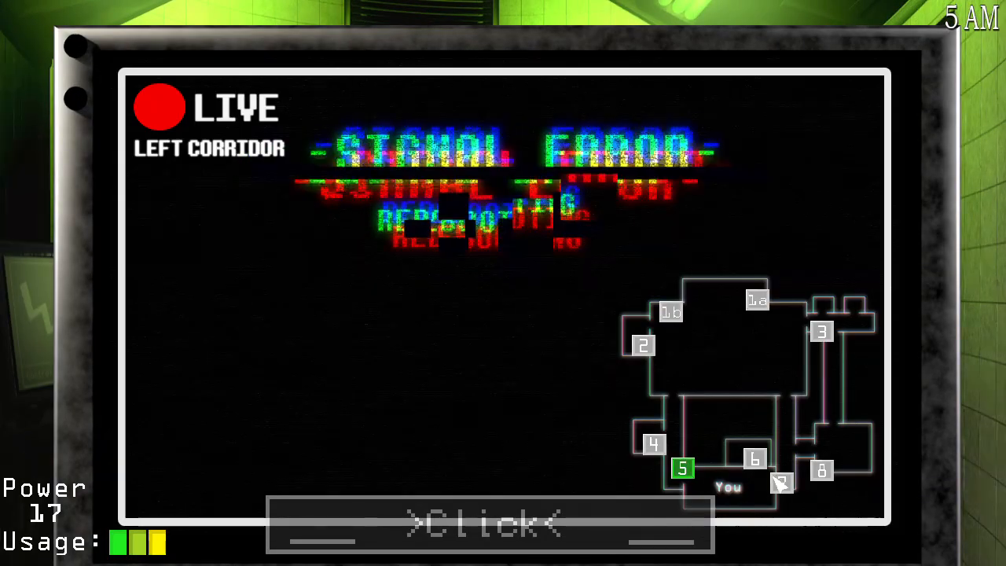
left_click(783, 483)
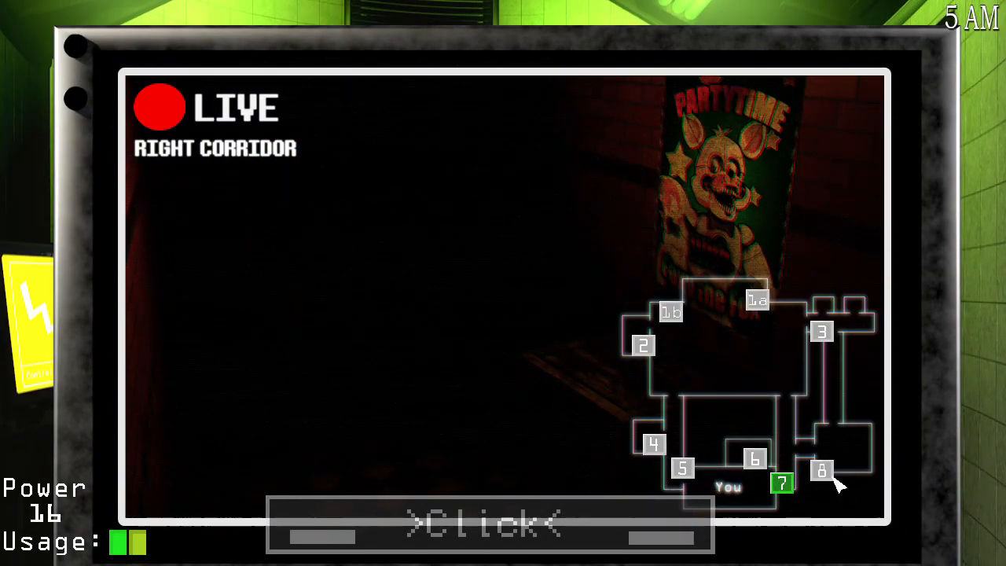
left_click(671, 312)
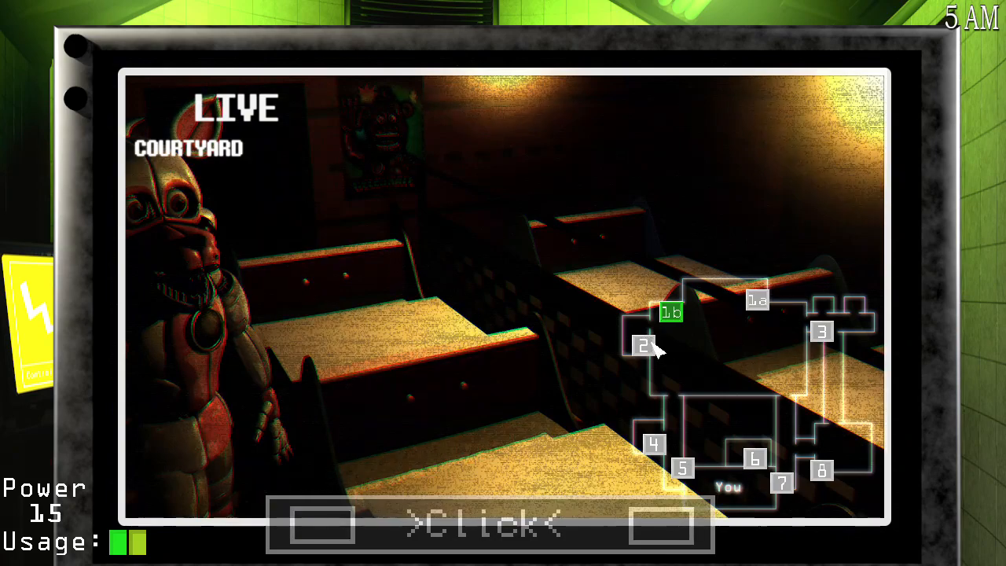
left_click(755, 459)
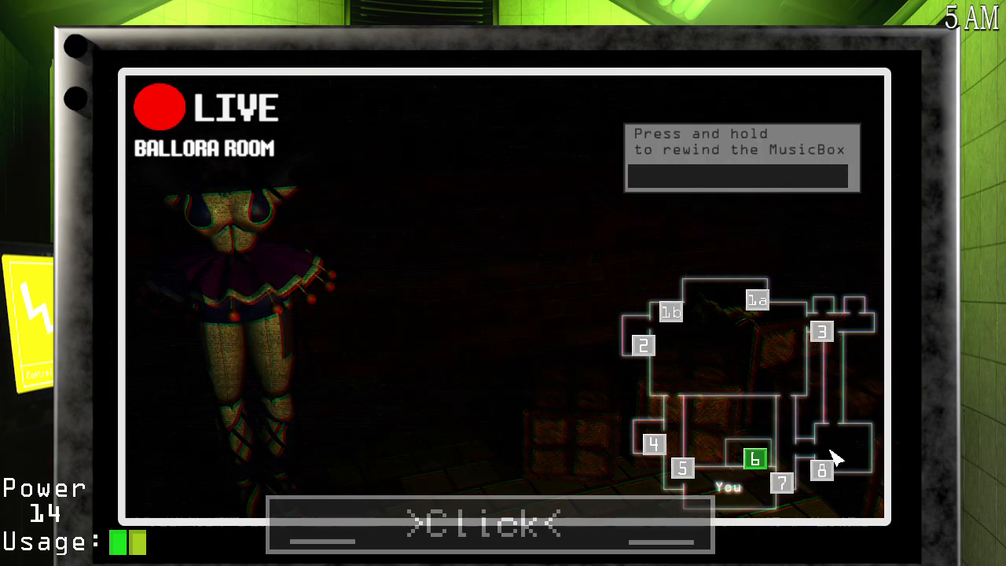
left_click(783, 483)
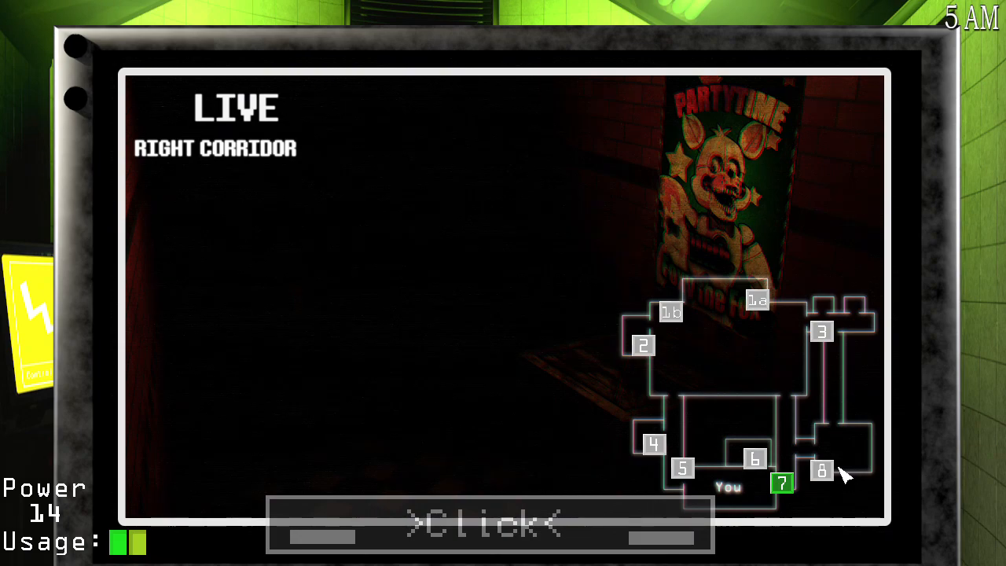
left_click(488, 523)
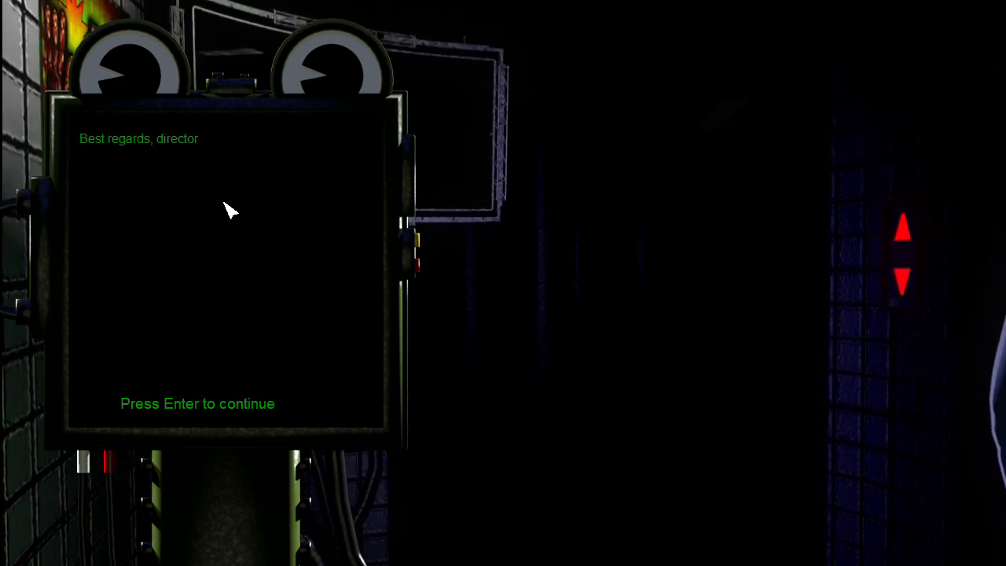
Let the director's message type out in full, signed 'Hatrick Fountain'.
type("Hatrick Fountain")
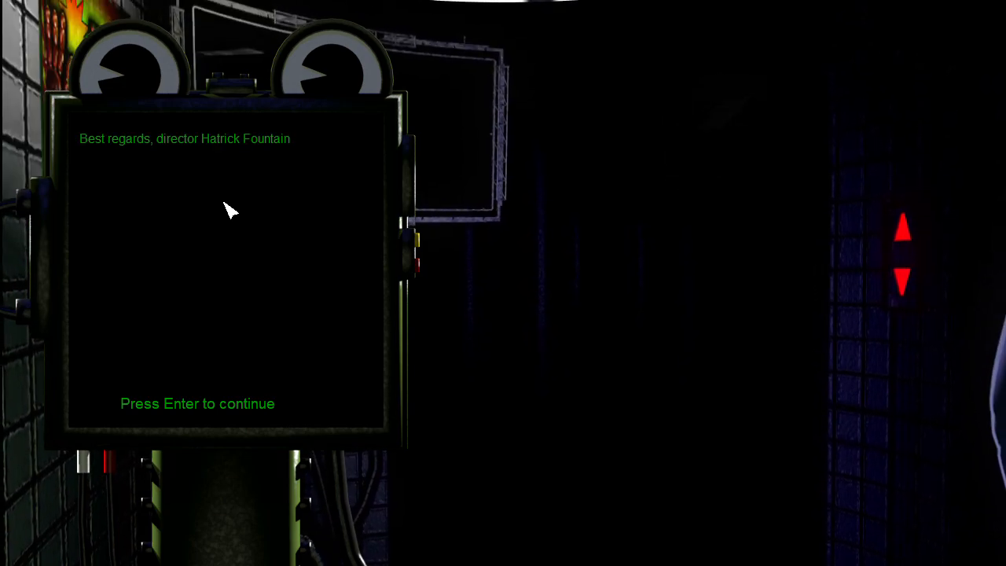